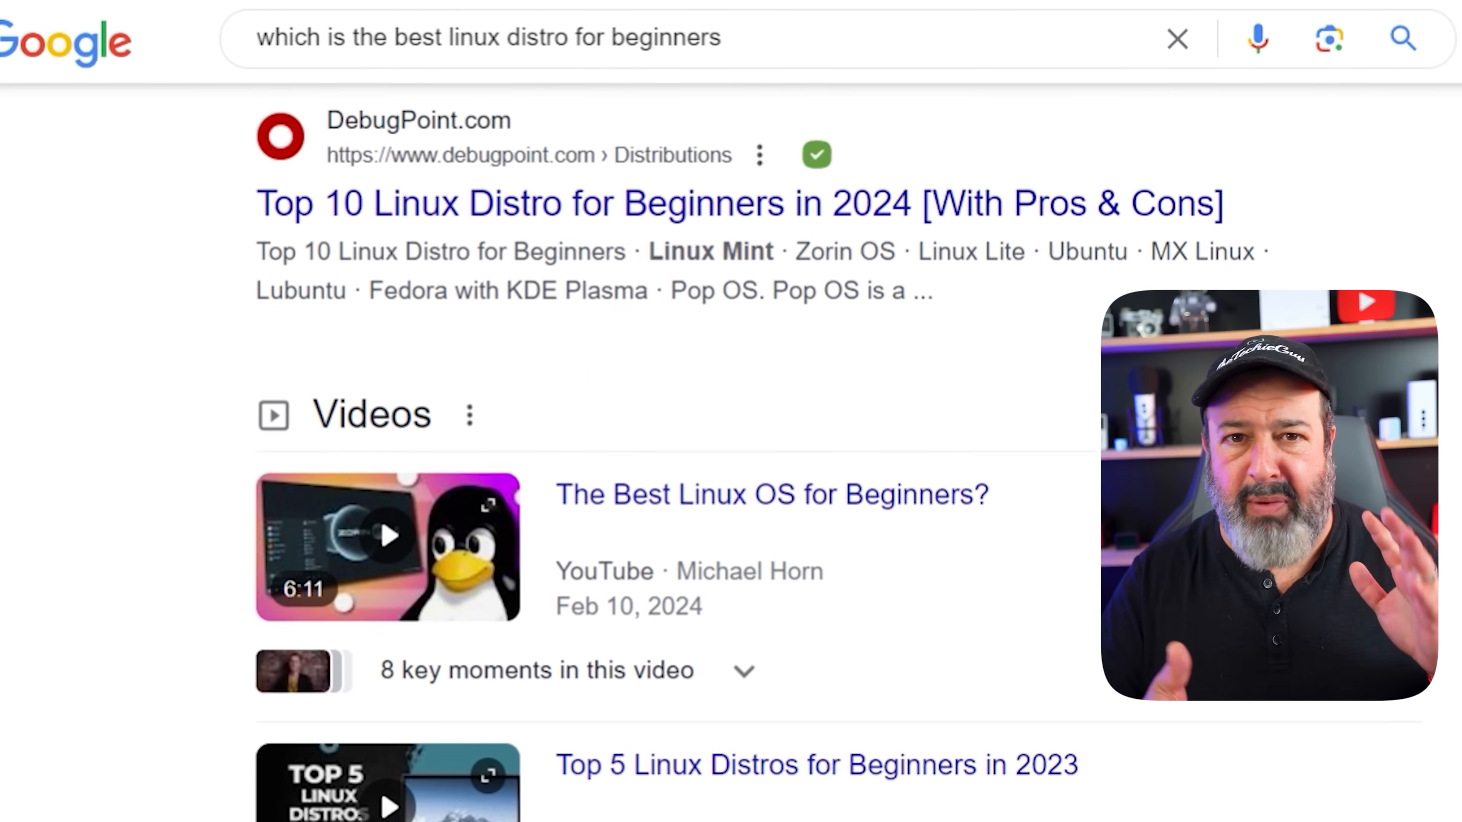
# Step: Review the beginner Linux distro results and continue to the Zorin OS download page
pyautogui.scroll(-3)
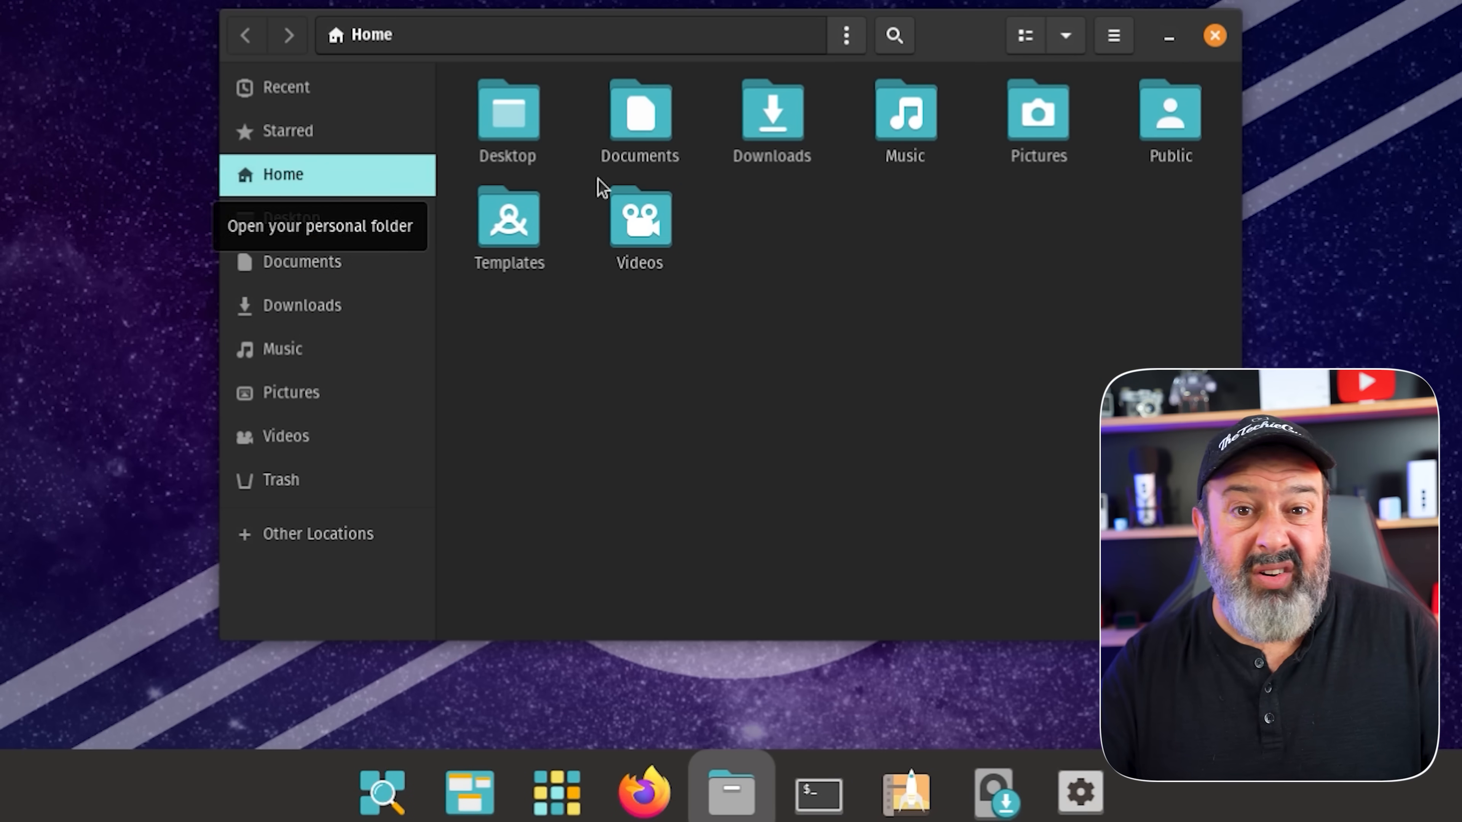
pyautogui.click(1078, 792)
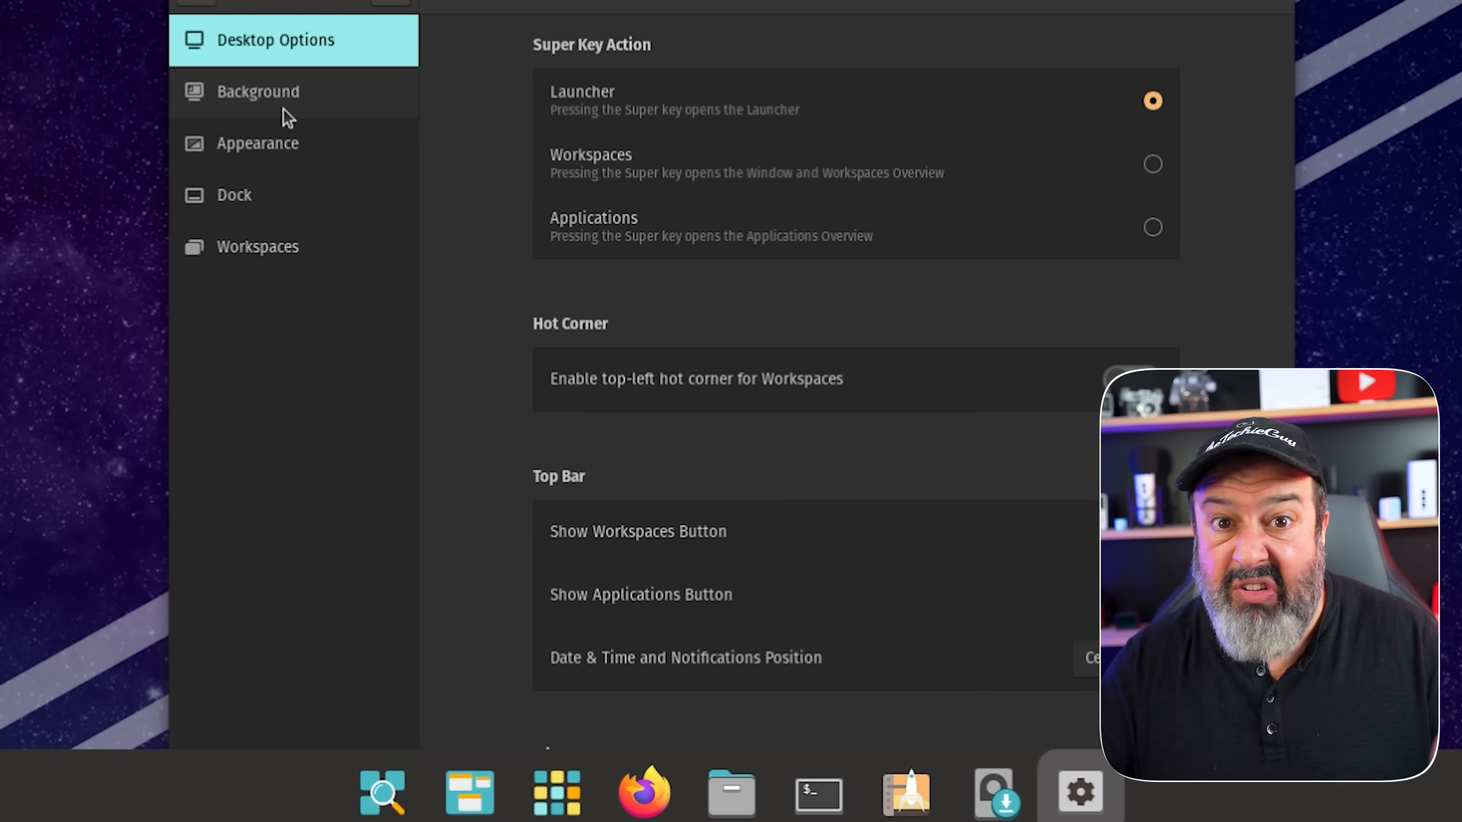
pyautogui.click(257, 142)
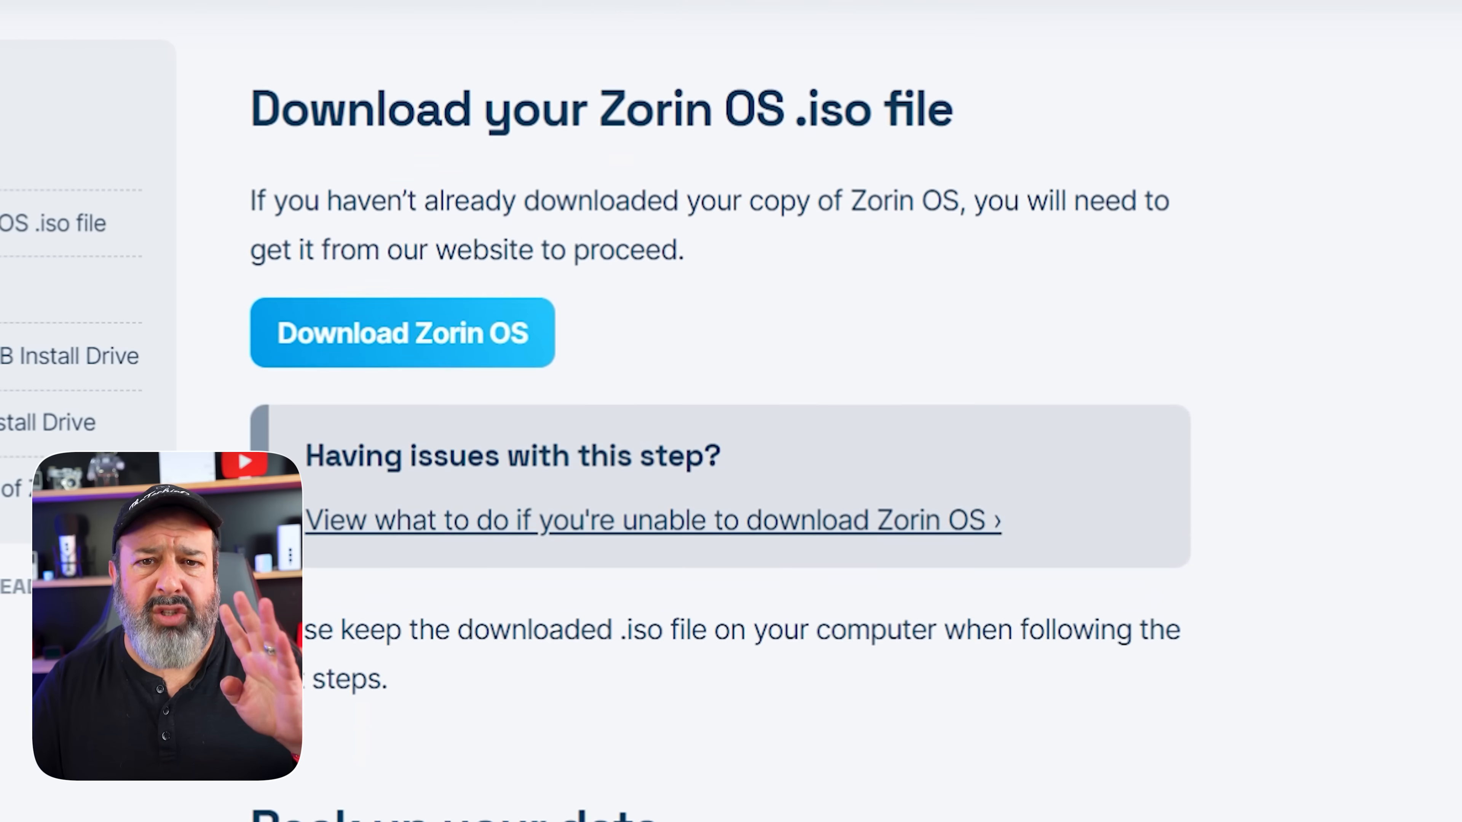
# Step: Scroll the Zorin OS install guide down to the bootable USB drive section
pyautogui.scroll(-3)
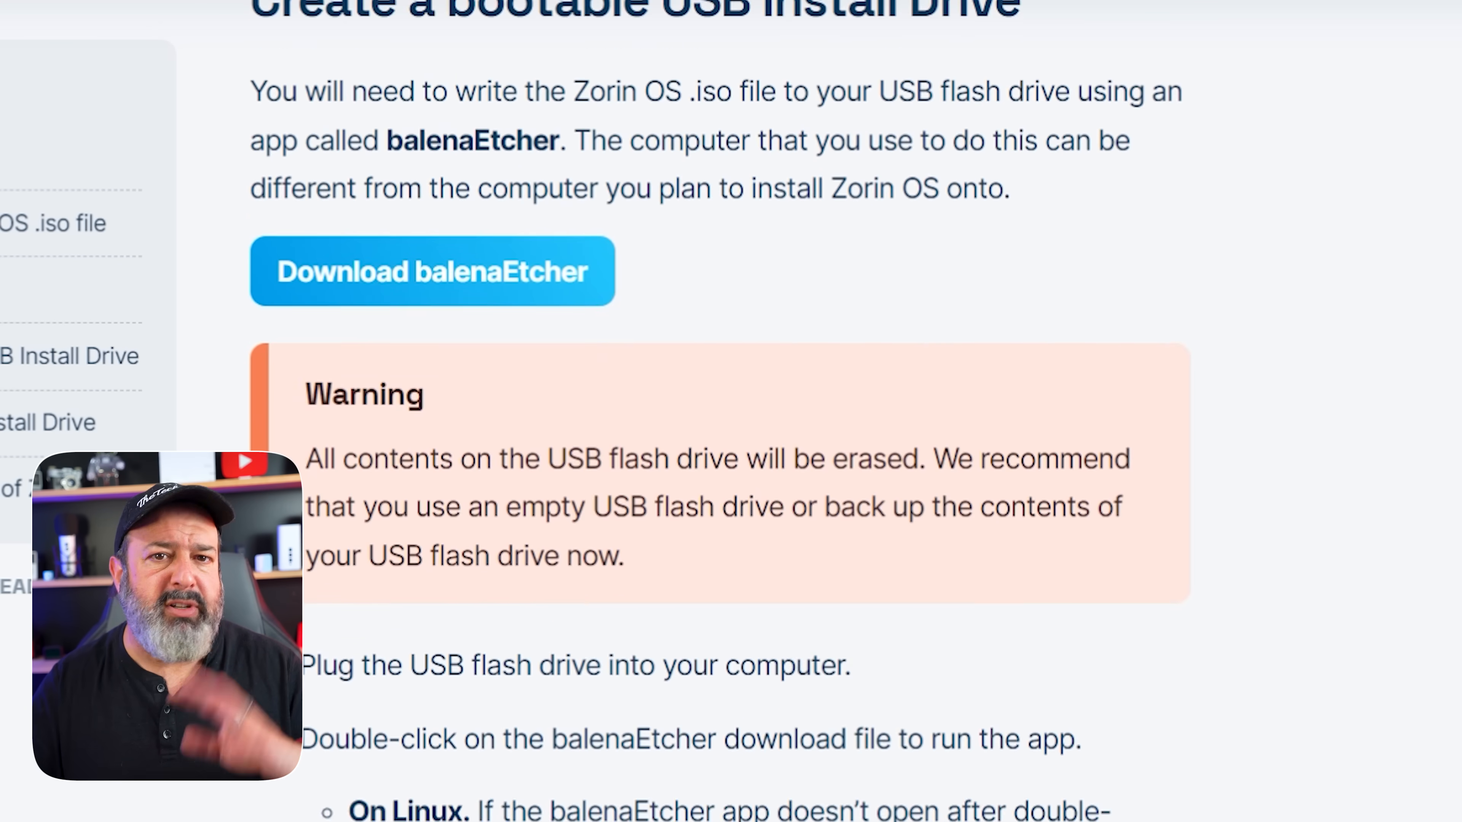
pyautogui.scroll(-3)
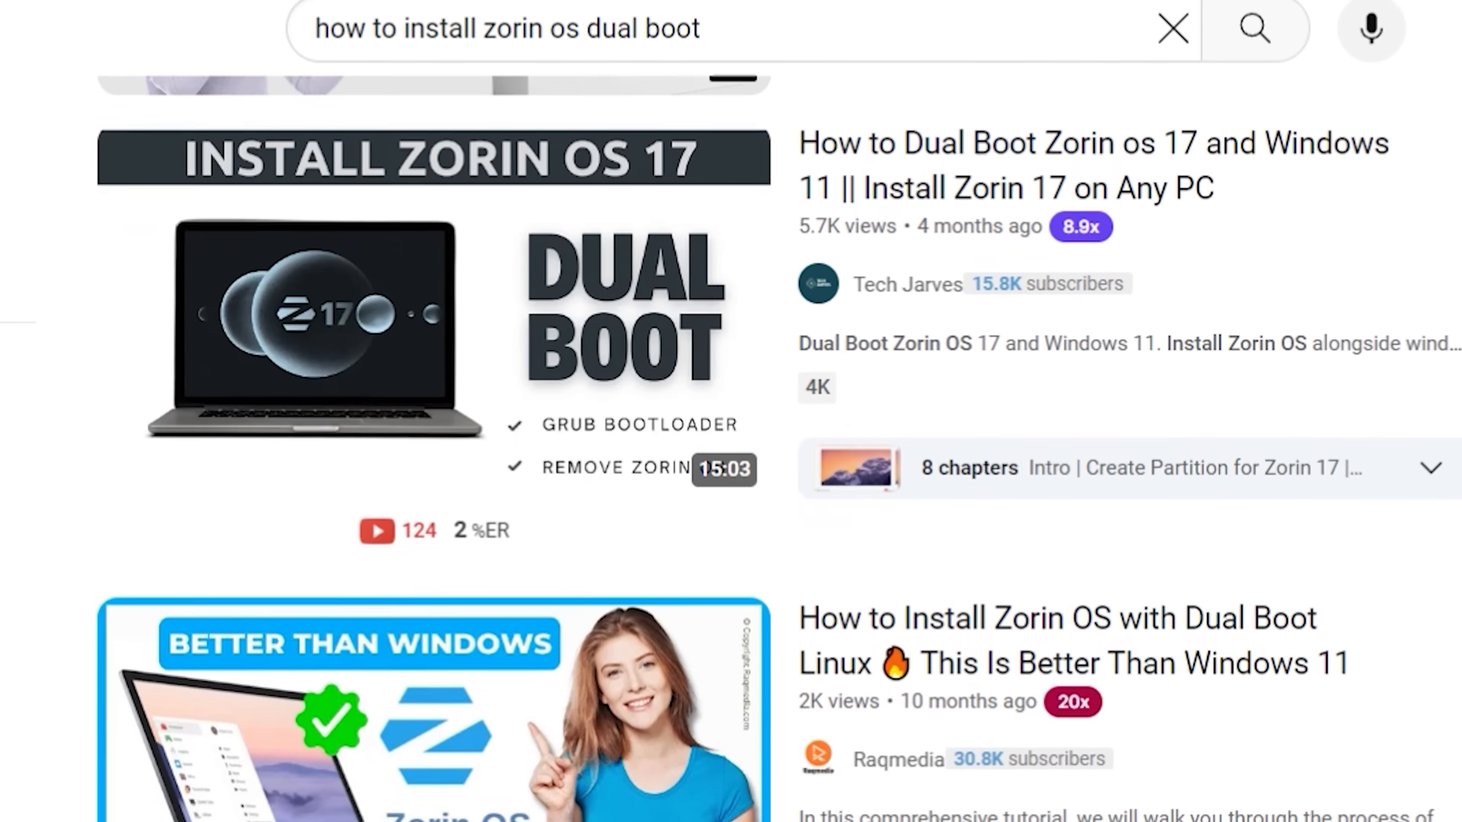
pyautogui.scroll(-3)
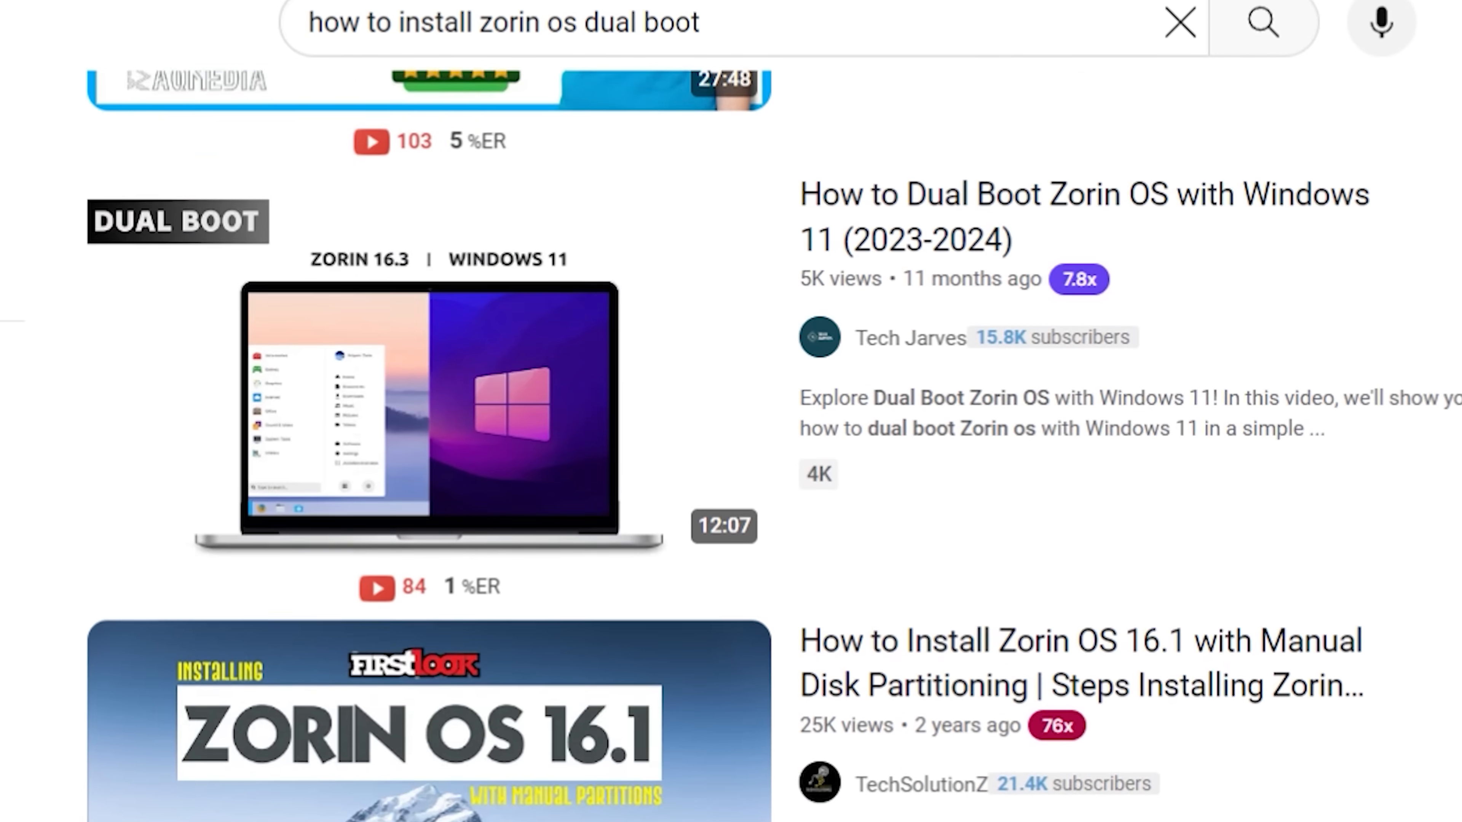
pyautogui.scroll(-3)
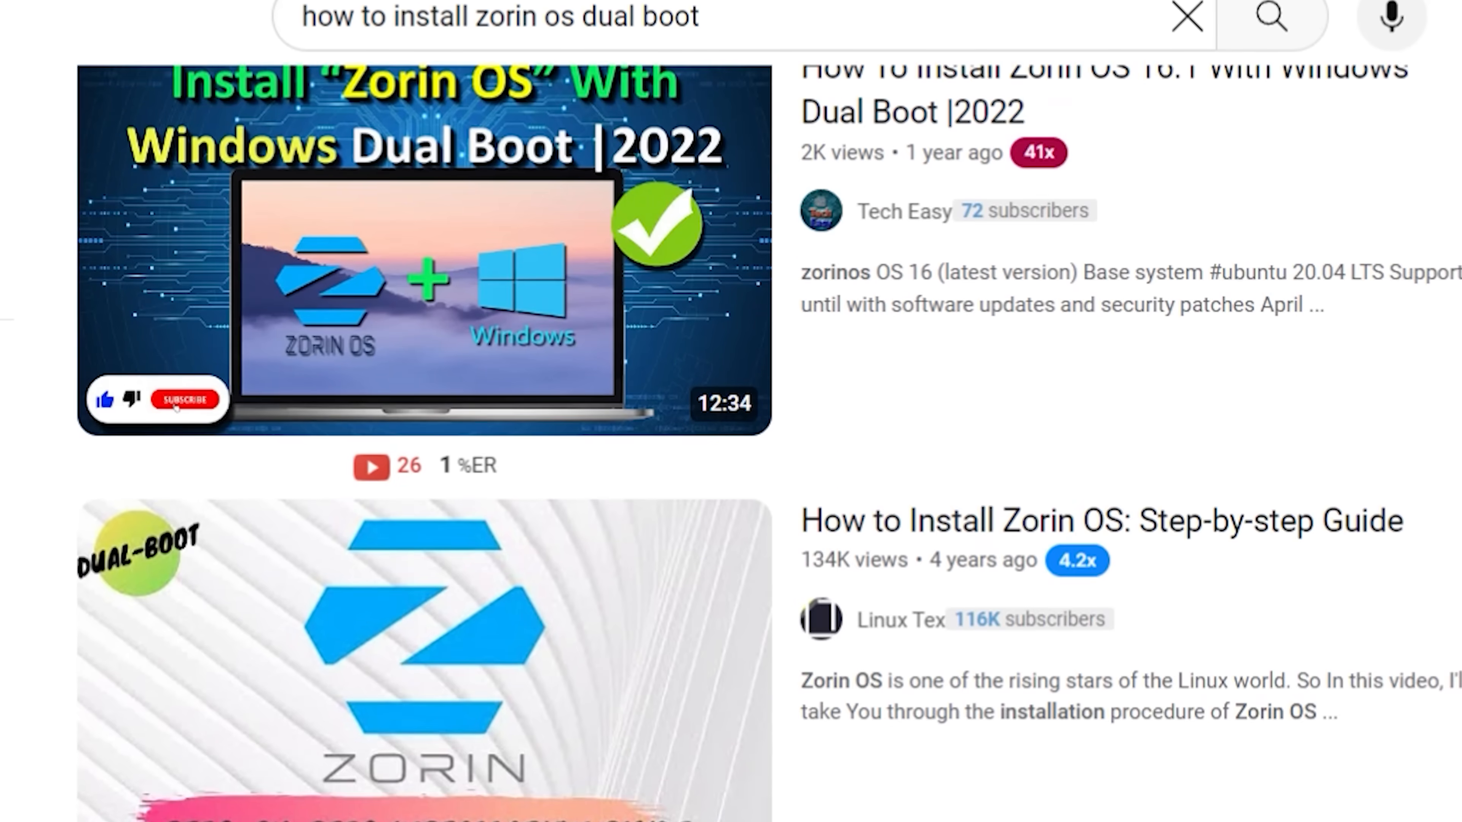
pyautogui.scroll(-3)
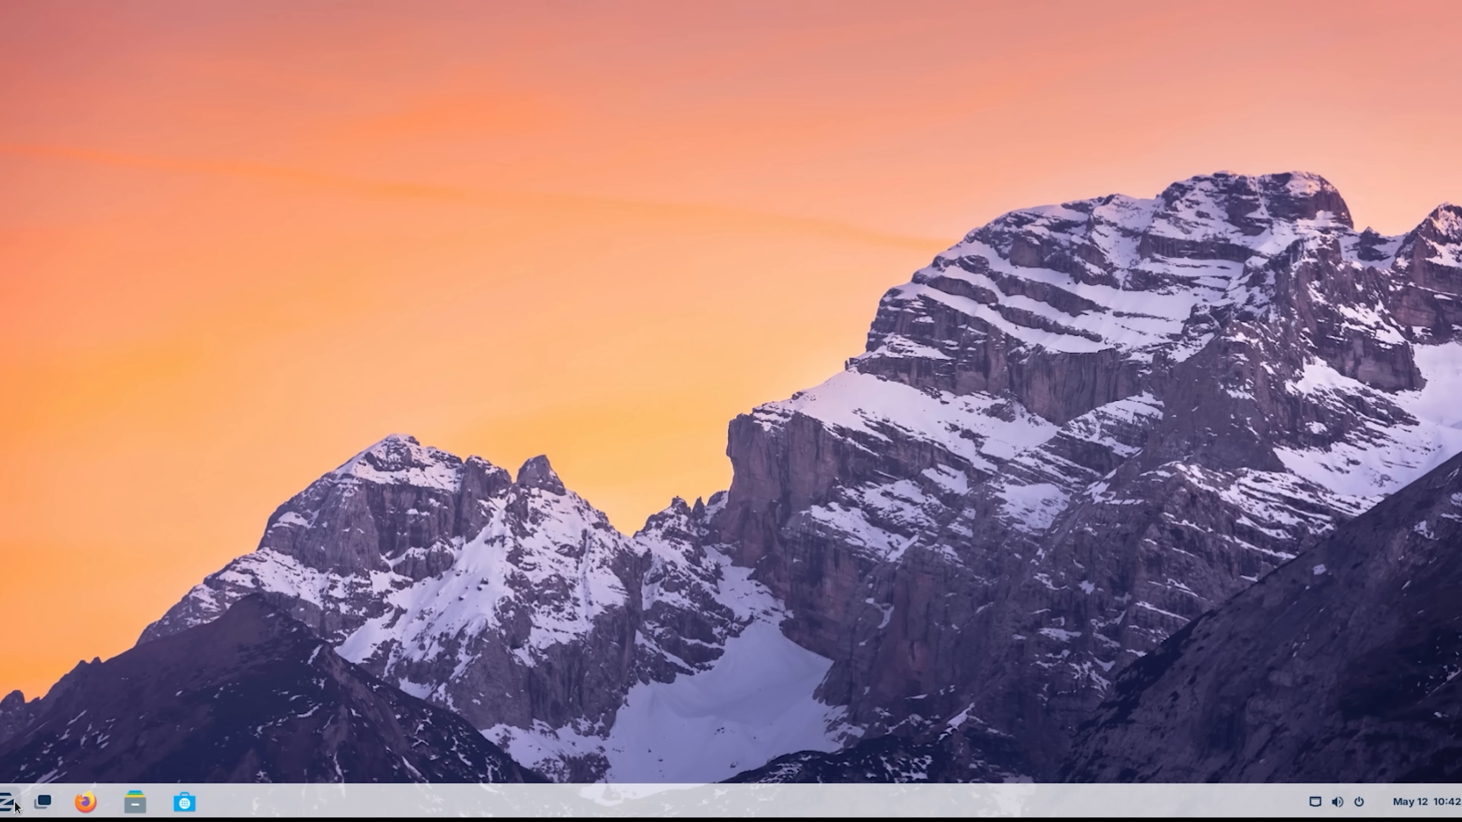
# Step: Look over the Zorin menu, Files home folder, then launch the Software store from the taskbar
pyautogui.click(13, 801)
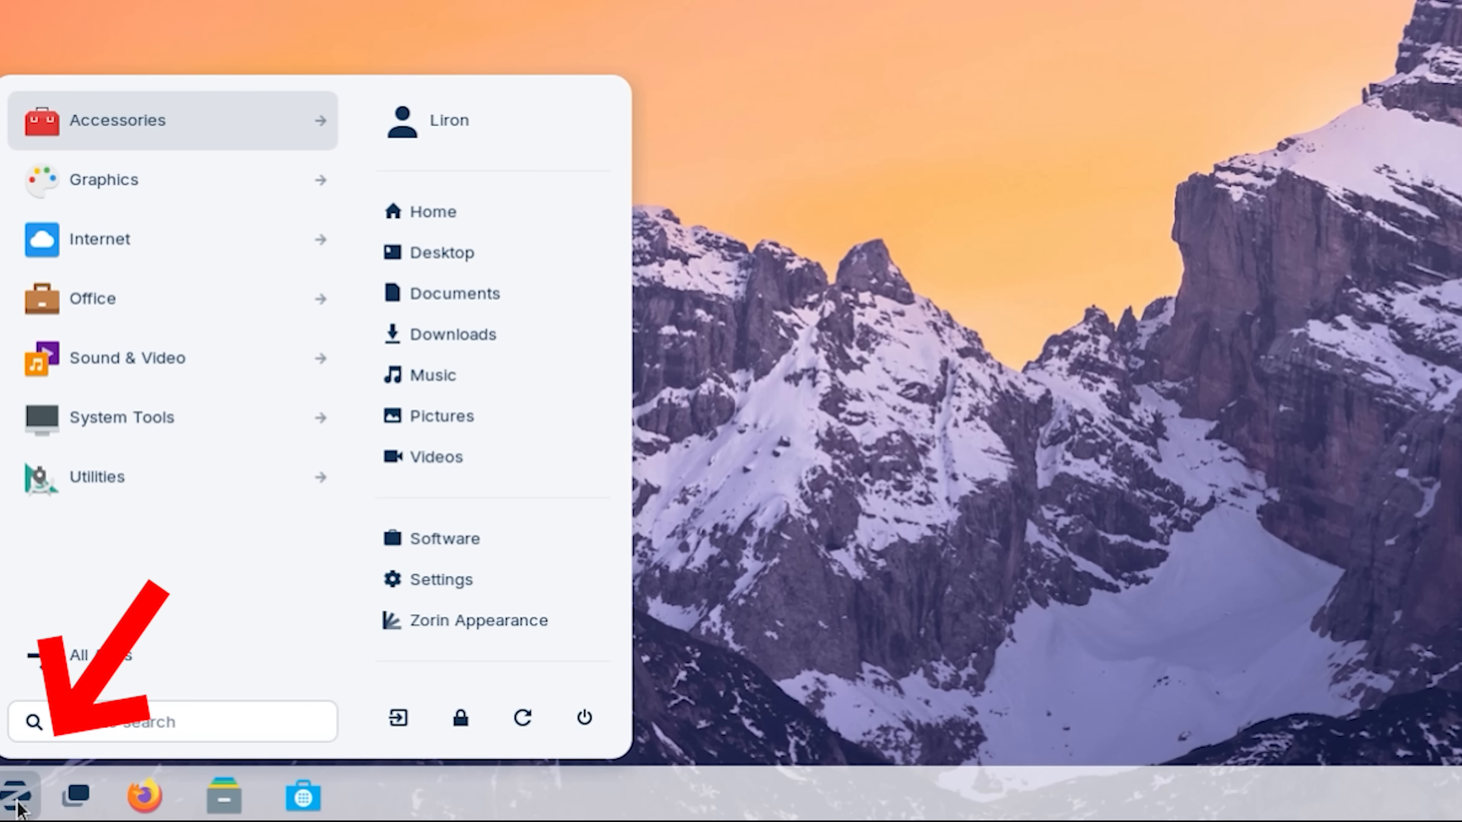
pyautogui.click(18, 794)
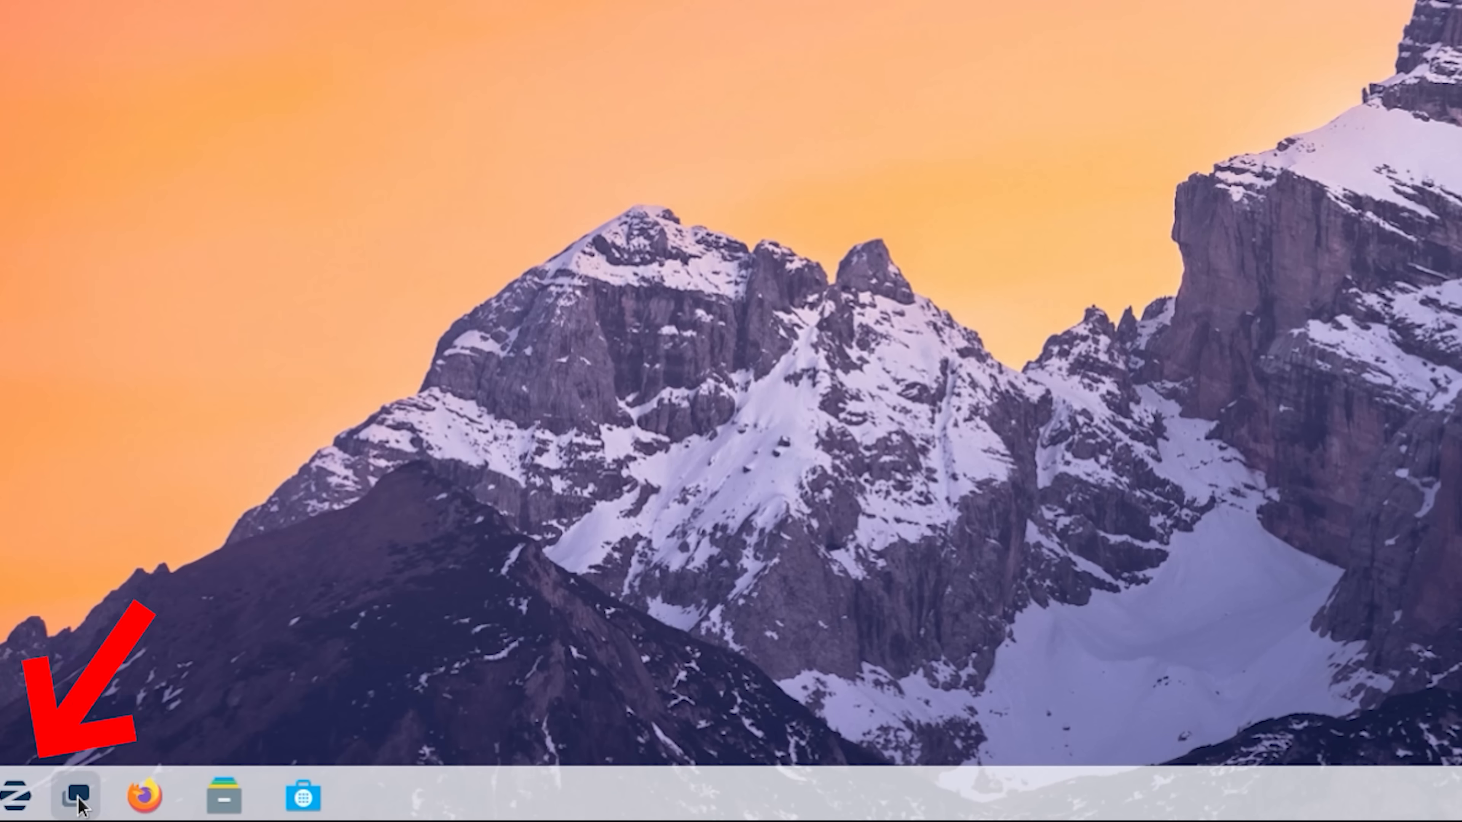
pyautogui.click(78, 799)
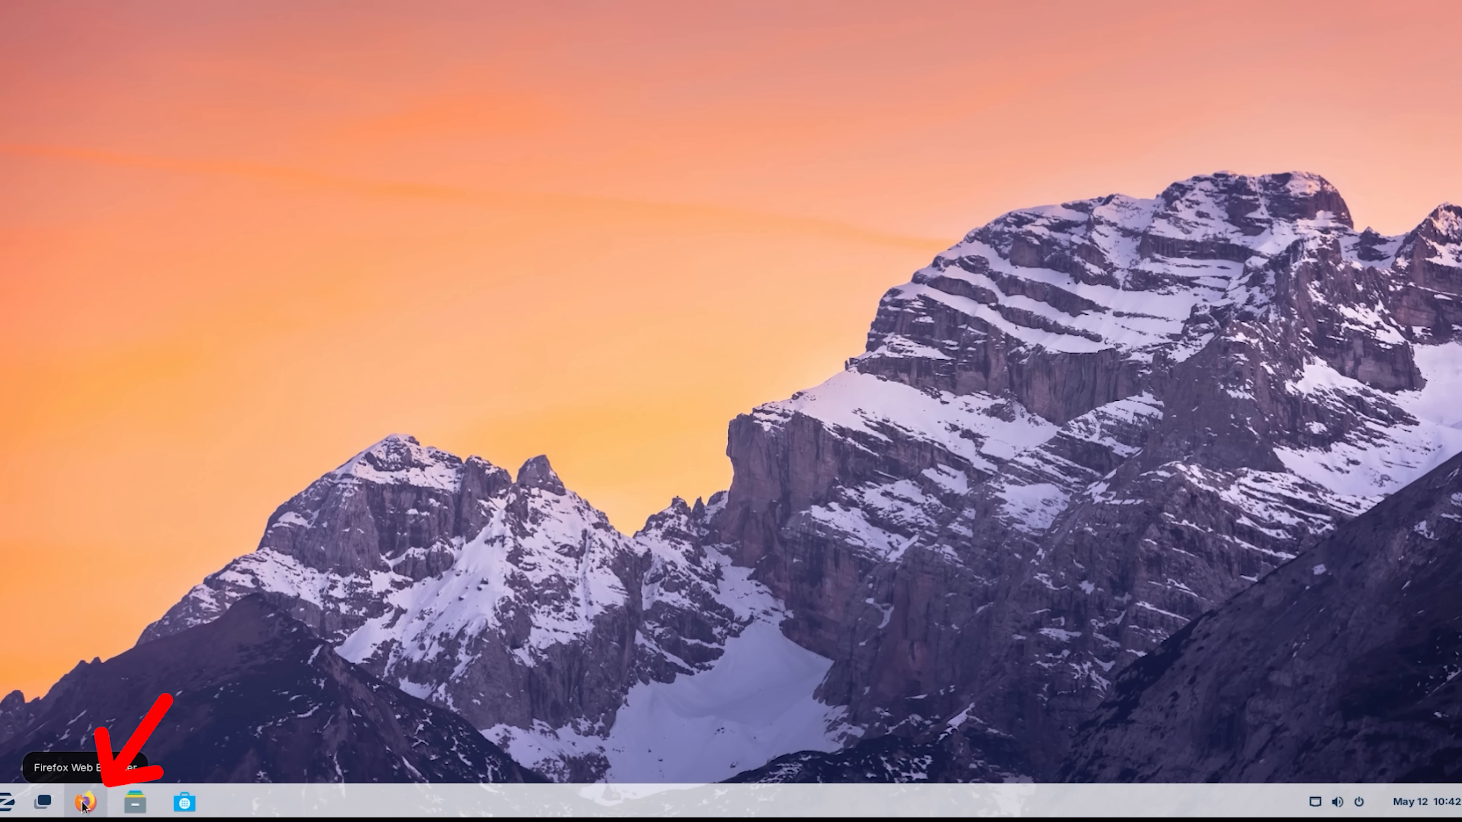
pyautogui.moveTo(184, 801)
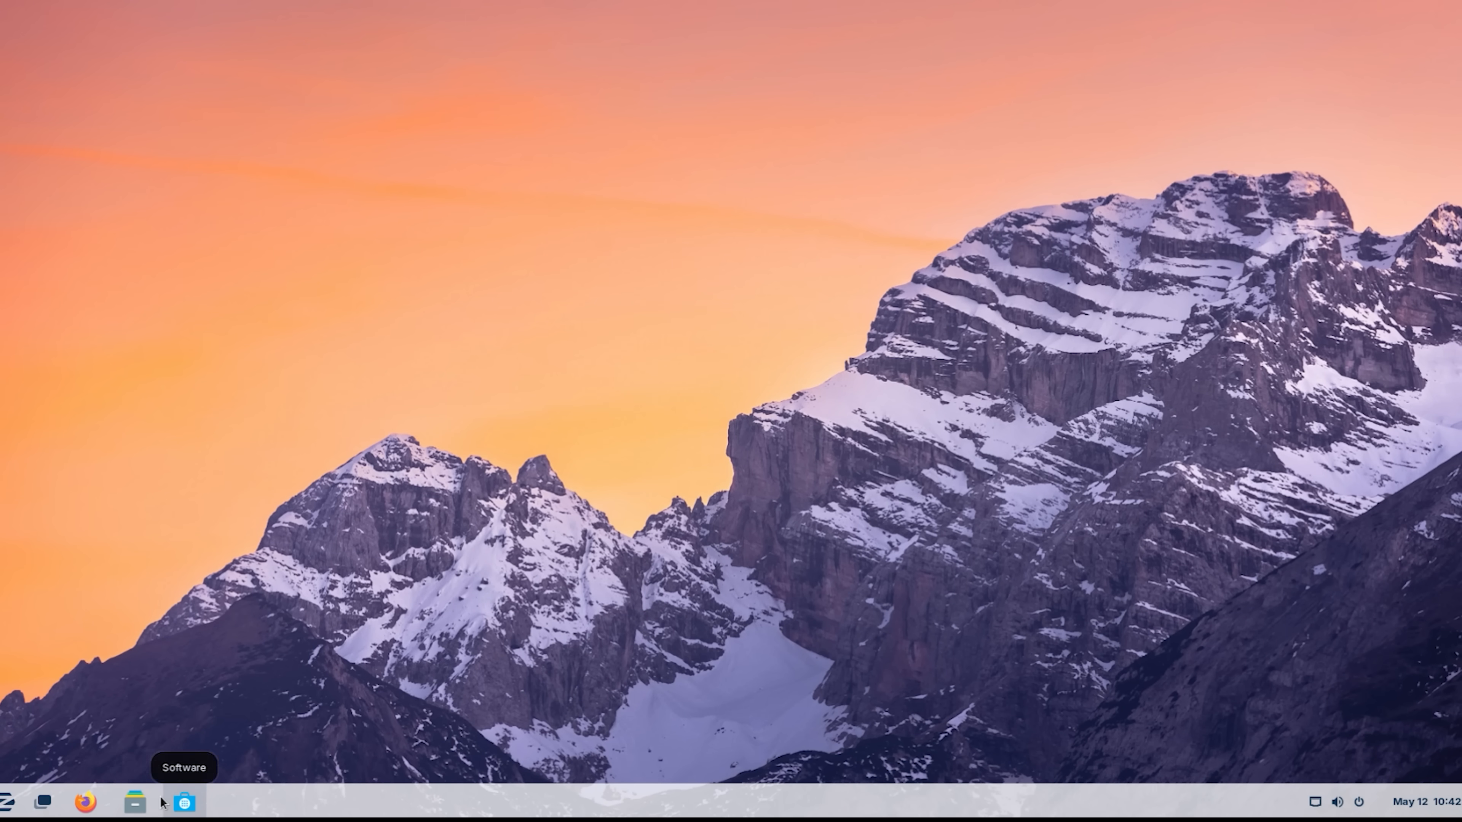
pyautogui.click(133, 802)
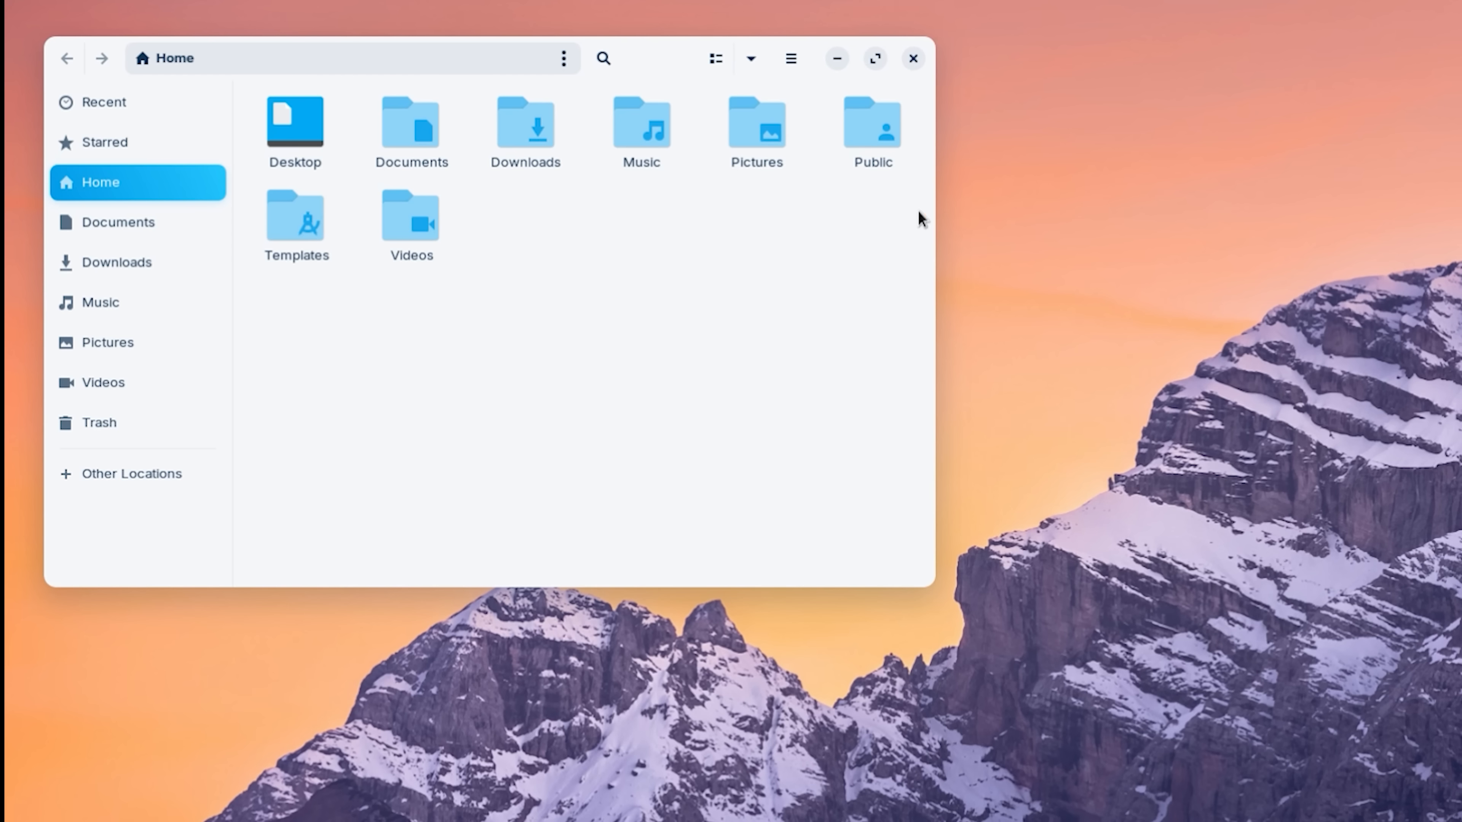
pyautogui.moveTo(117, 221)
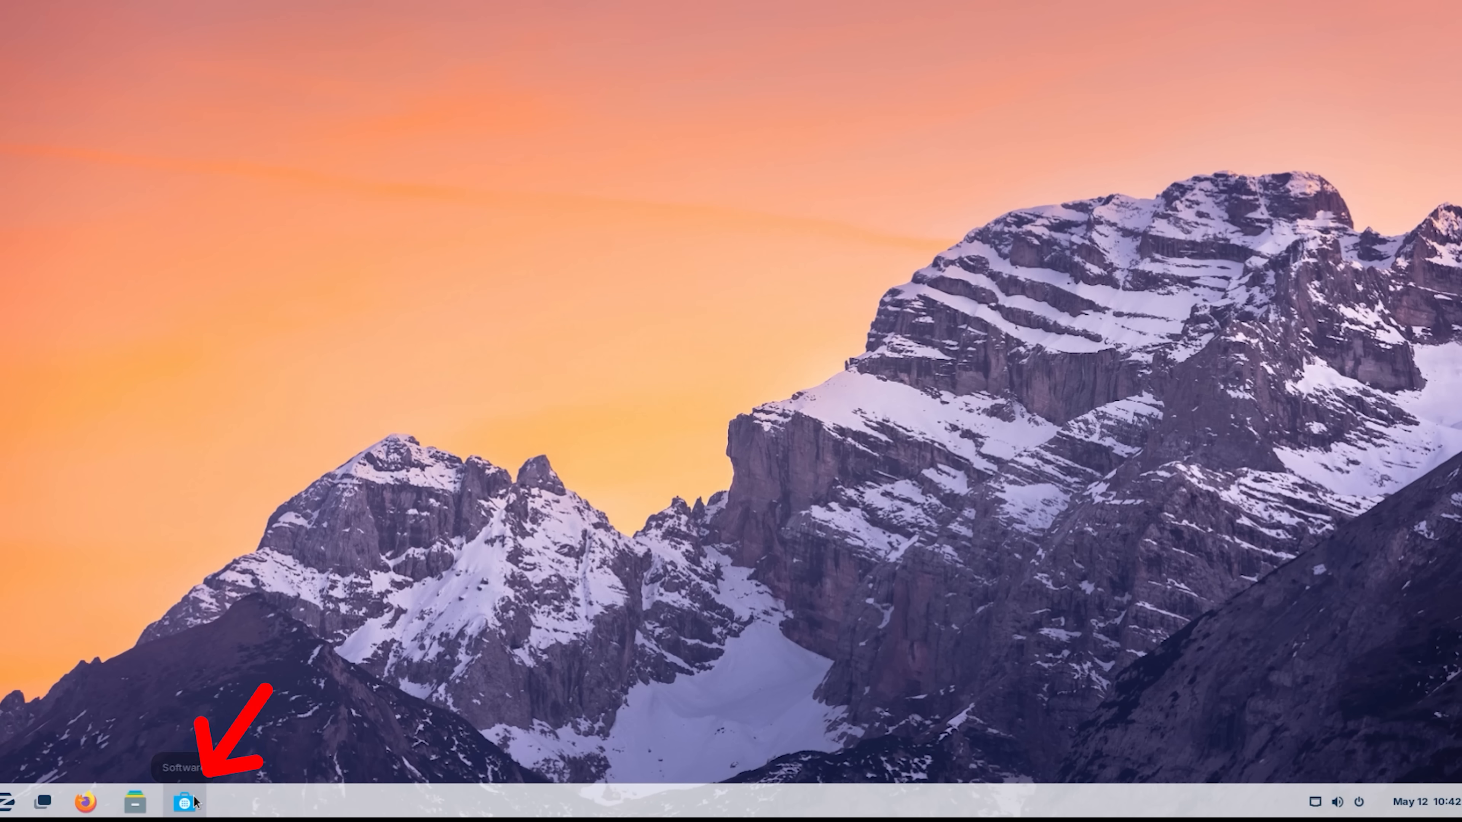
pyautogui.click(183, 801)
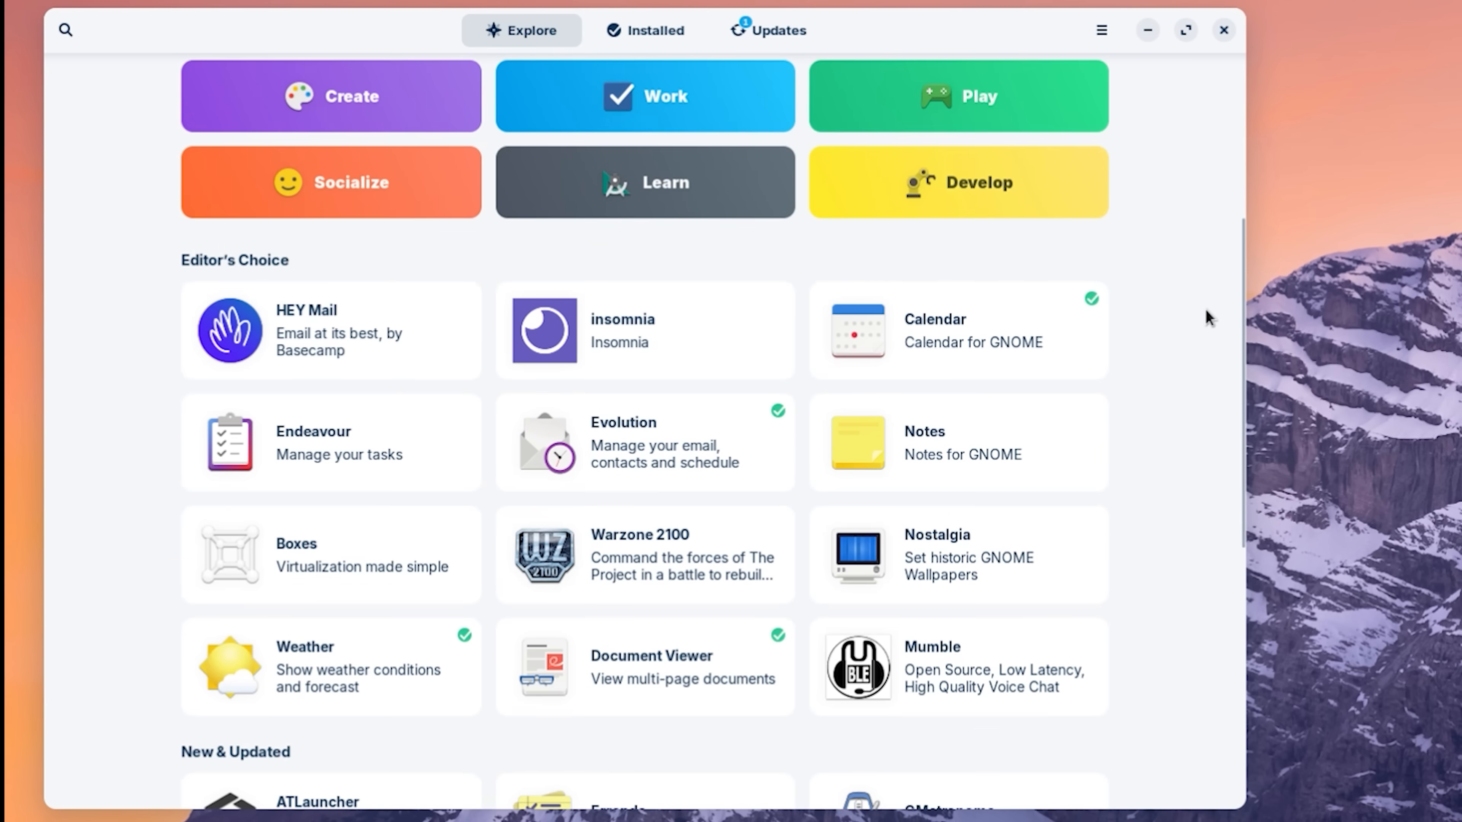
# Step: Review the Installed apps list, then start the pending Firefox update from the Updates tab
pyautogui.scroll(-3)
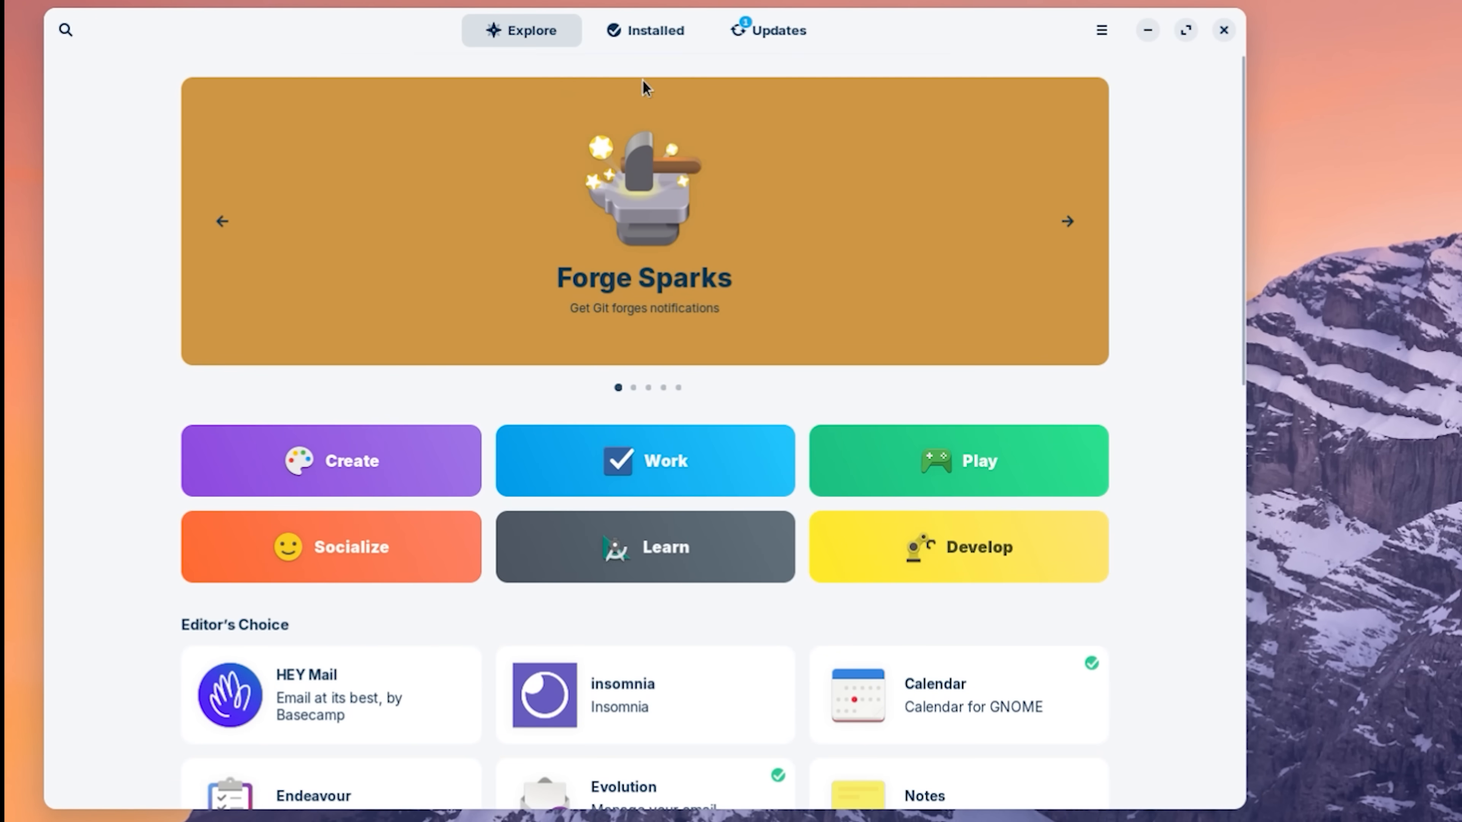
pyautogui.click(644, 30)
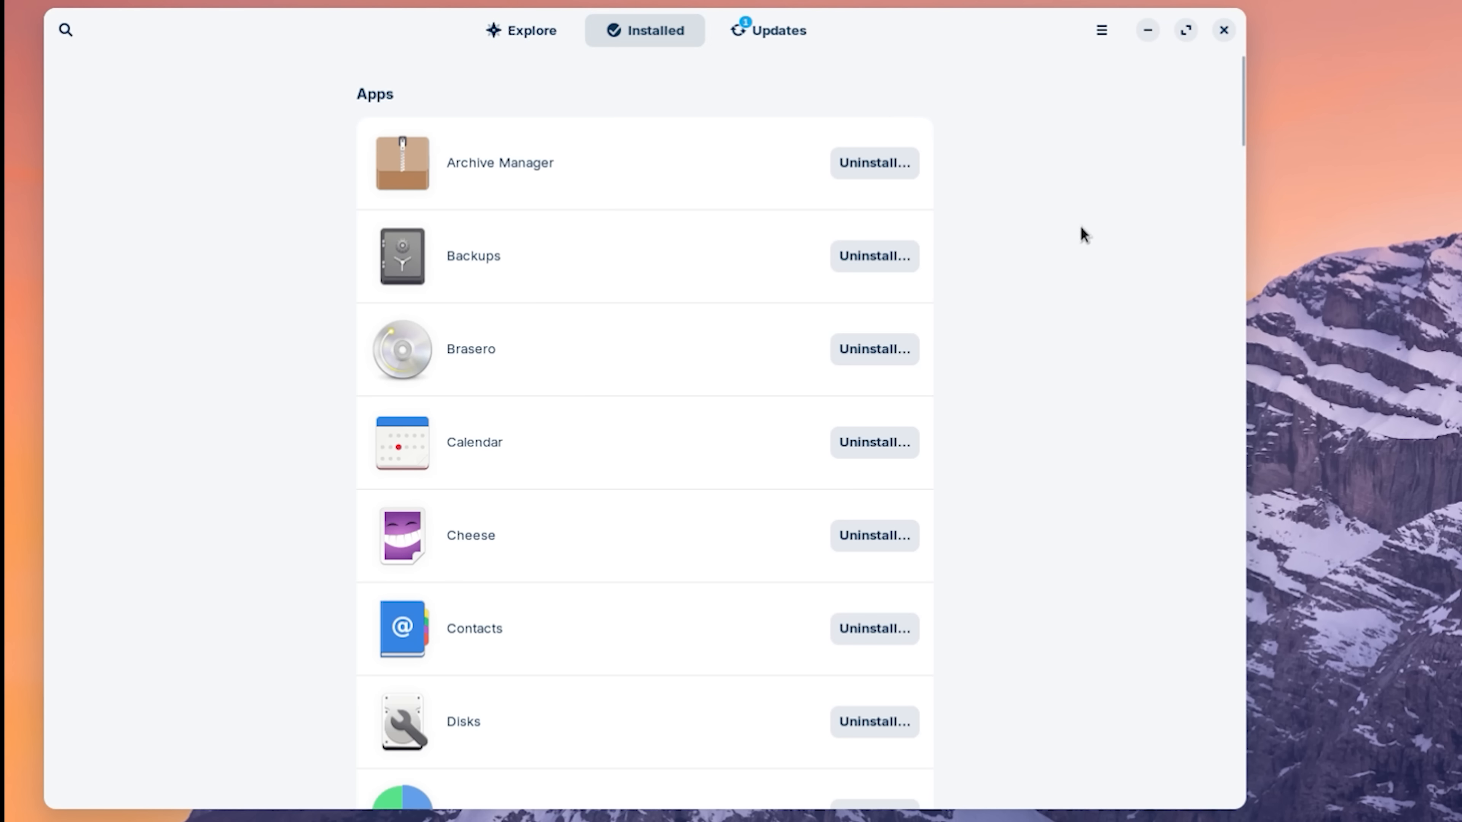
pyautogui.scroll(-3)
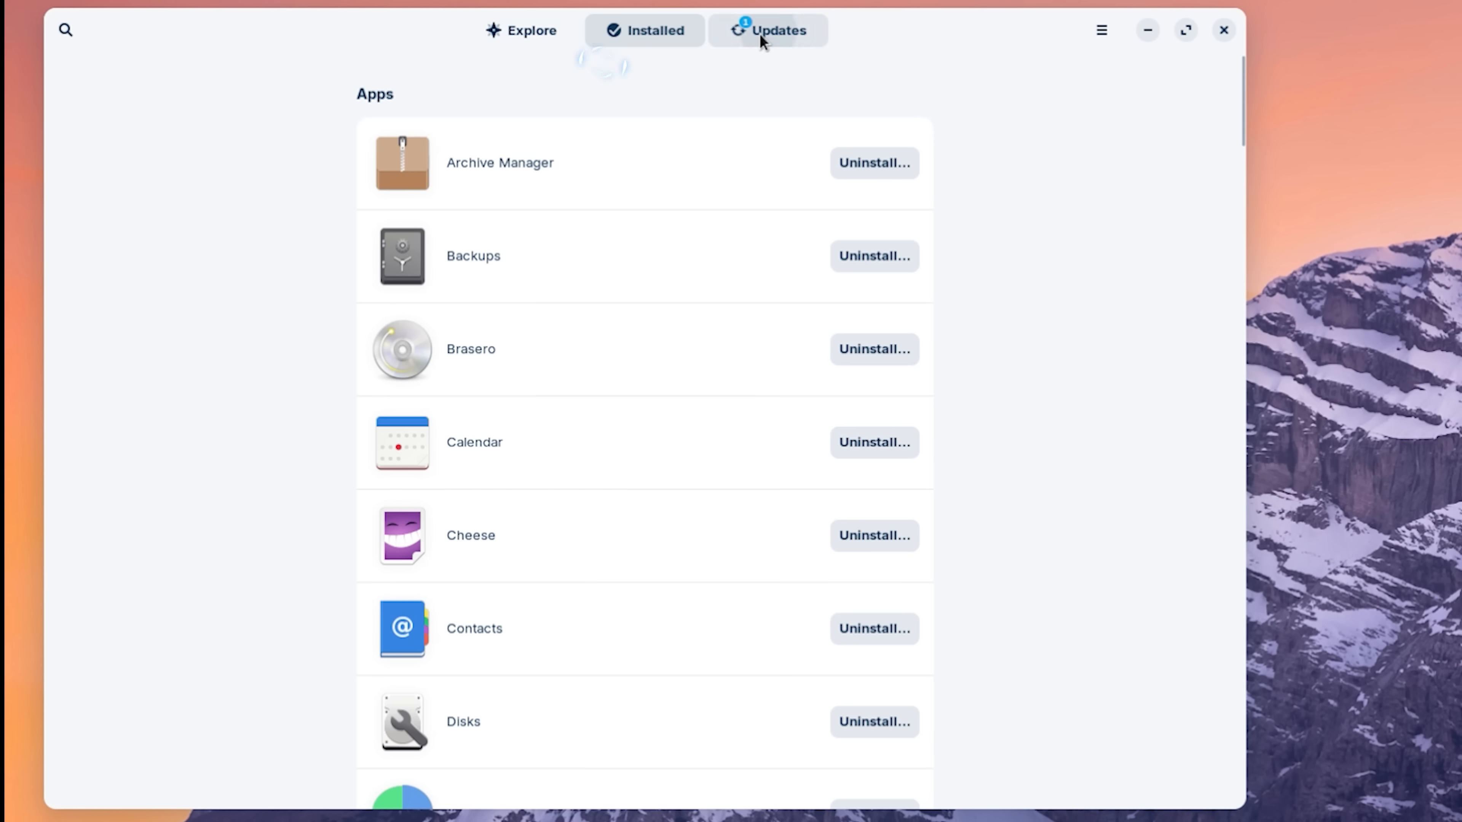
pyautogui.click(767, 30)
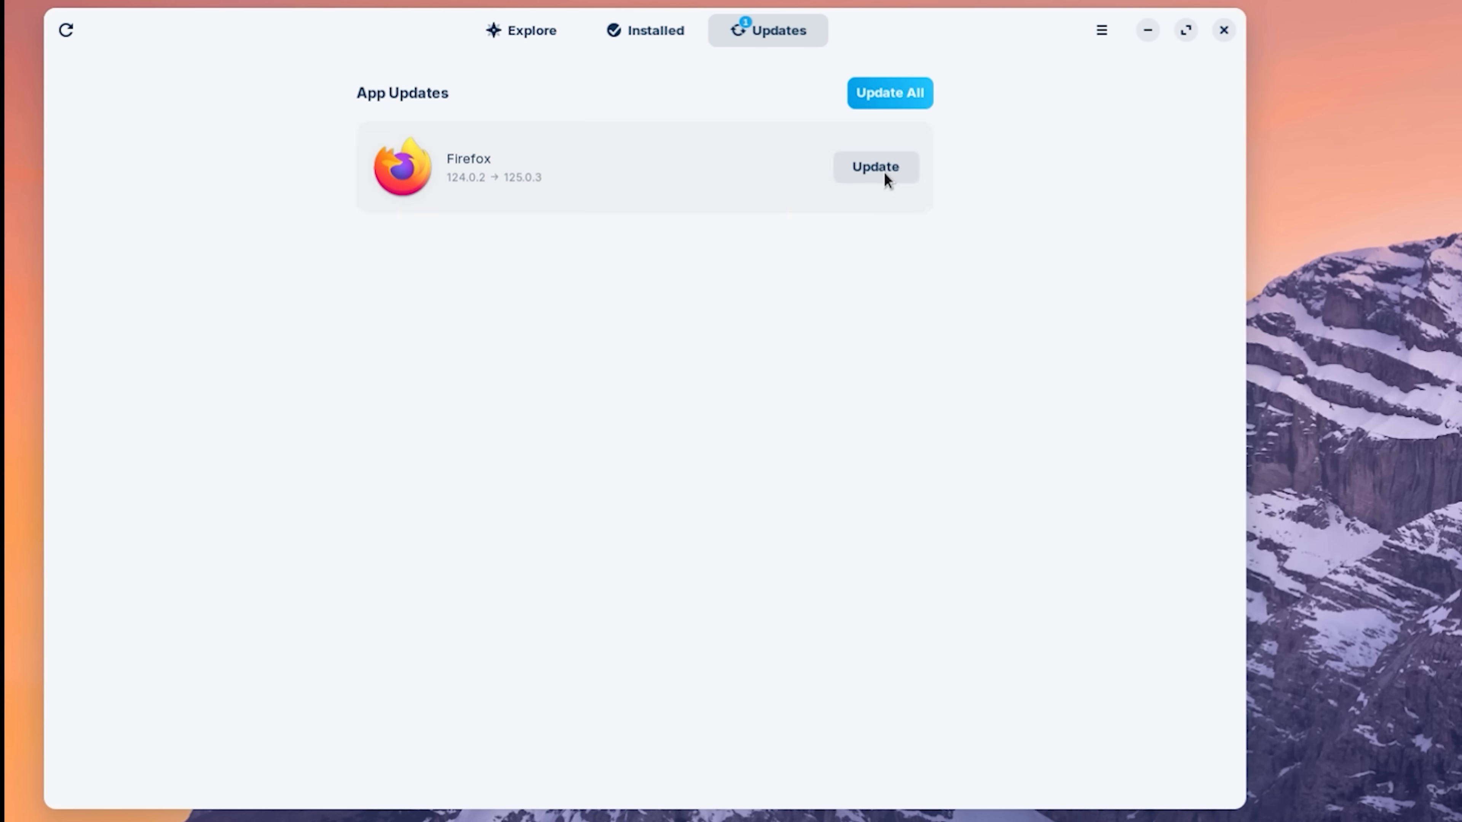
pyautogui.click(873, 167)
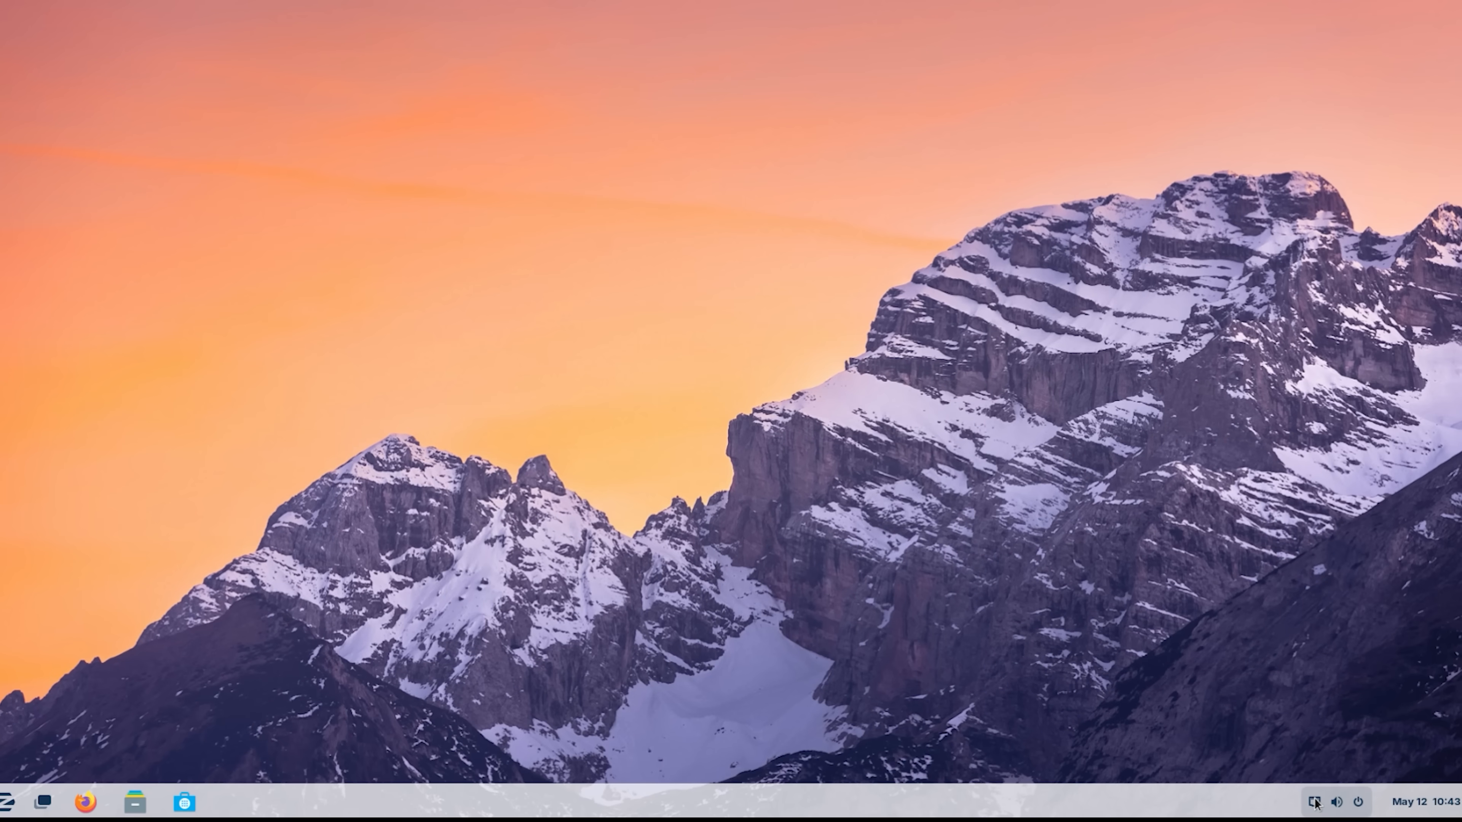
# Step: Try the screenshot tool: widen the capture area and switch to screen recording mode
pyautogui.click(1315, 802)
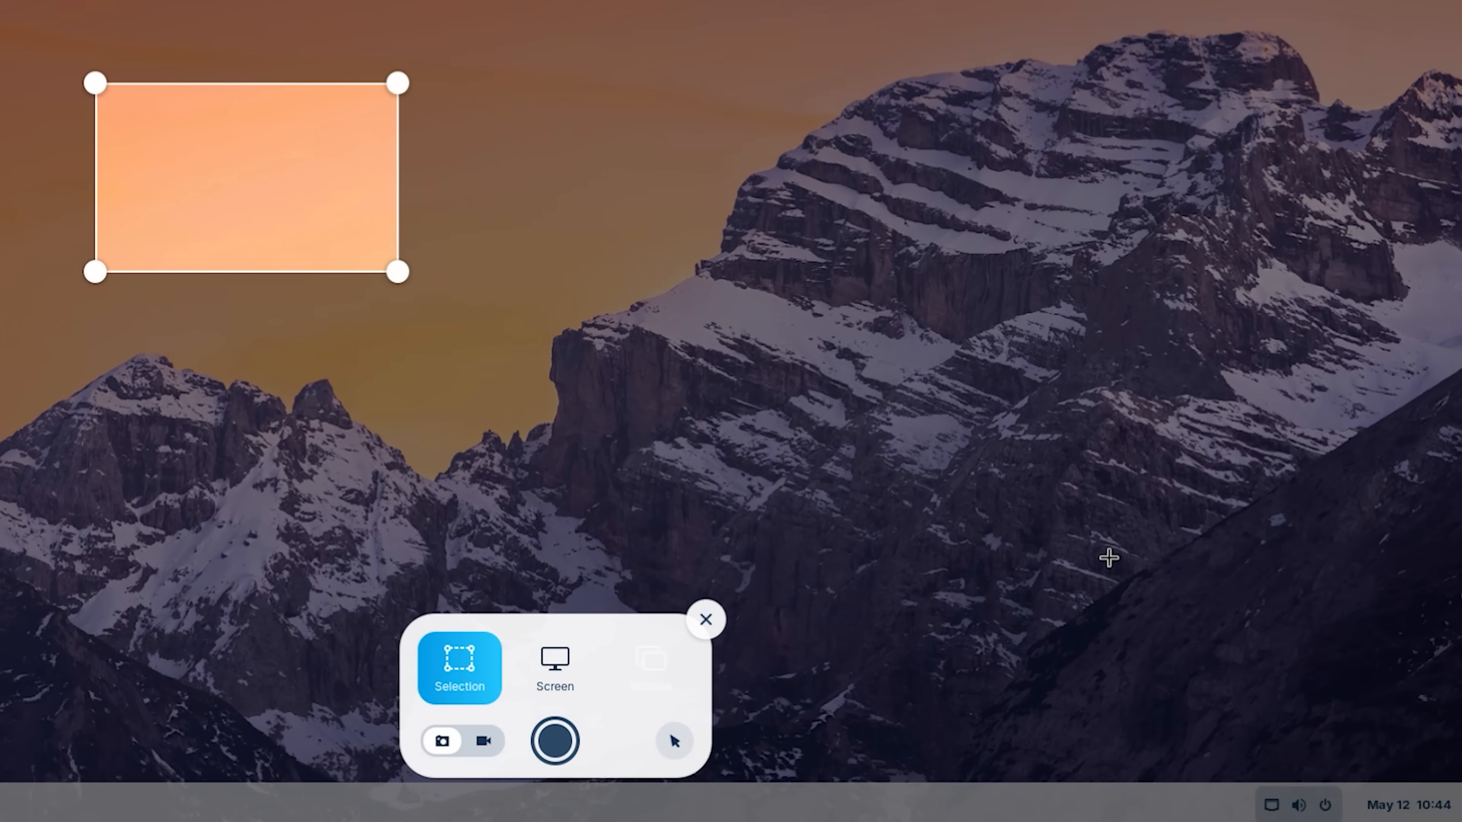
pyautogui.moveTo(397, 274); pyautogui.dragTo(777, 477)
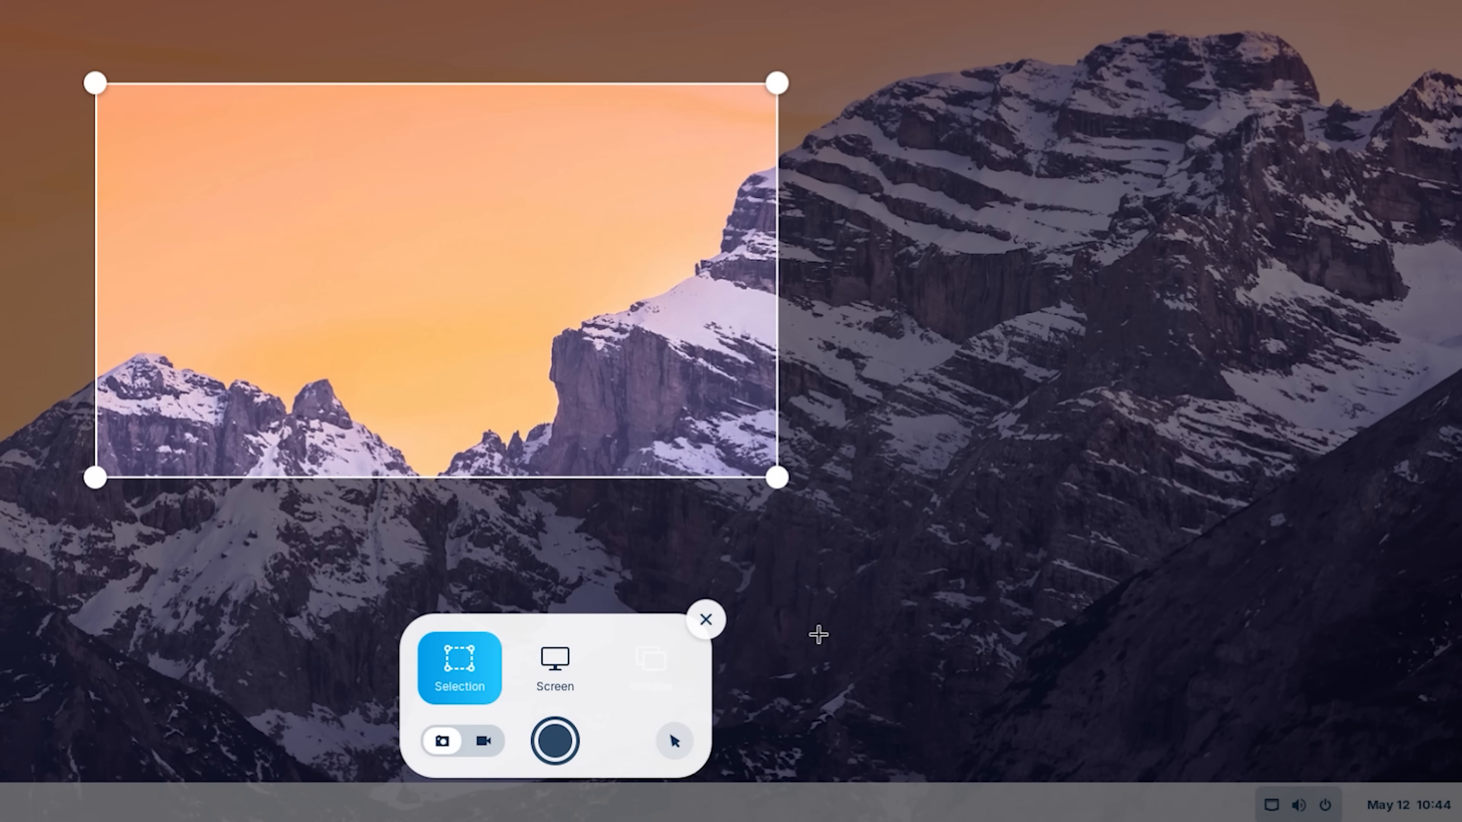
pyautogui.moveTo(482, 740)
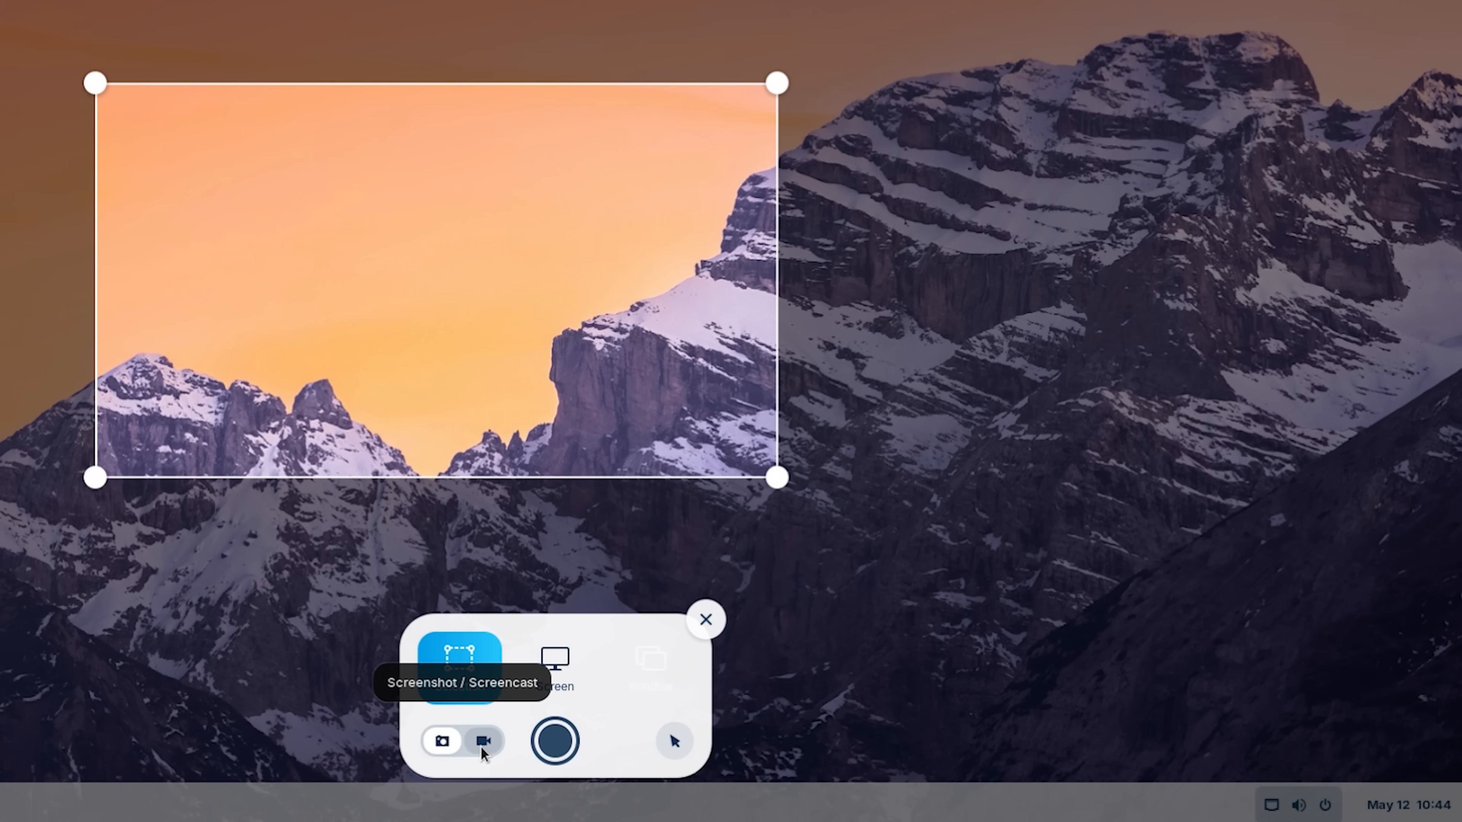
pyautogui.click(1298, 804)
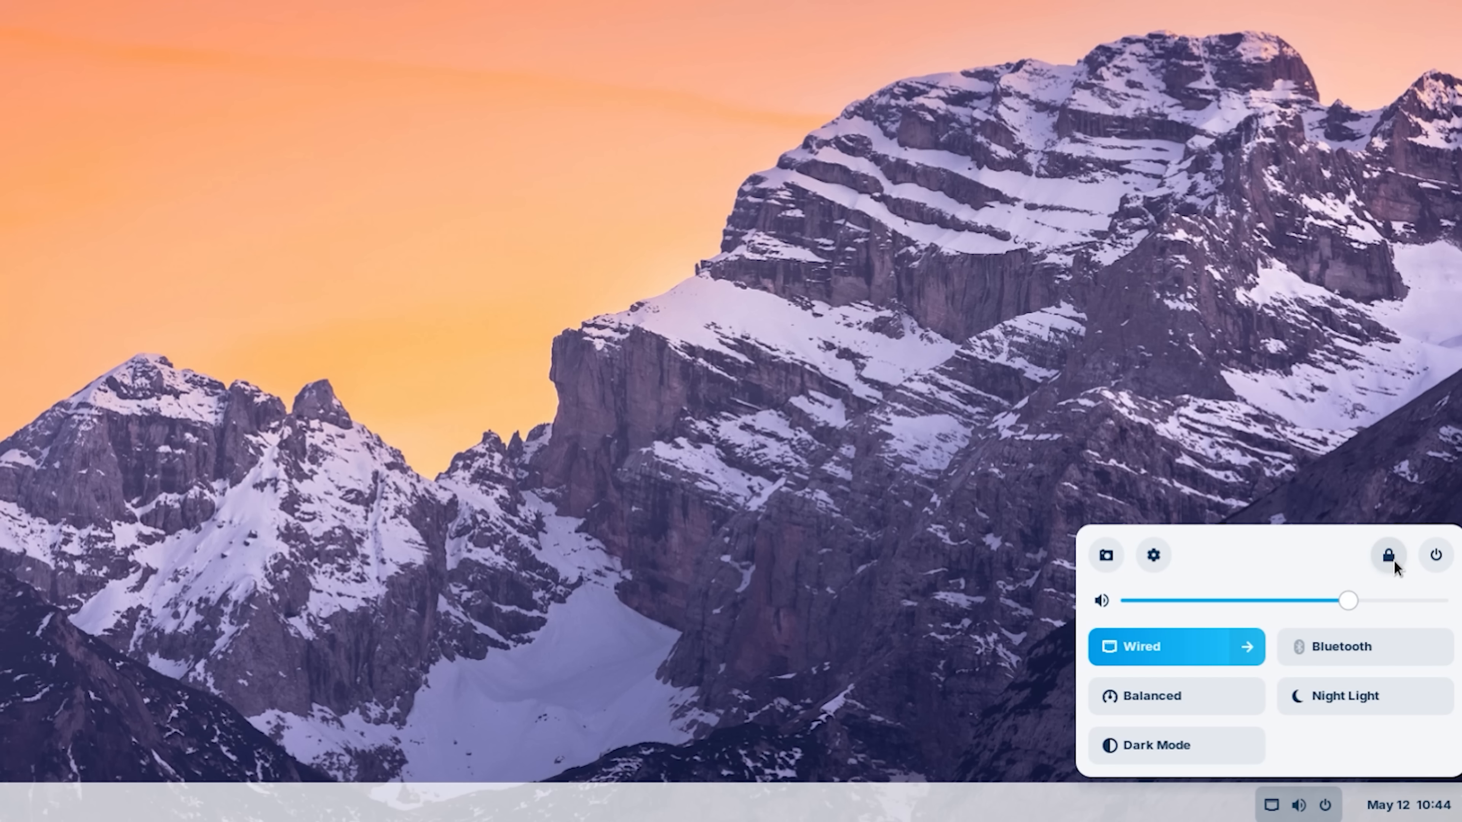
pyautogui.click(1388, 555)
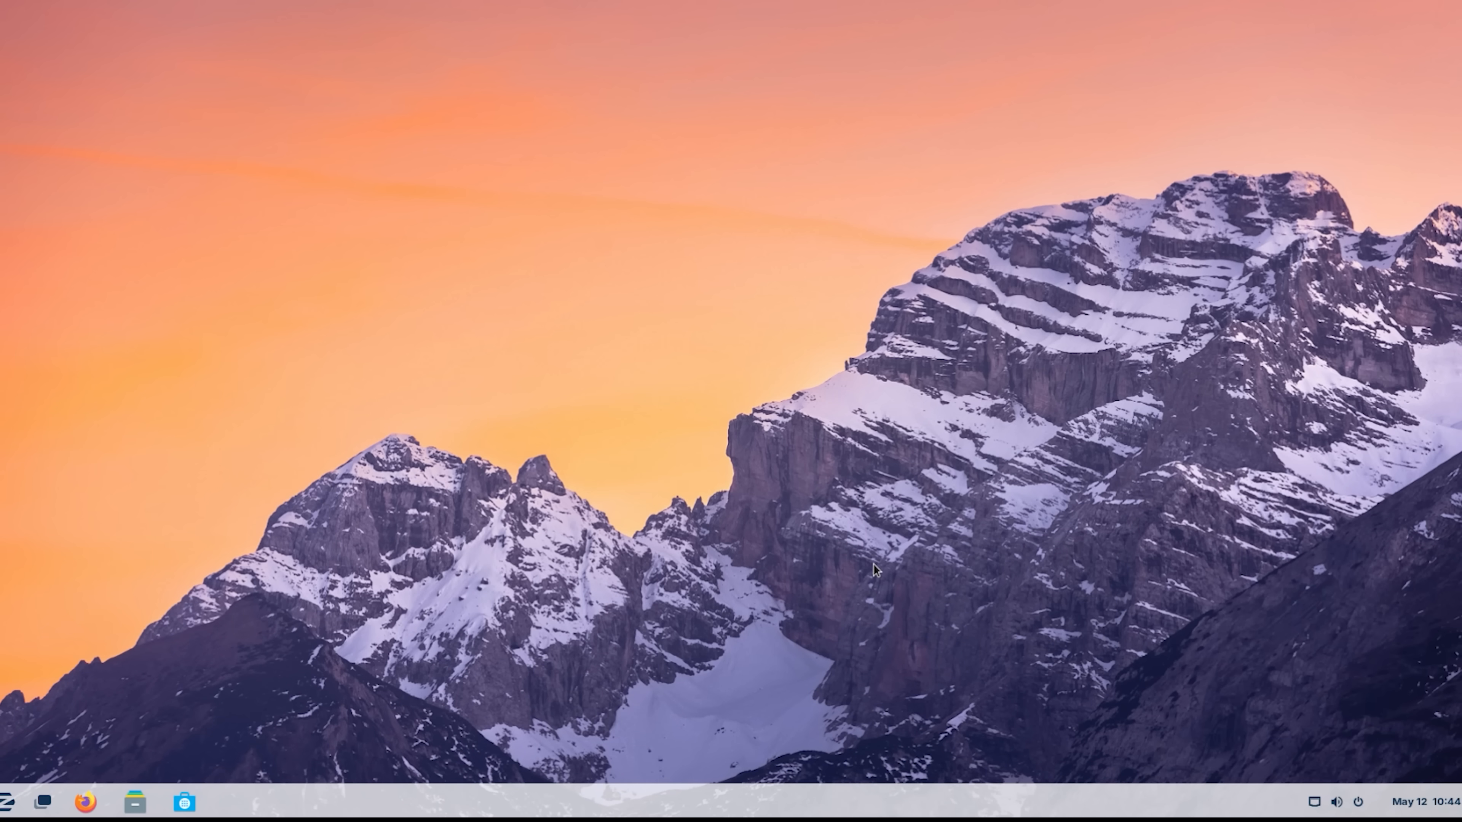
# Step: Show the quick settings panel, then bring up the Zorin app menu
pyautogui.click(1337, 801)
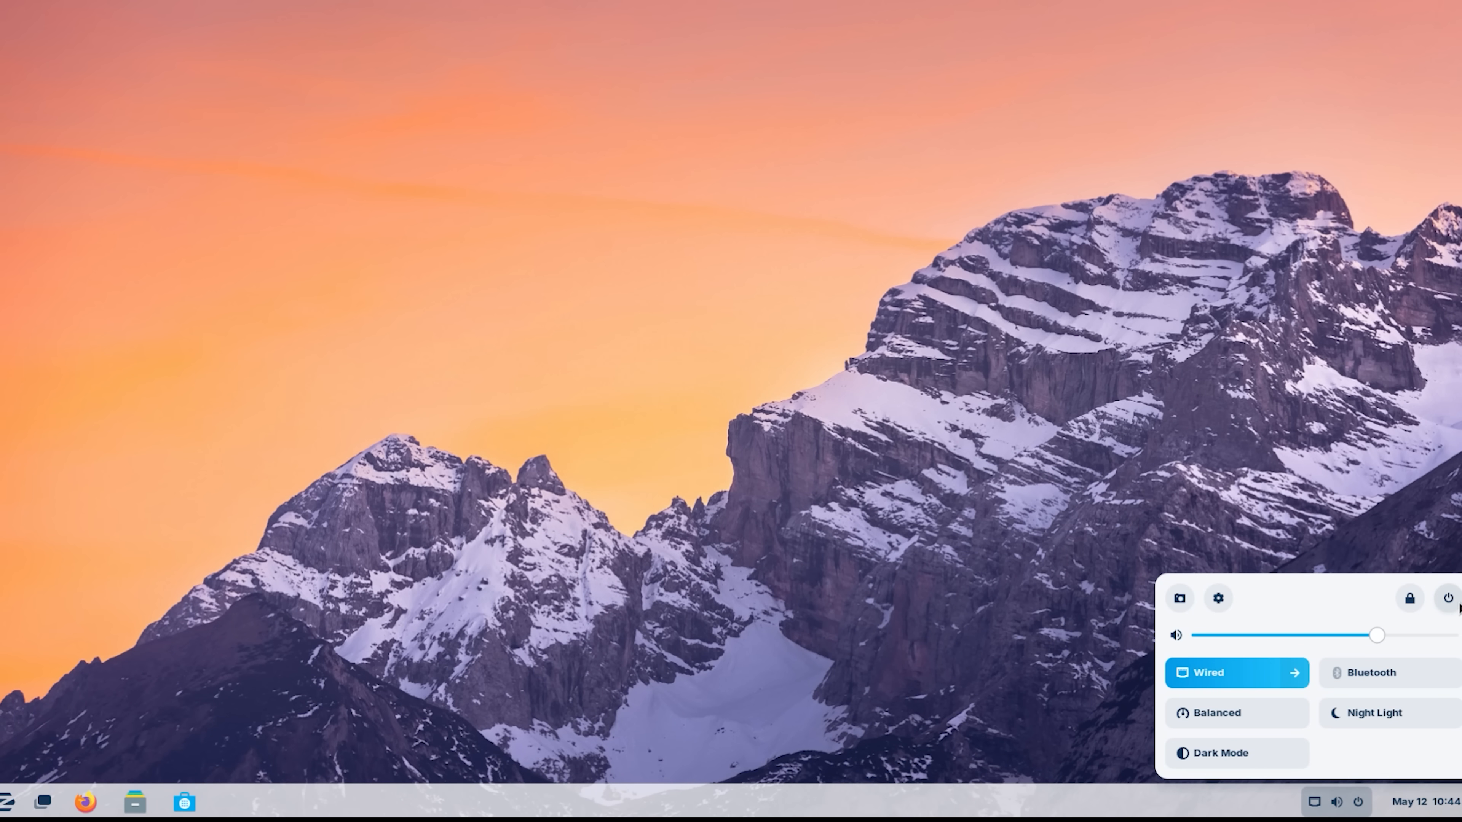
pyautogui.click(16, 801)
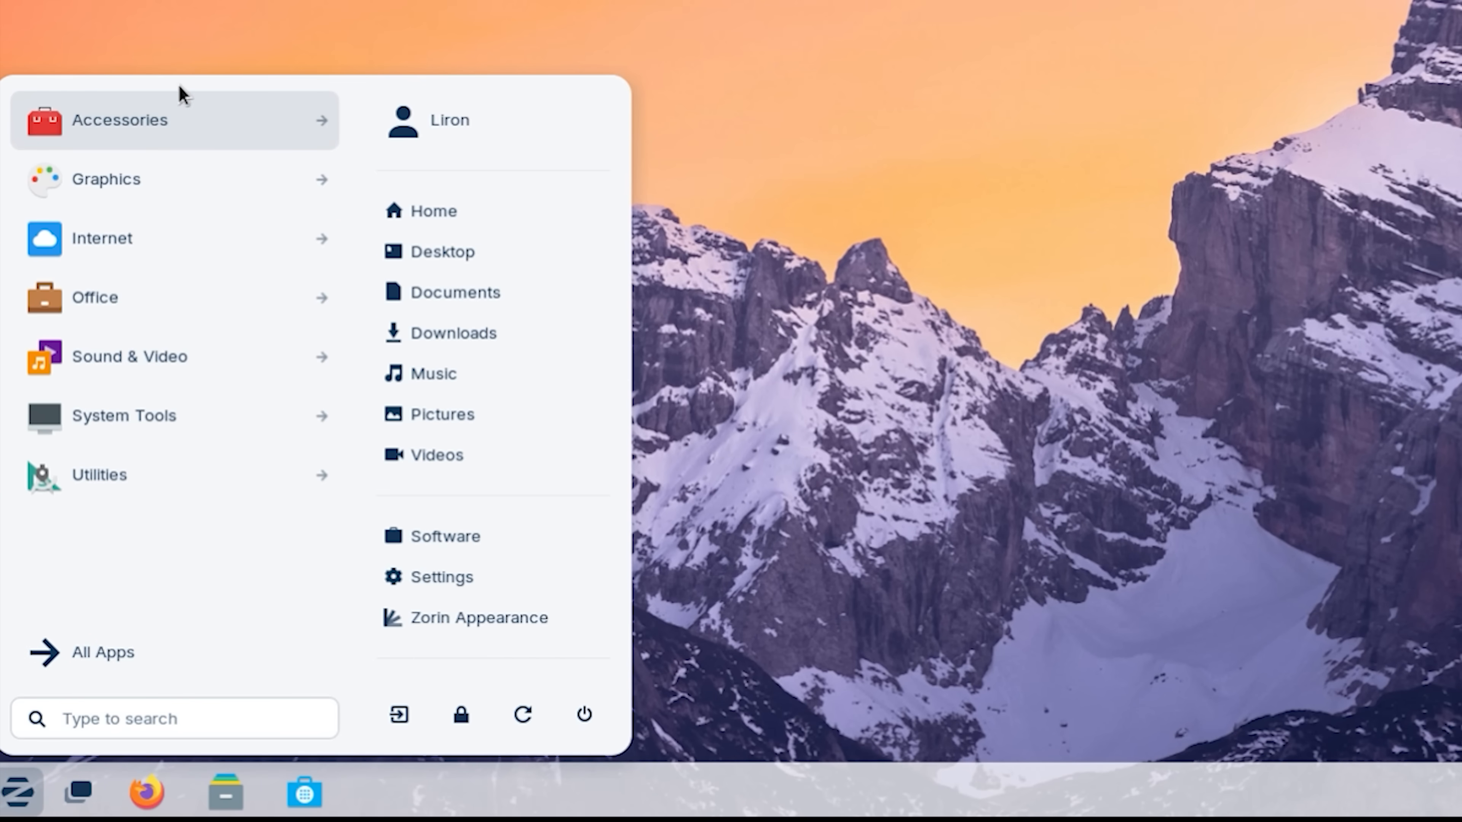
# Step: Browse the Accessories apps and return to the top-level menu categories
pyautogui.click(174, 120)
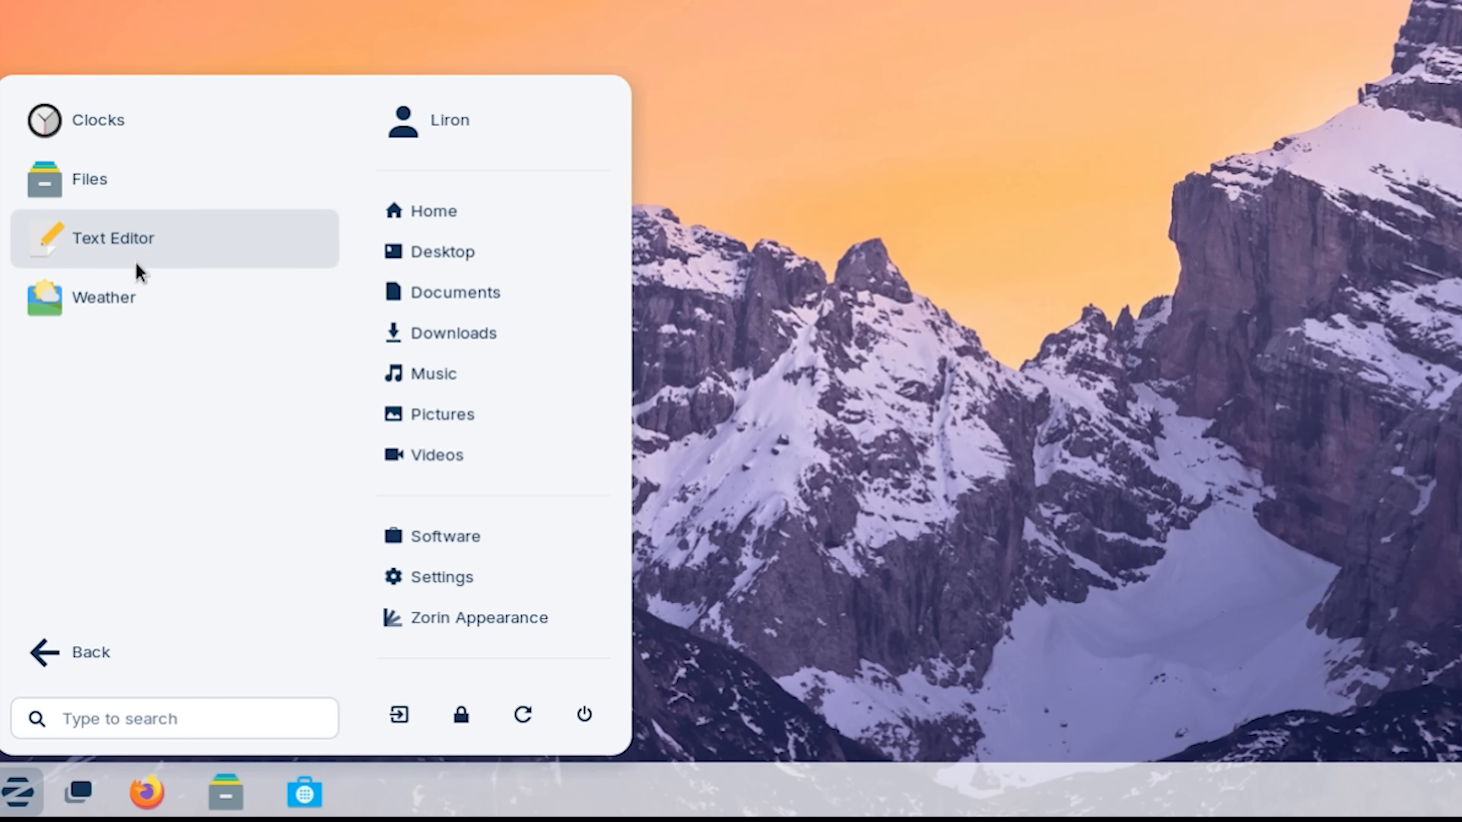
pyautogui.moveTo(120, 539)
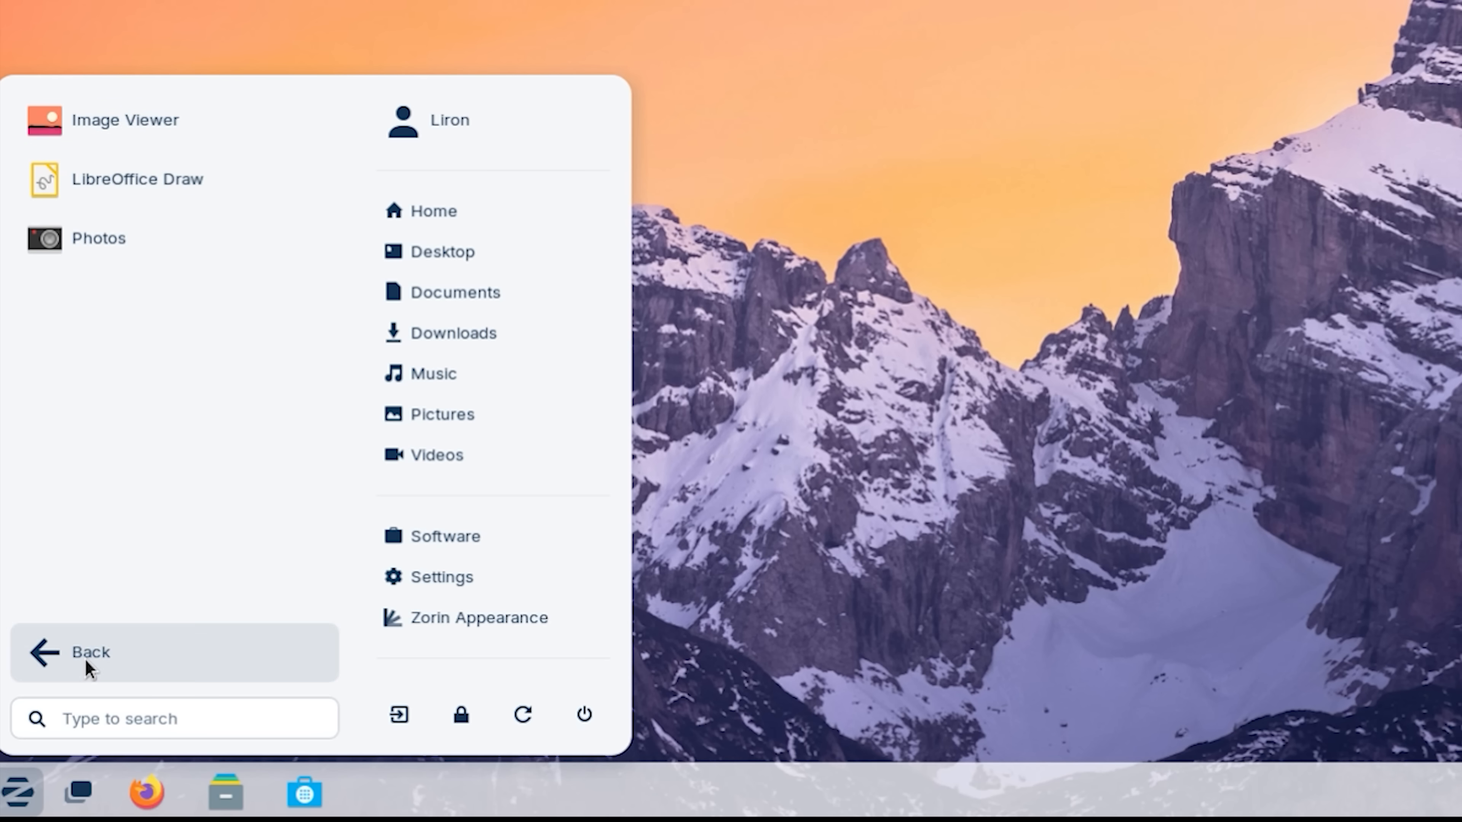
pyautogui.click(89, 652)
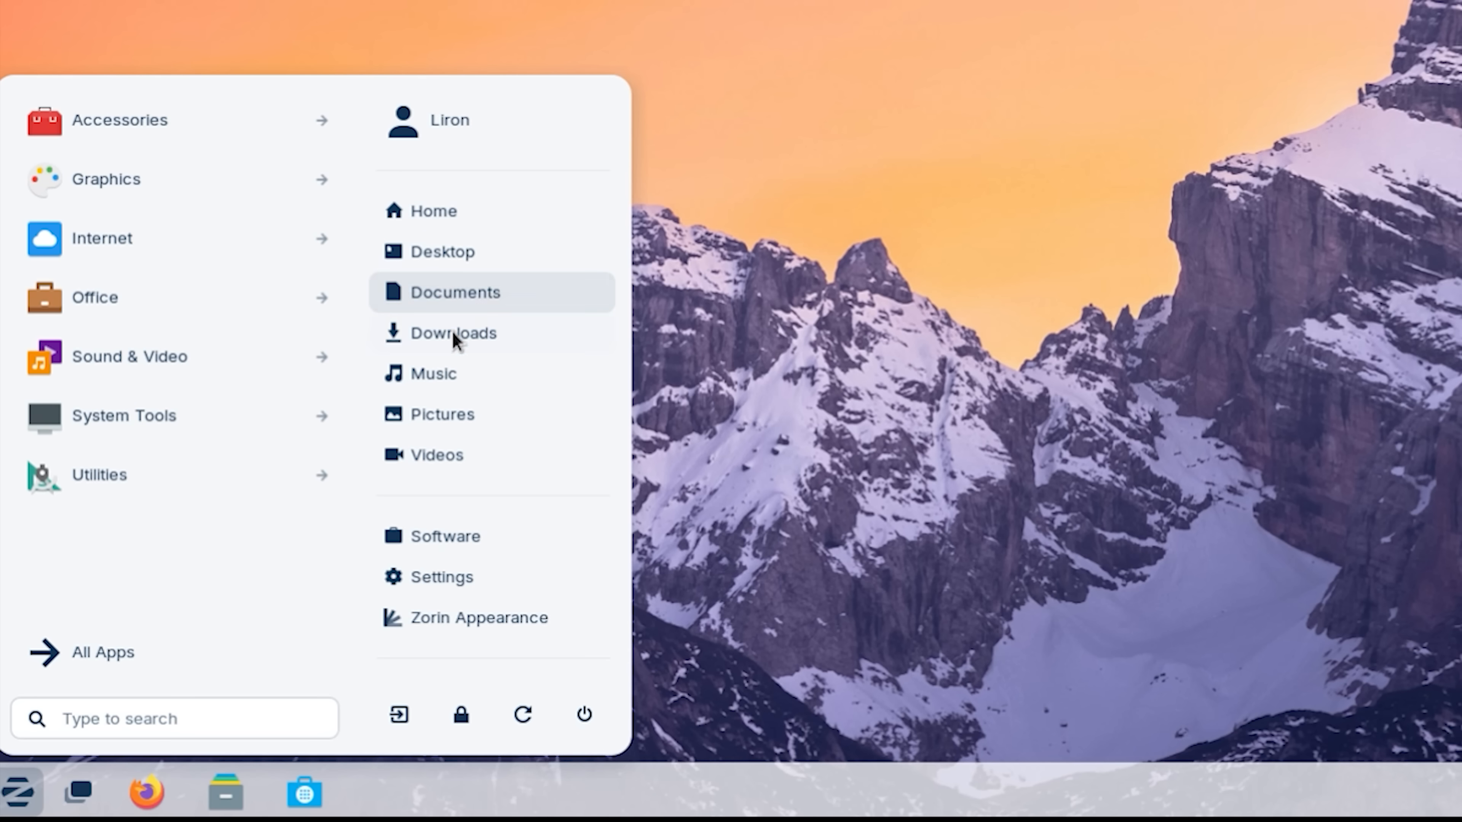
pyautogui.moveTo(478, 458)
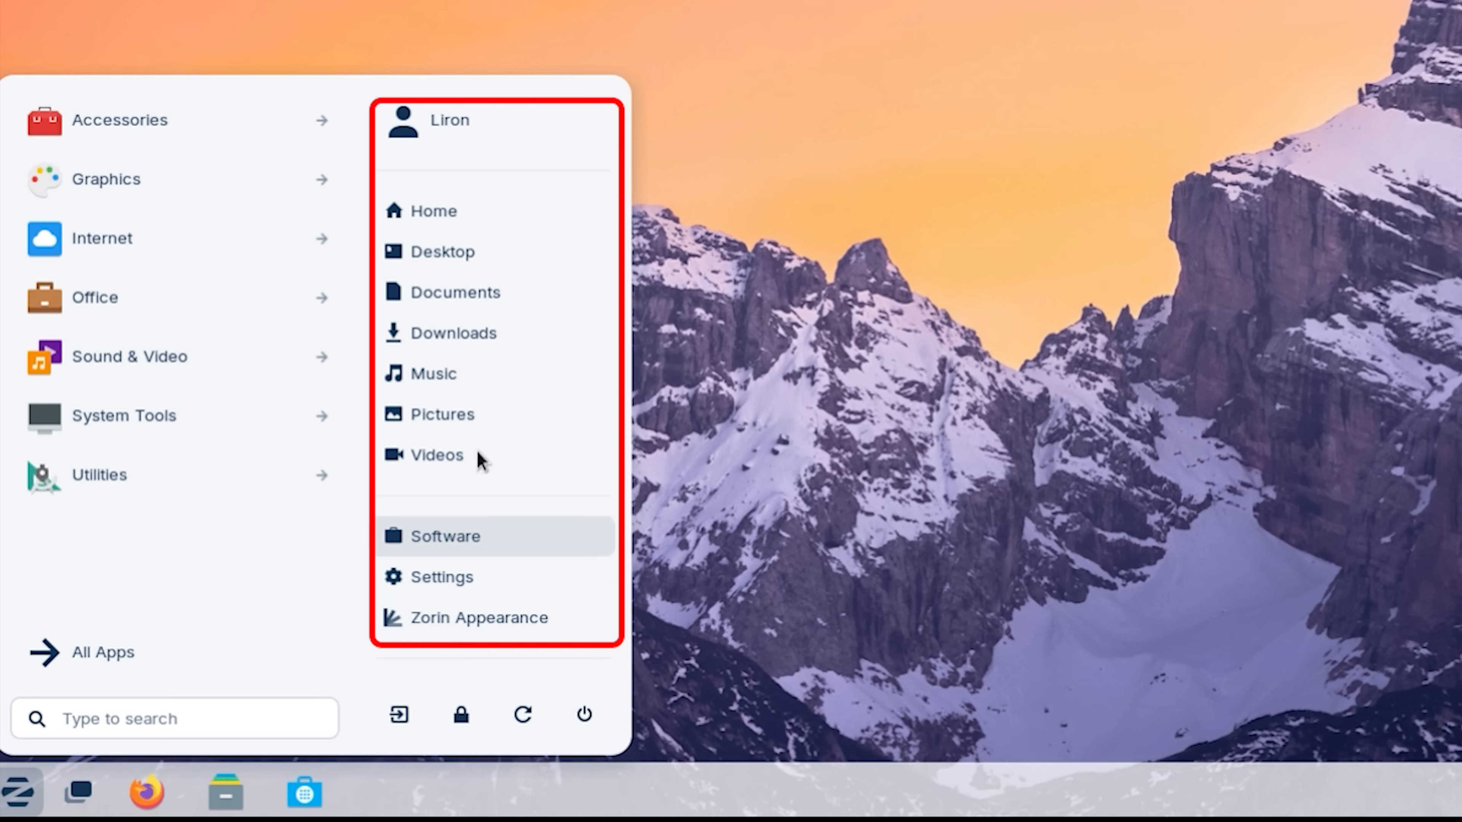
pyautogui.moveTo(466, 618)
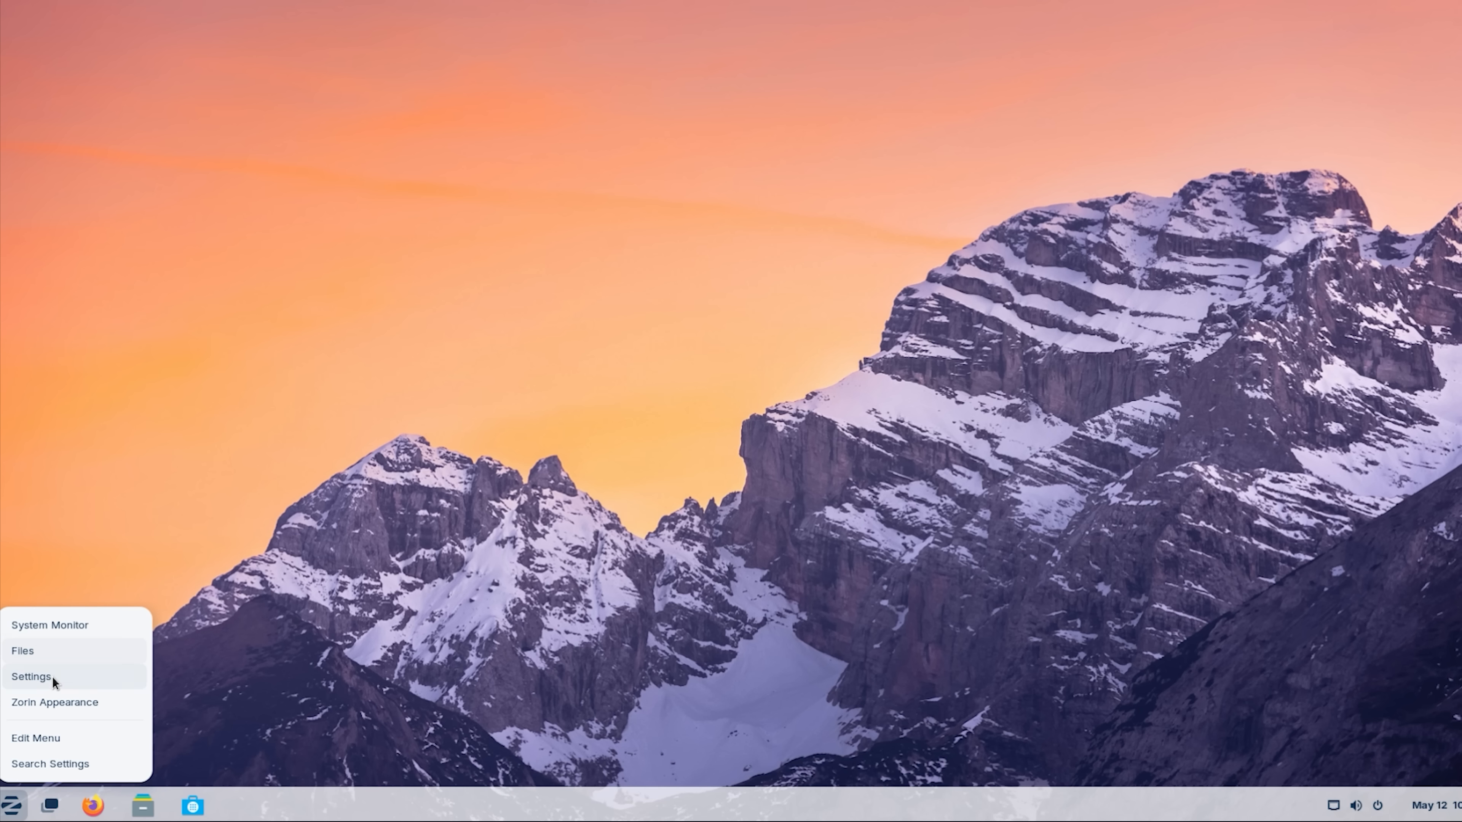
# Step: View the Bluetooth and Background panels in Settings
pyautogui.click(31, 676)
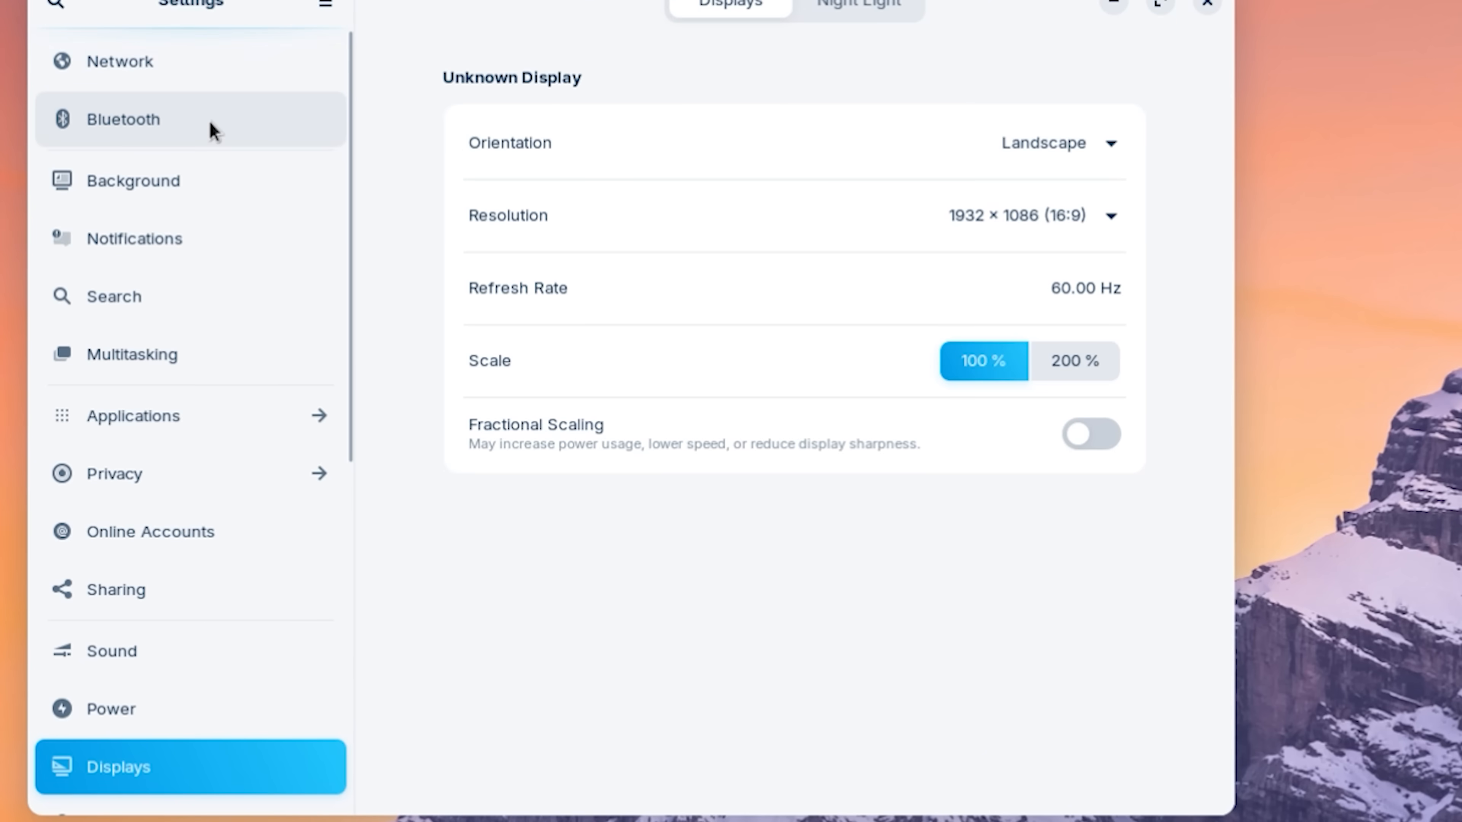
pyautogui.click(120, 61)
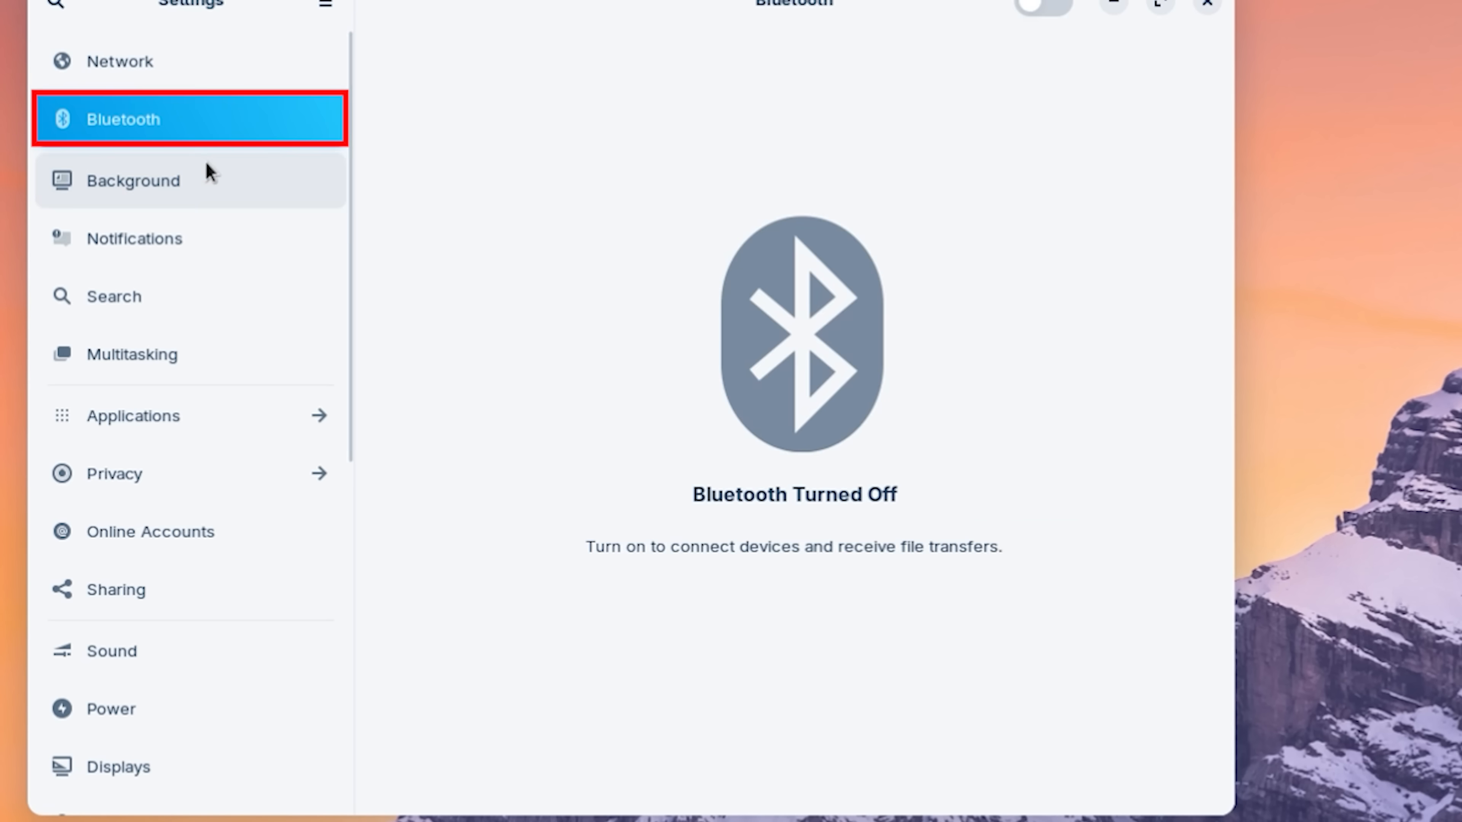
pyautogui.click(132, 180)
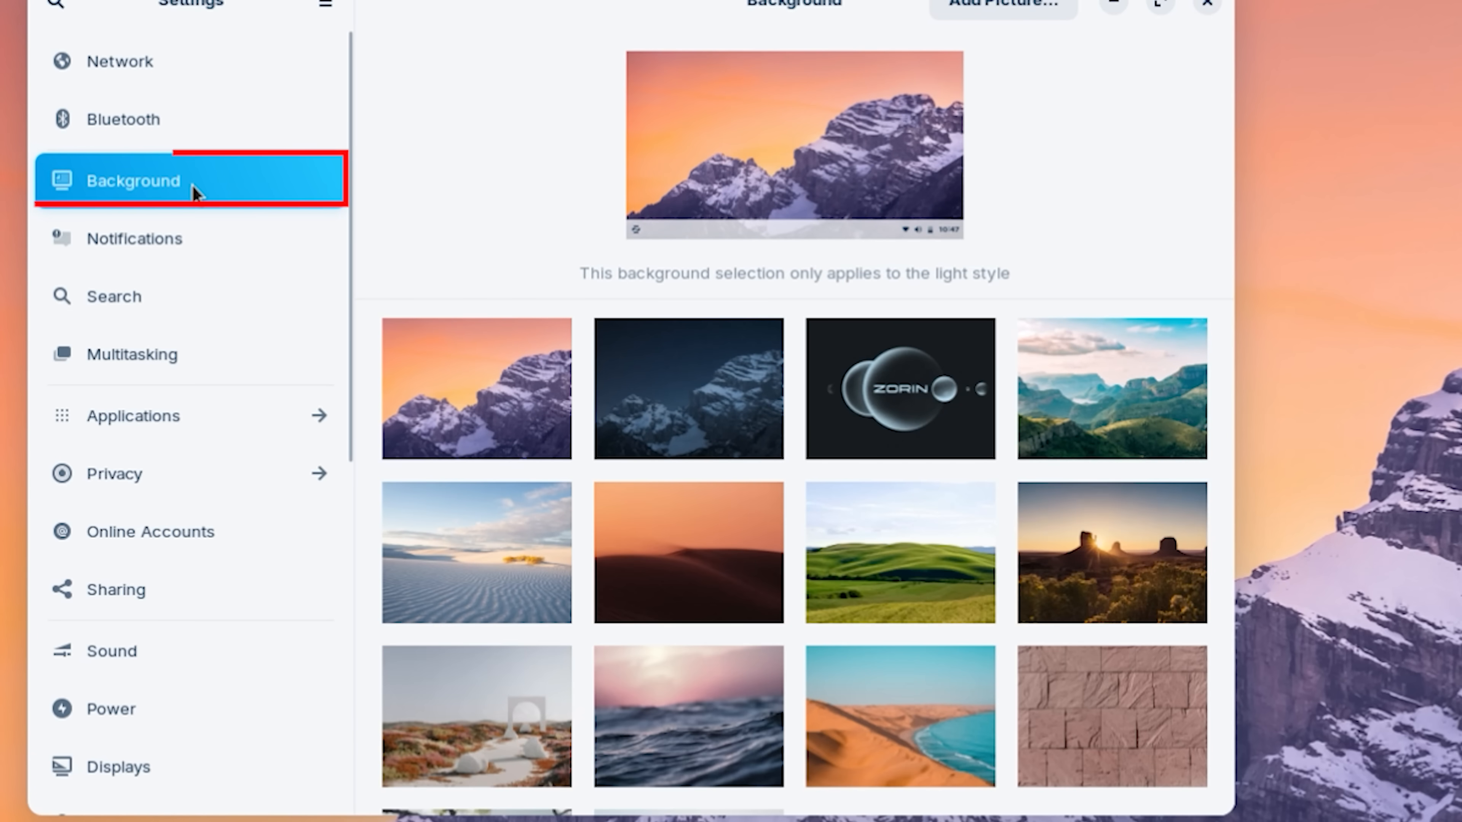
pyautogui.click(134, 238)
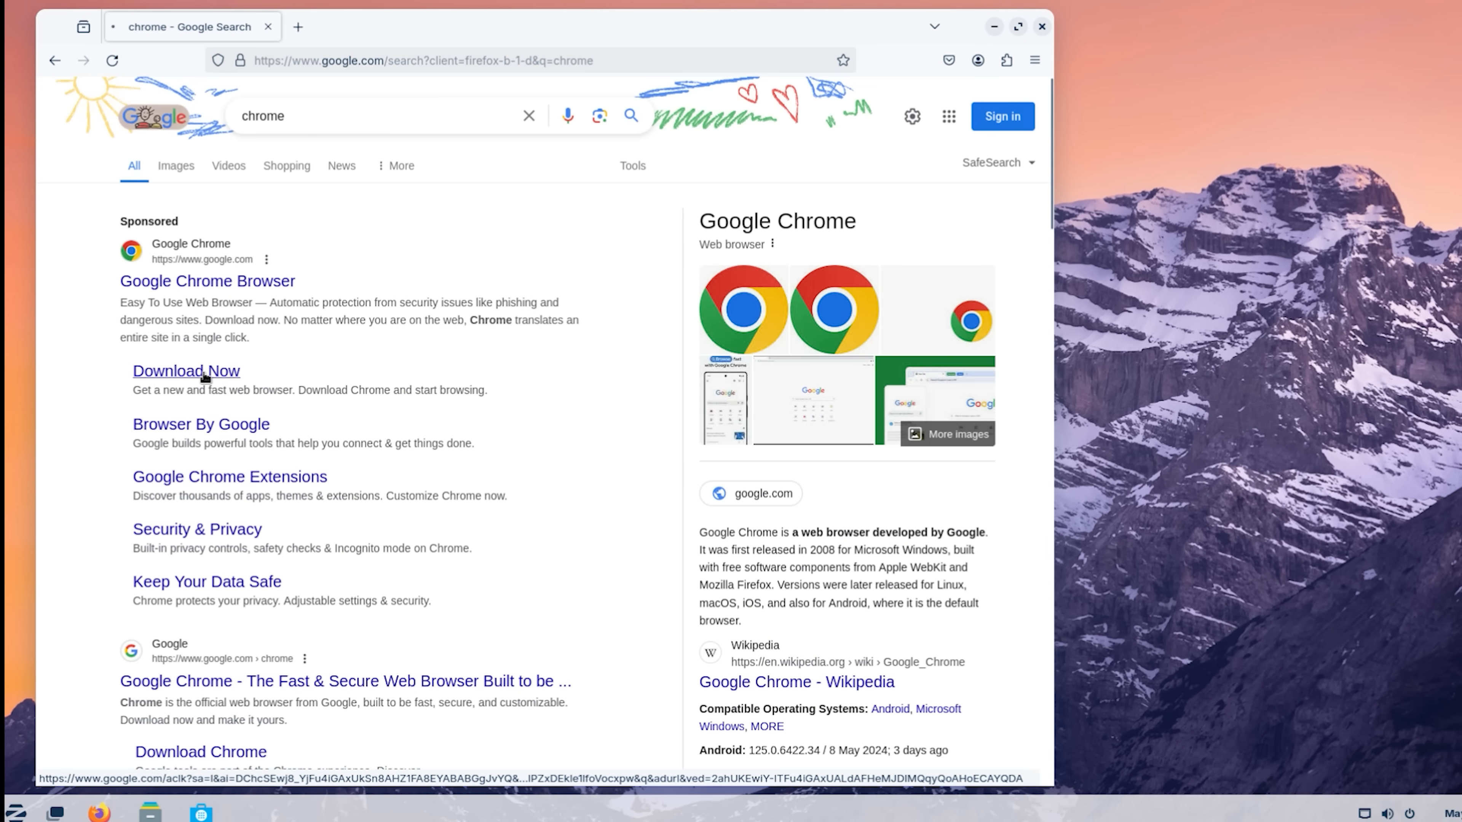
# Step: Download the 64-bit .deb Chrome for Linux package and open the downloaded file
pyautogui.click(186, 370)
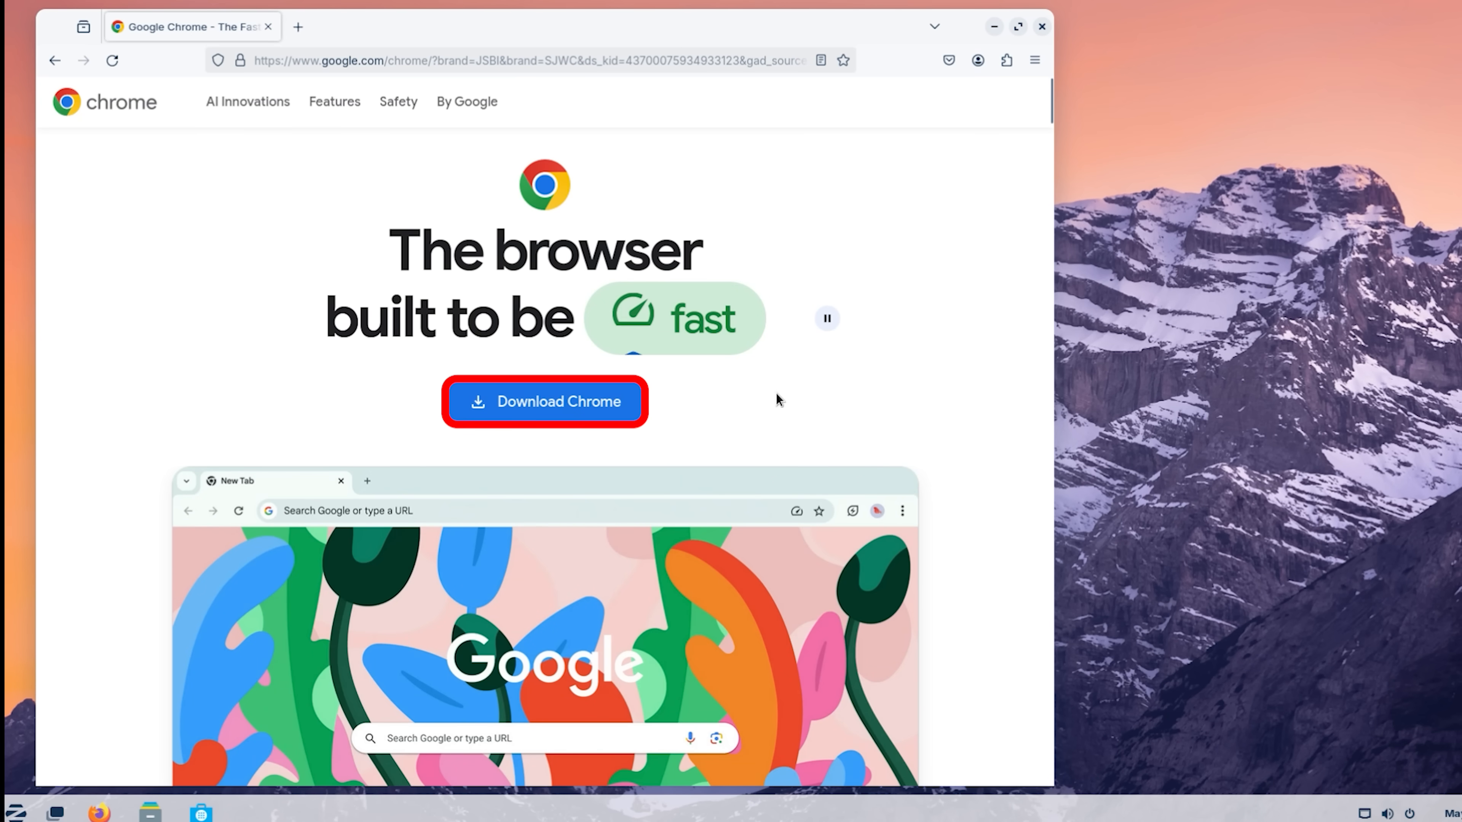
pyautogui.click(544, 401)
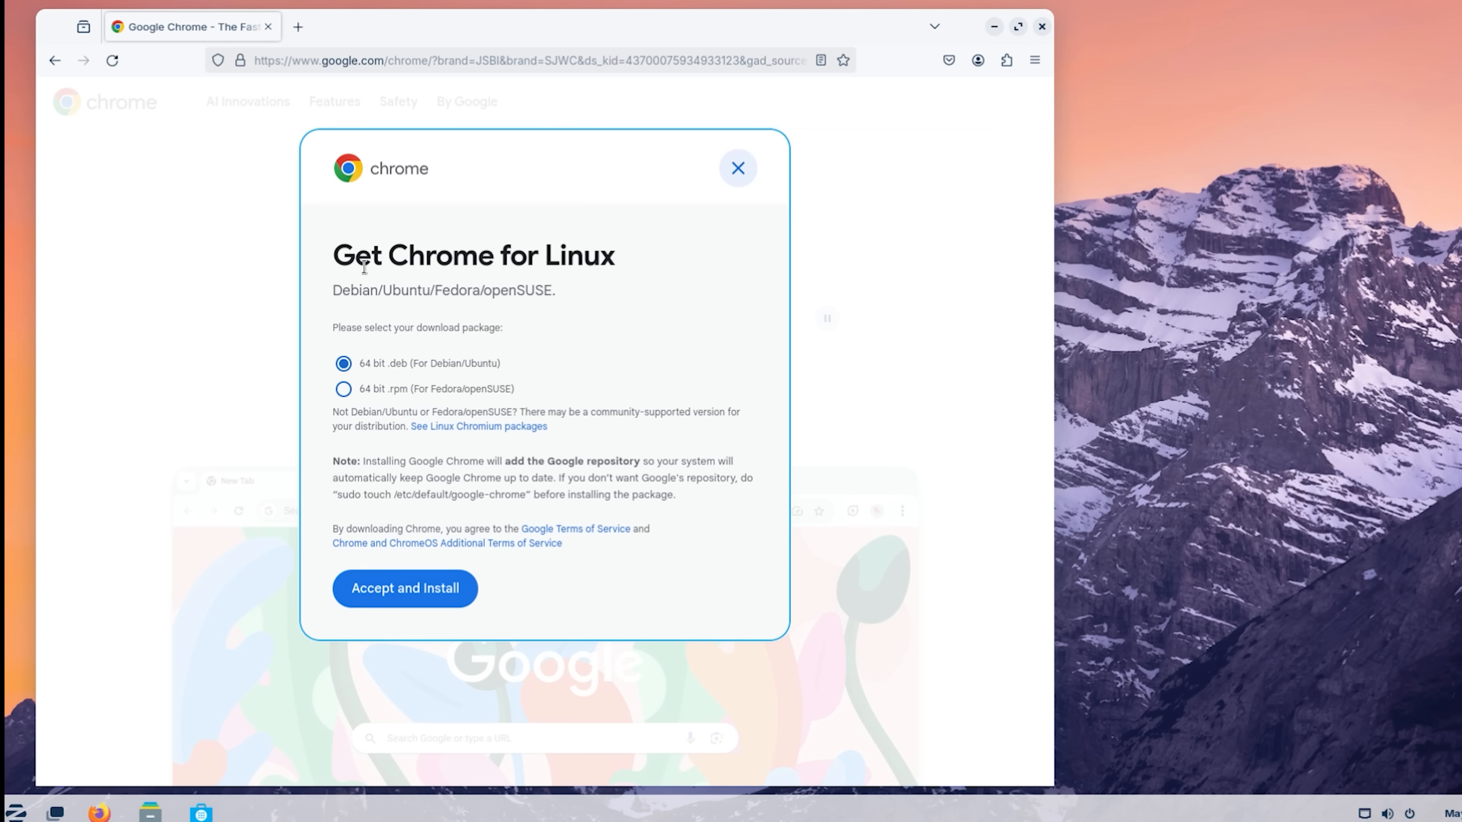
pyautogui.tripleClick(472, 255)
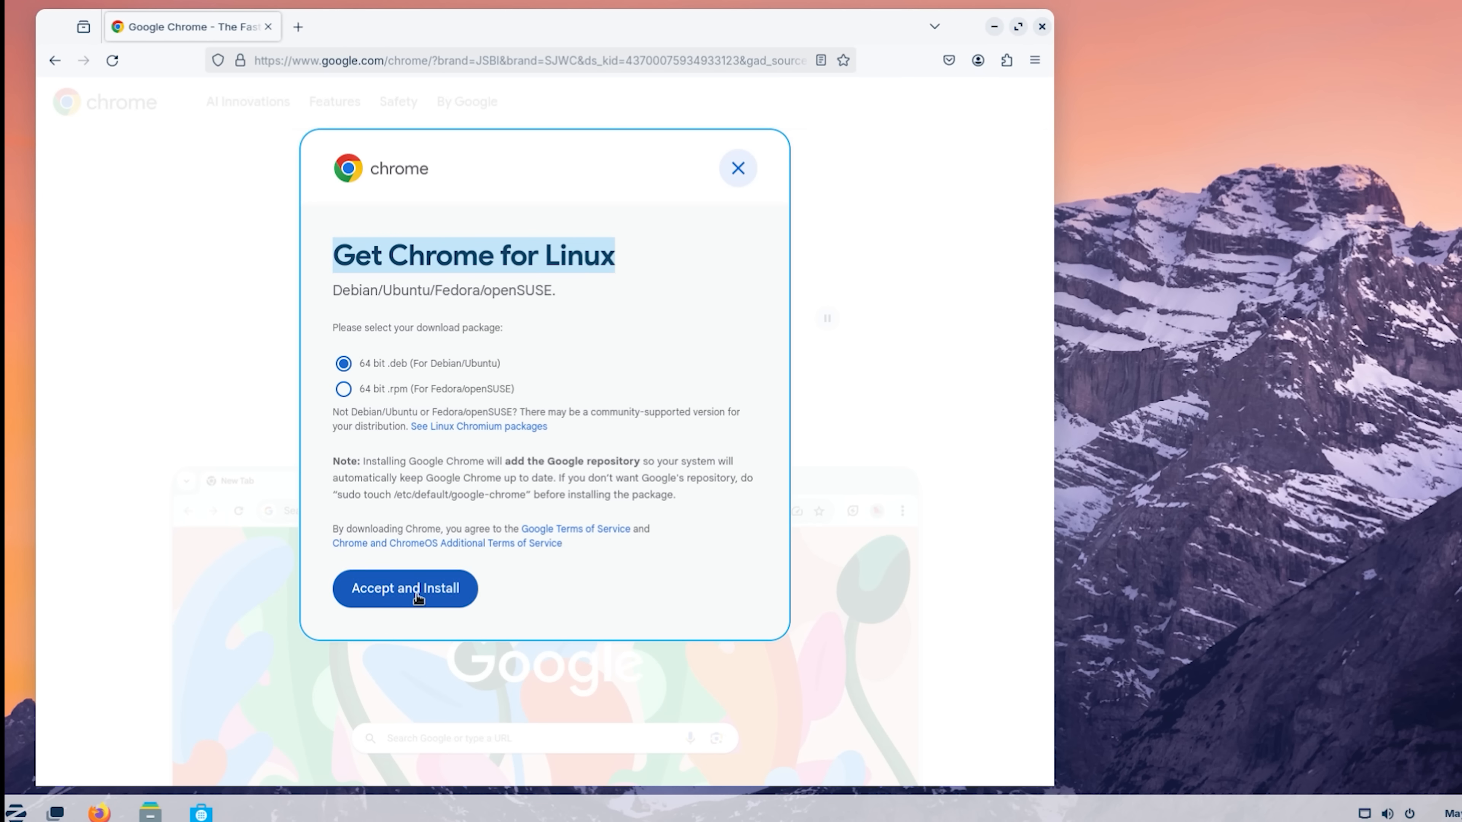
pyautogui.click(404, 588)
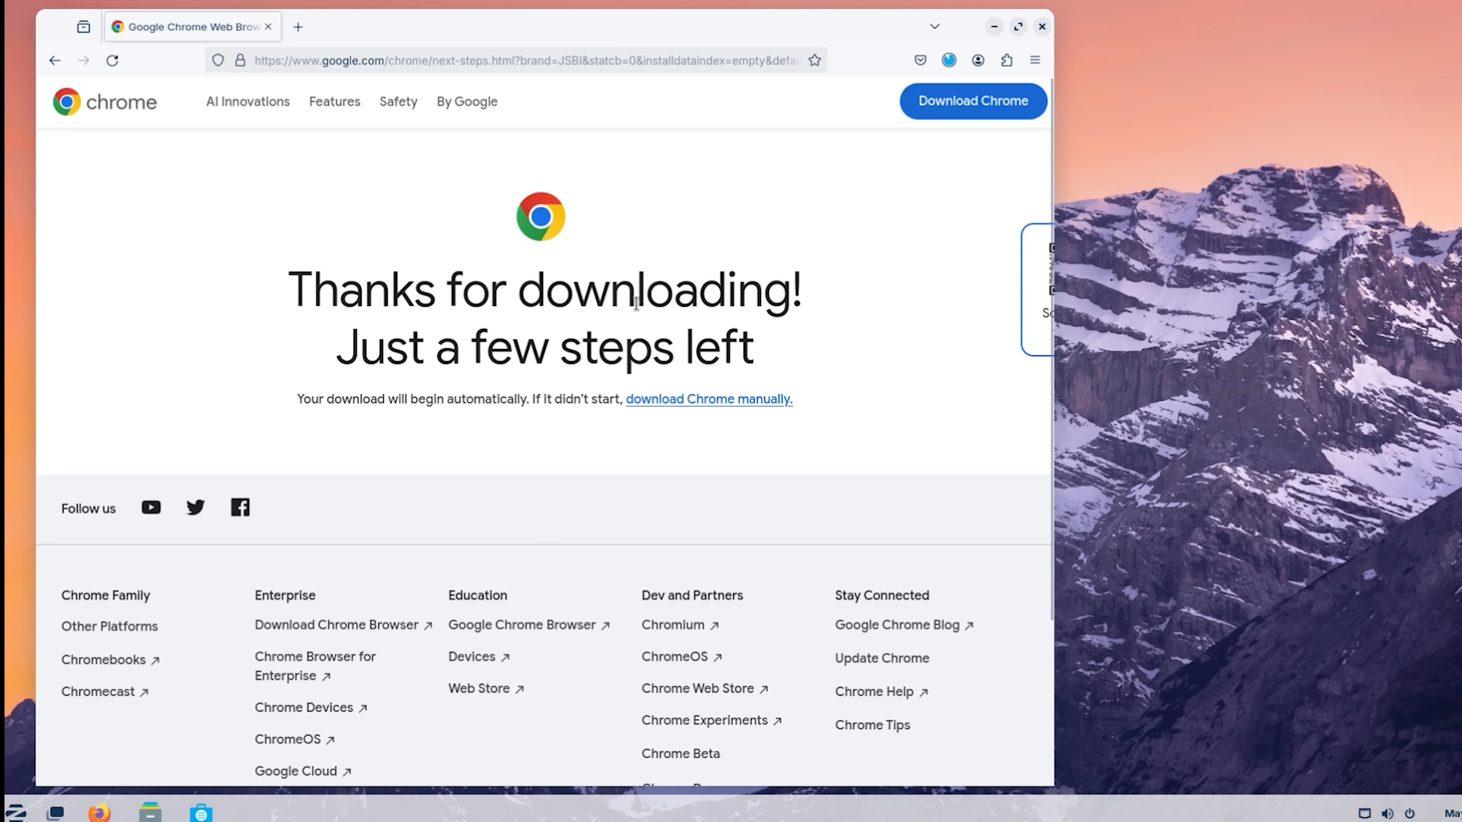
pyautogui.click(948, 59)
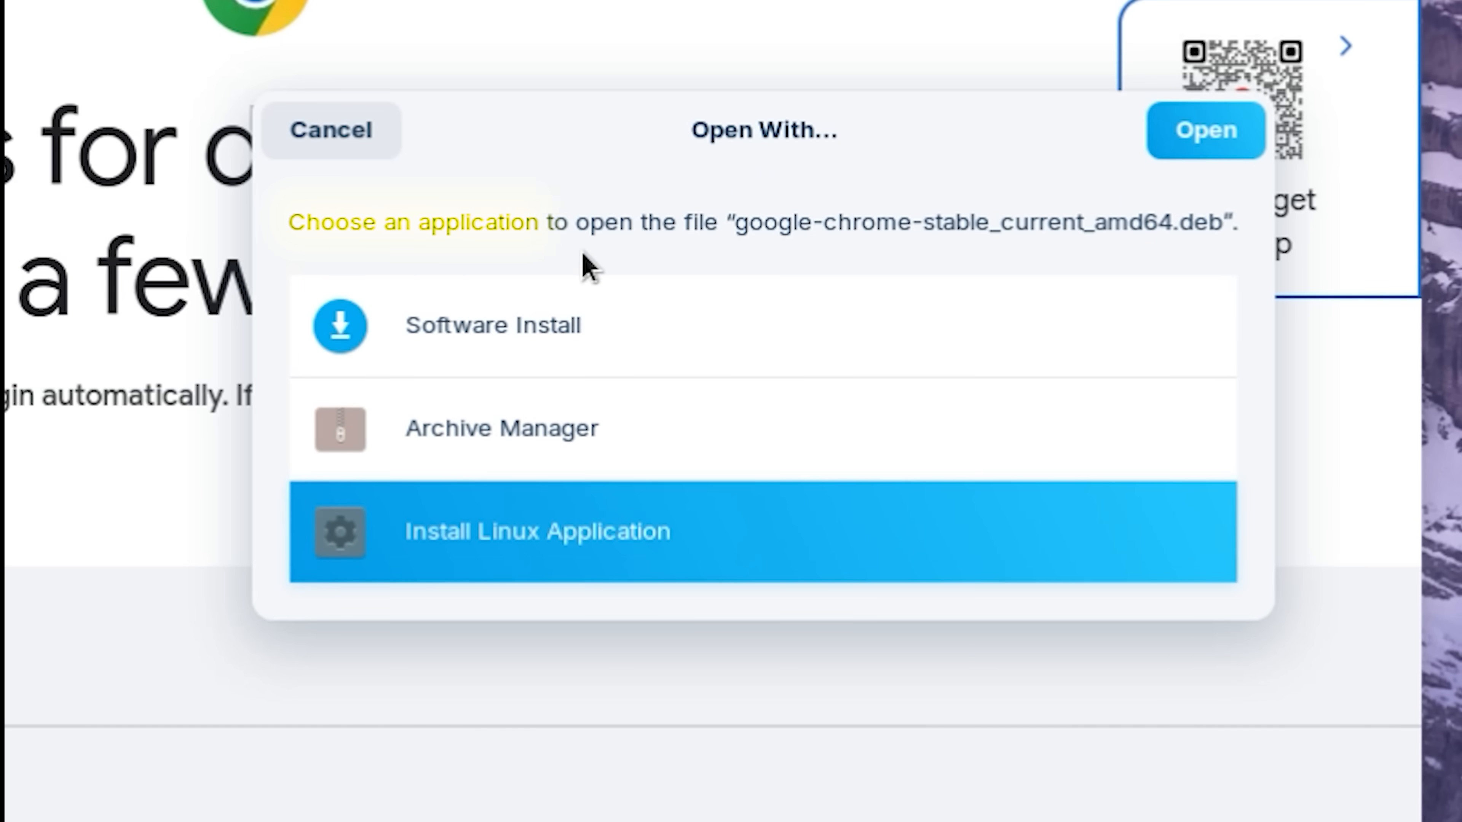
pyautogui.moveTo(614, 296)
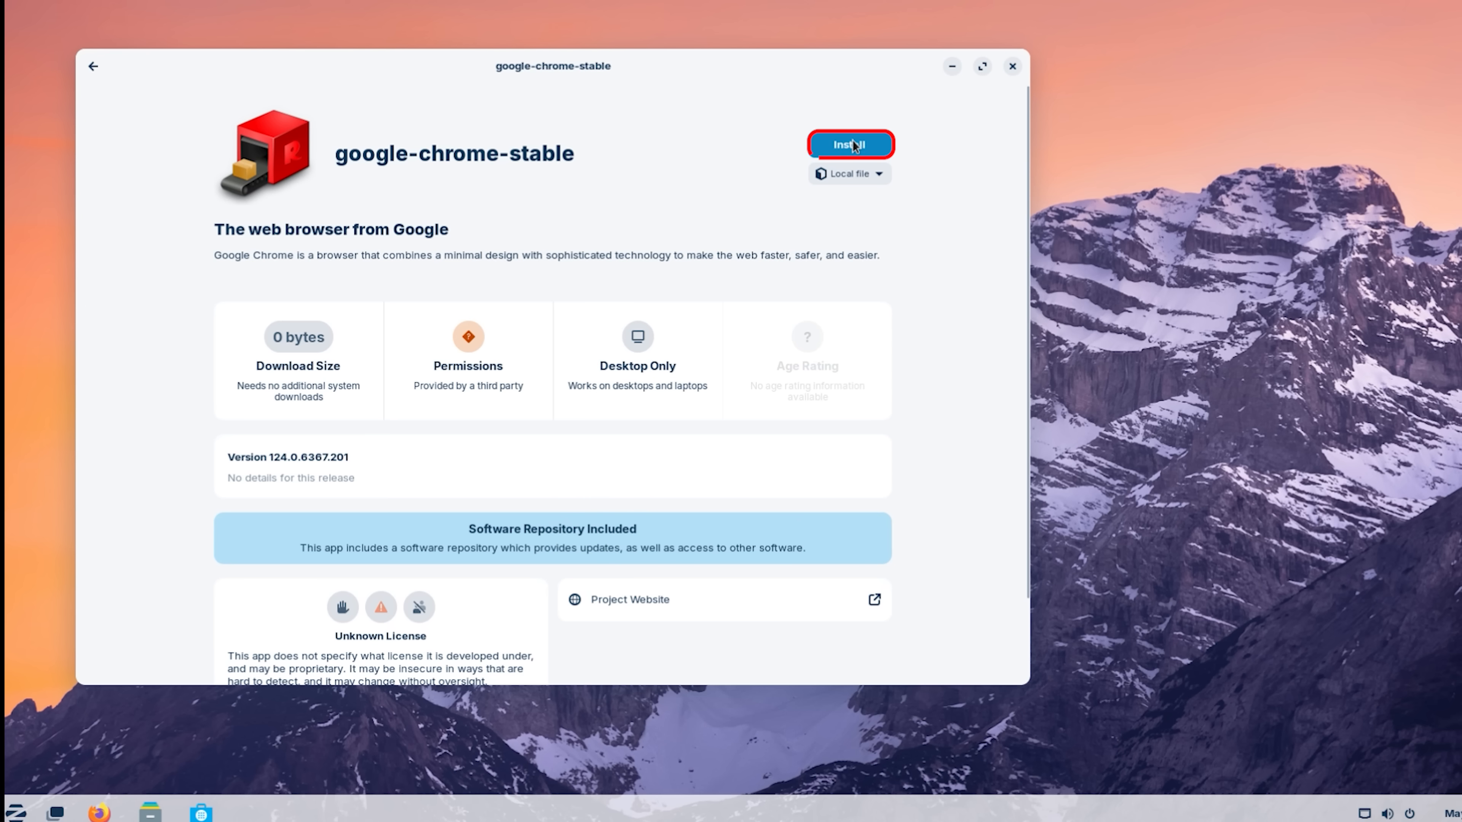
# Step: Install the Chrome package through Software, authenticating with the account password
pyautogui.click(850, 145)
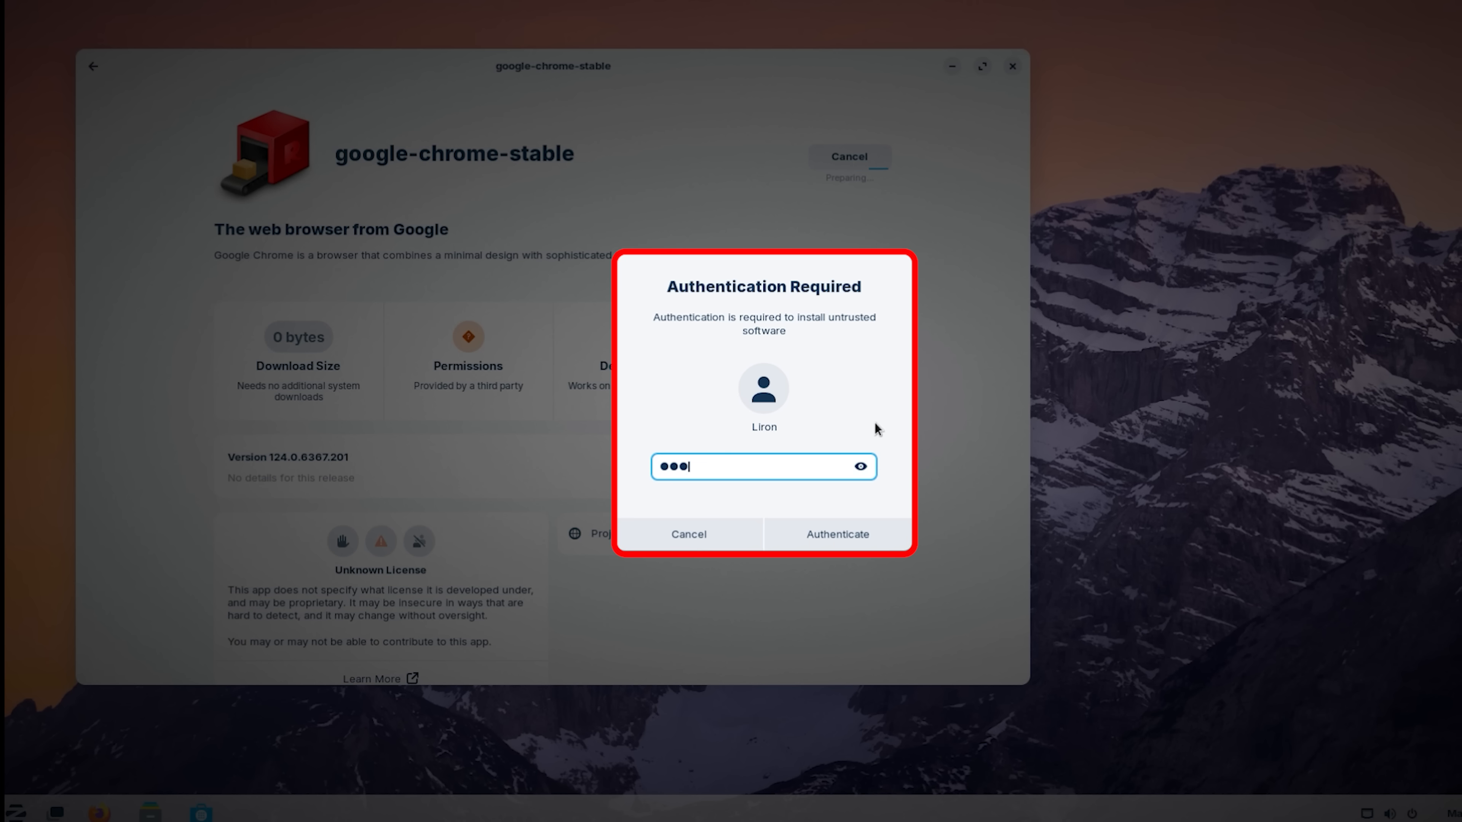
pyautogui.click(835, 535)
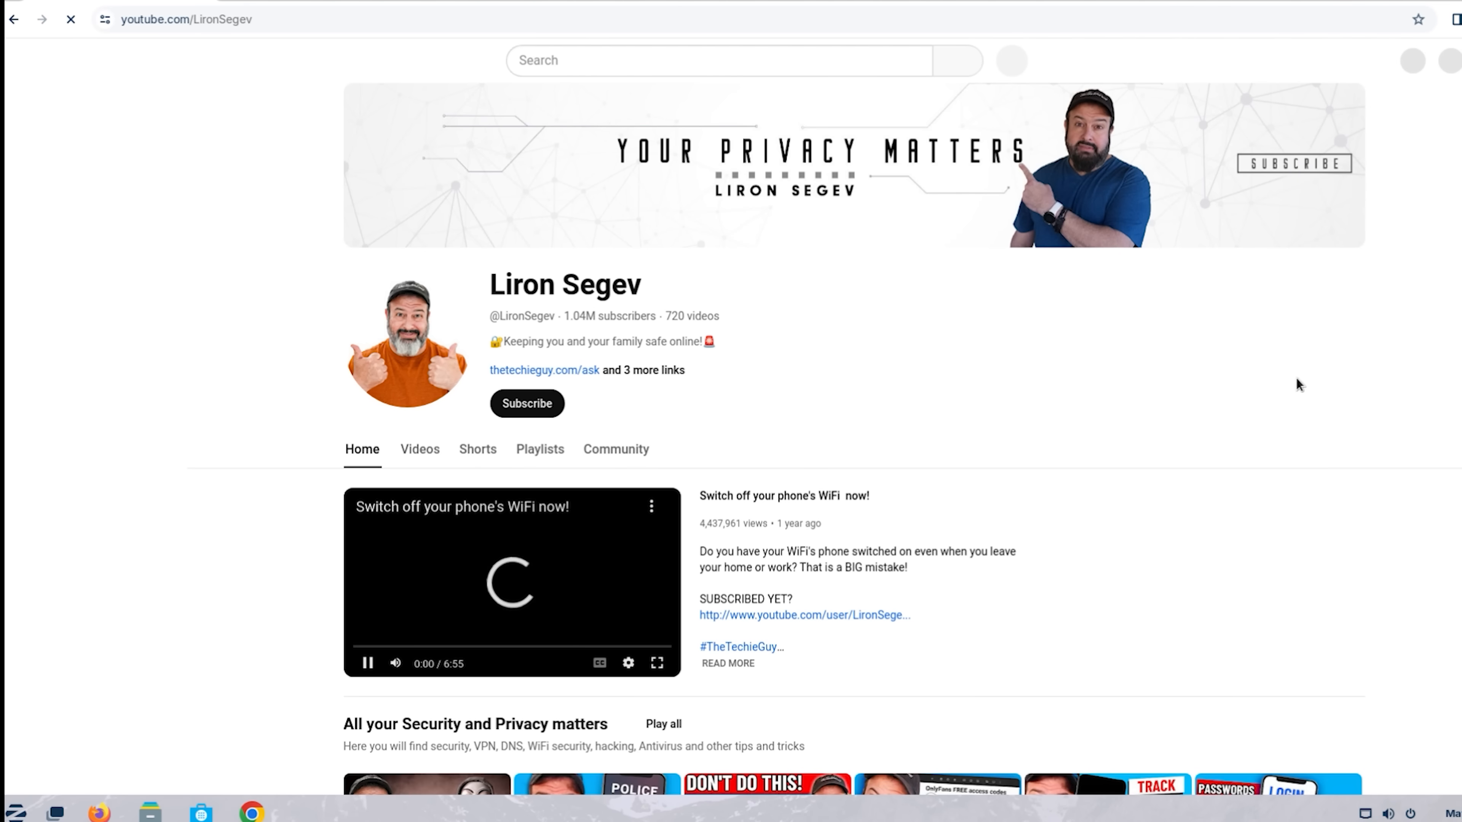
# Step: Unpin Firefox from the dash
pyautogui.rightClick(149, 810)
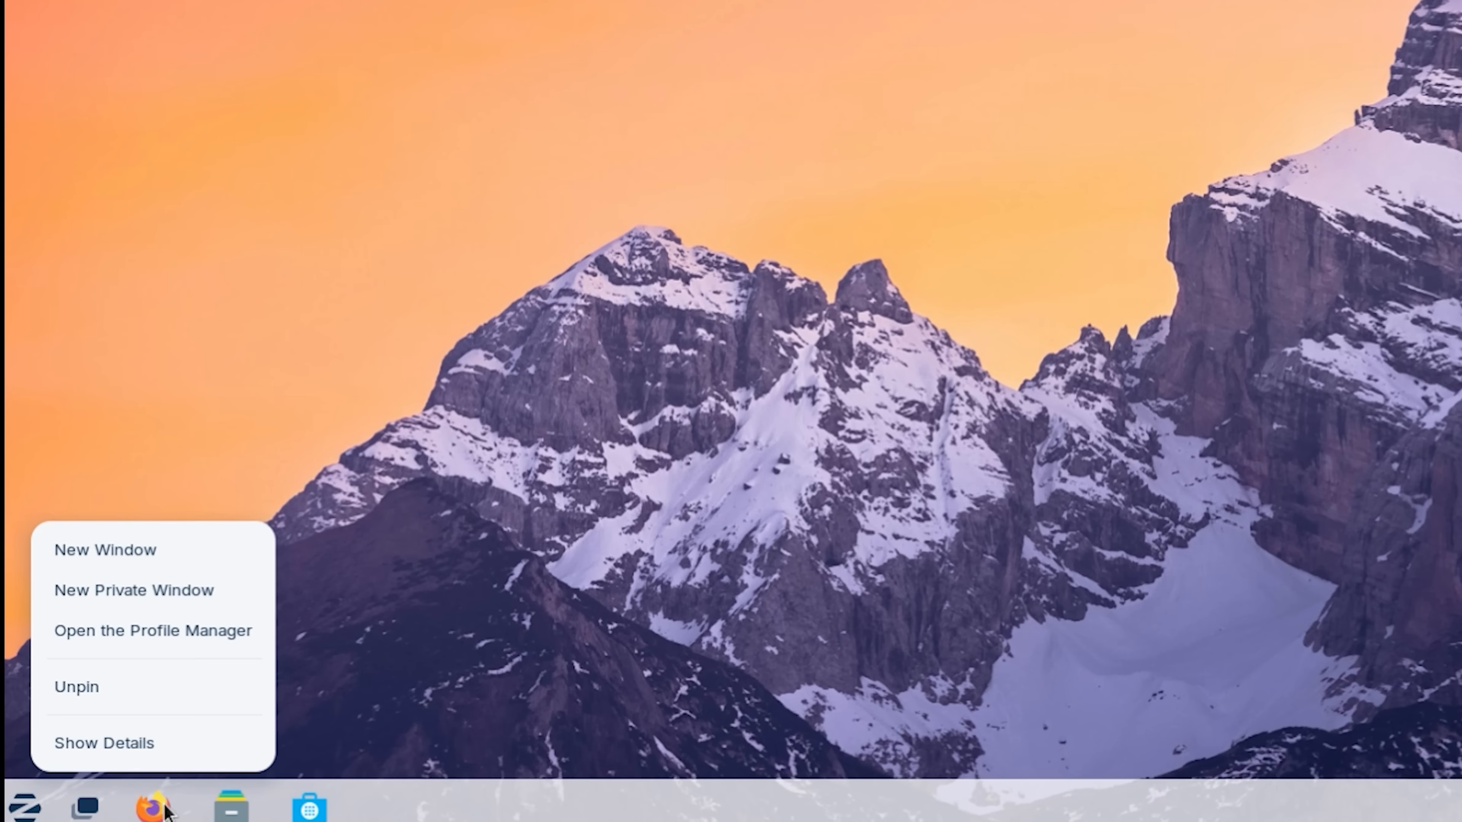
pyautogui.moveTo(93, 687)
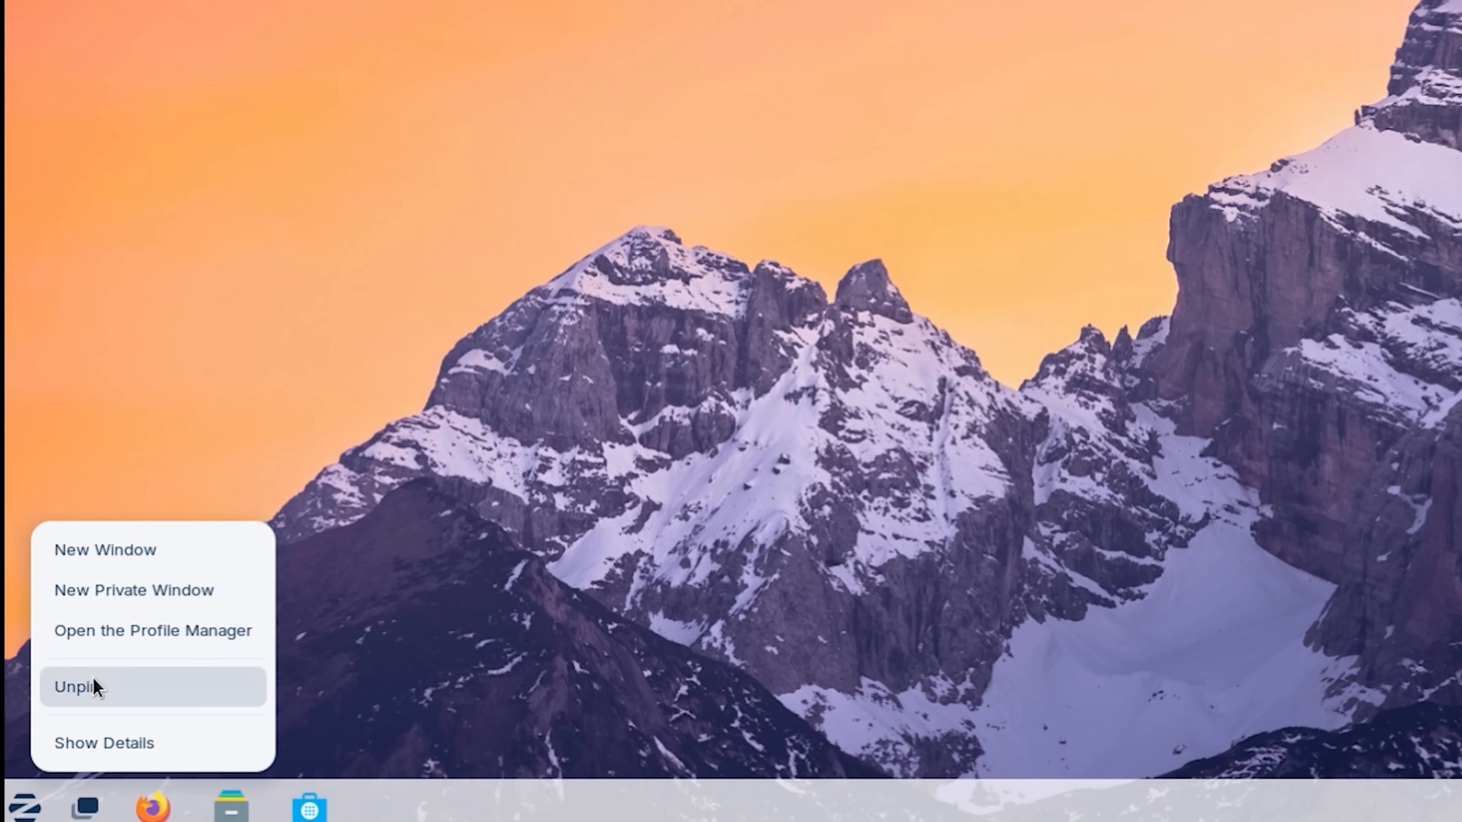
pyautogui.click(79, 687)
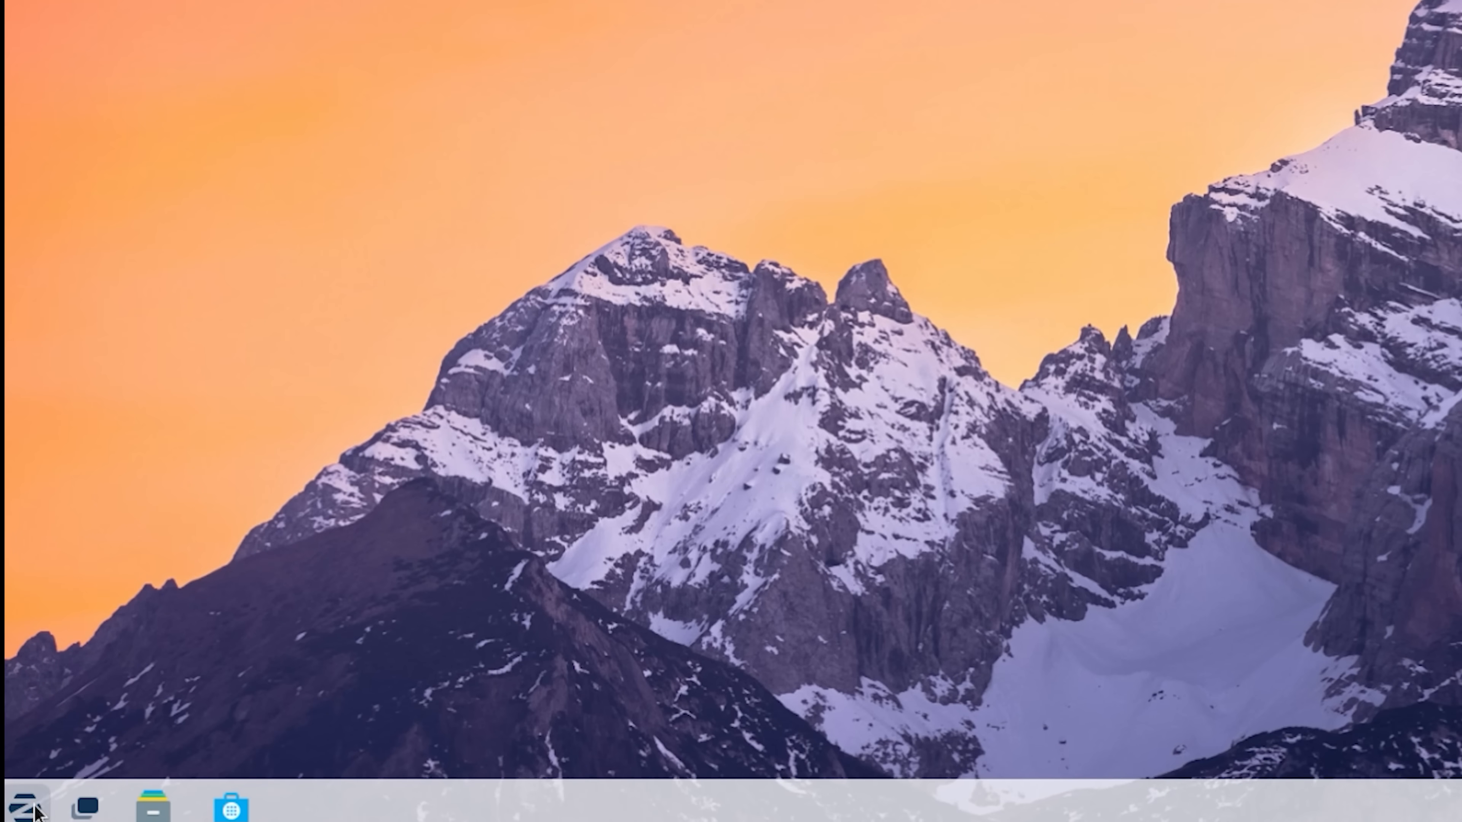
# Step: Pin Google Chrome from the Internet category to the dash, then search apps for 'em'
pyautogui.click(26, 807)
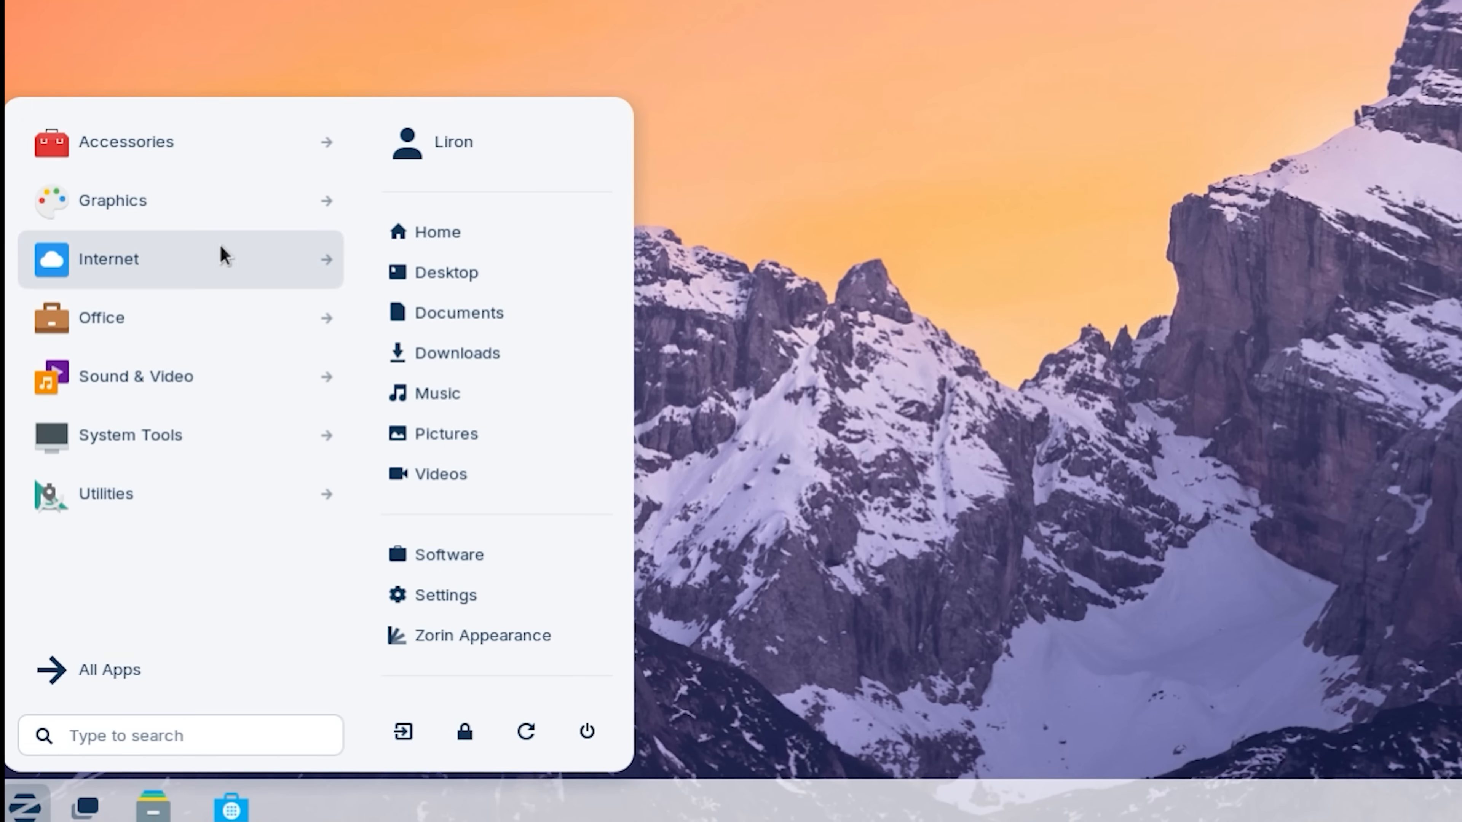
pyautogui.click(108, 258)
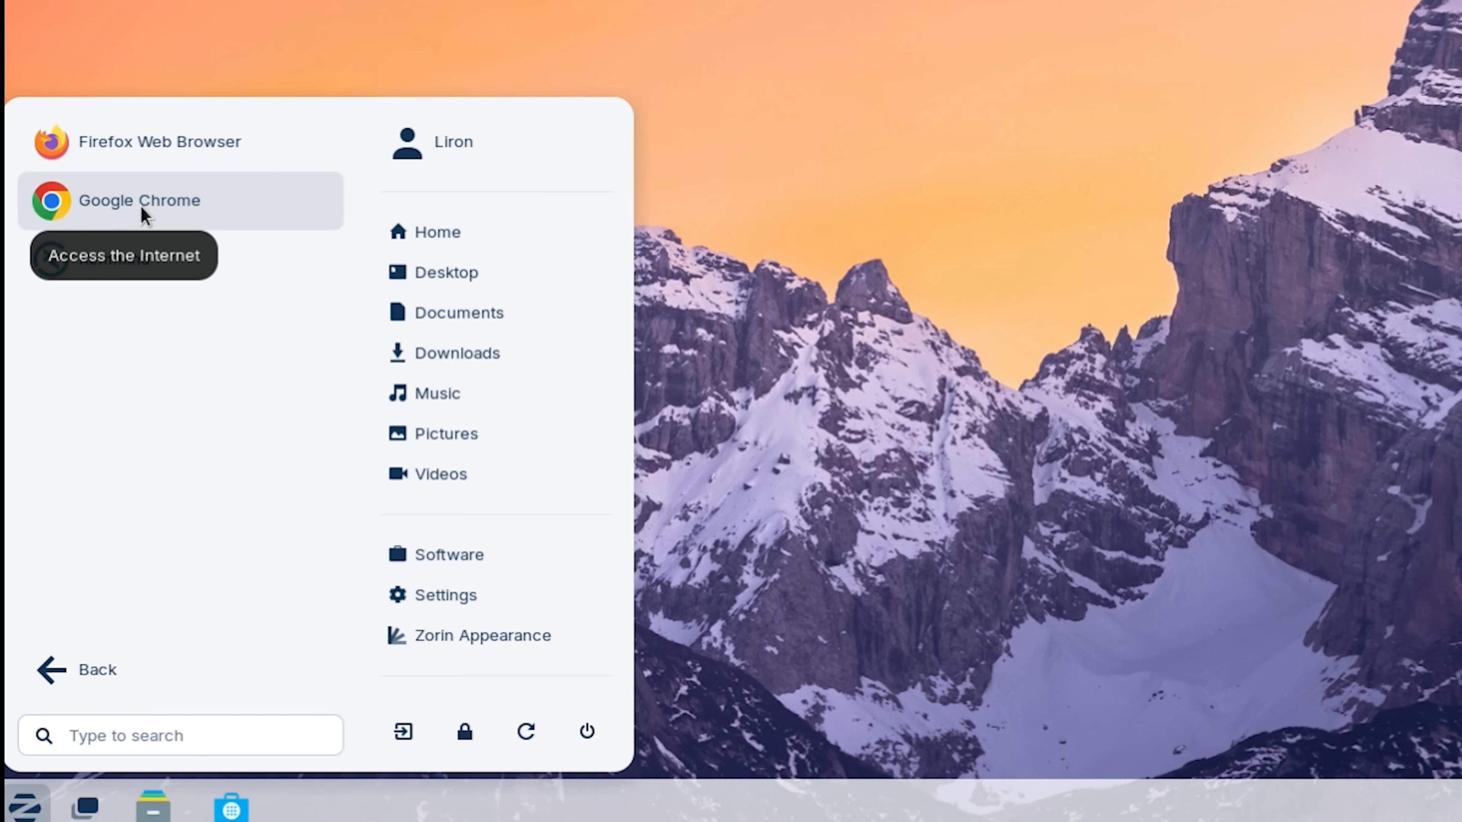
pyautogui.rightClick(140, 200)
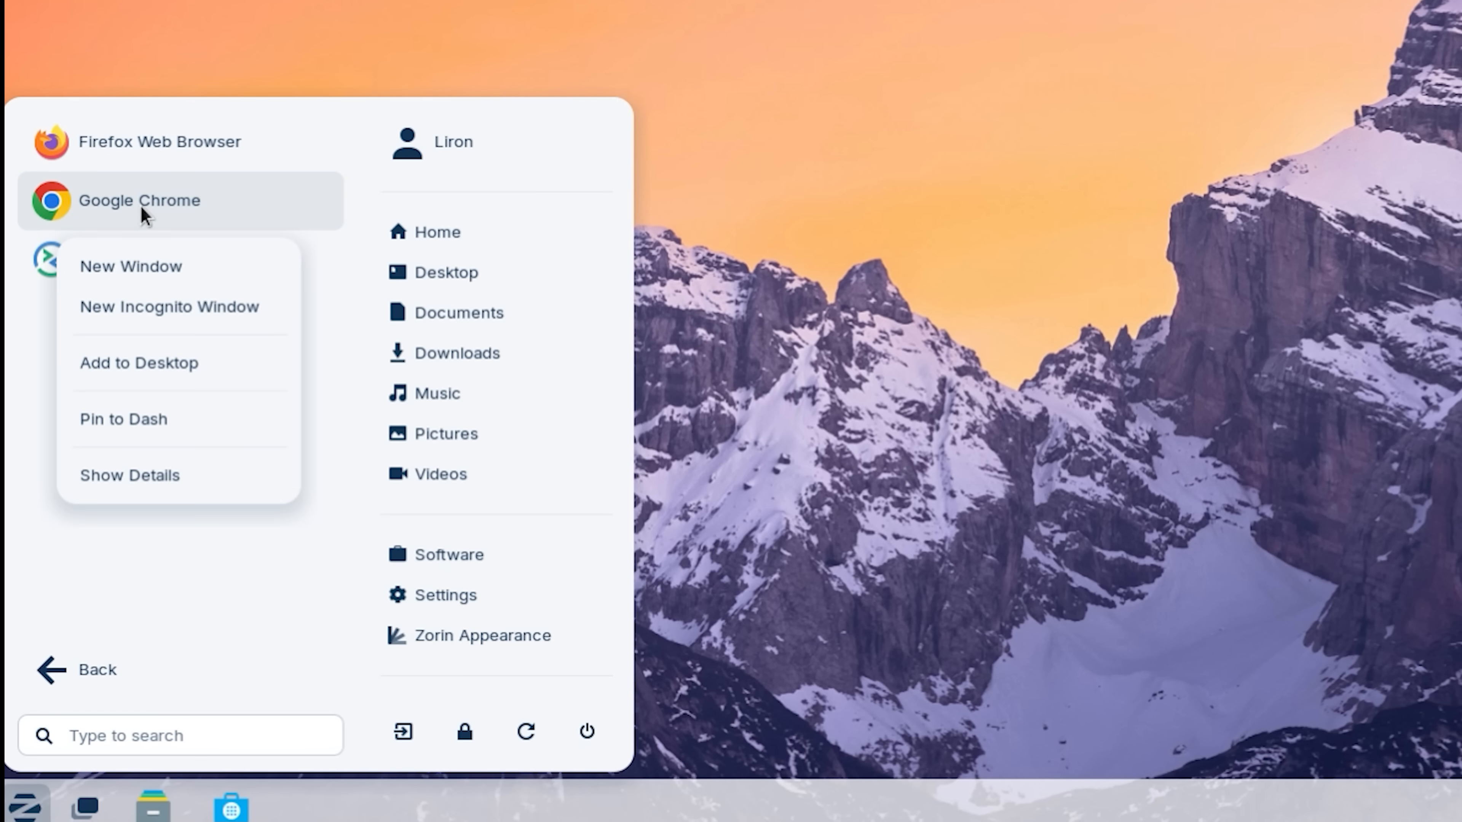
pyautogui.click(122, 419)
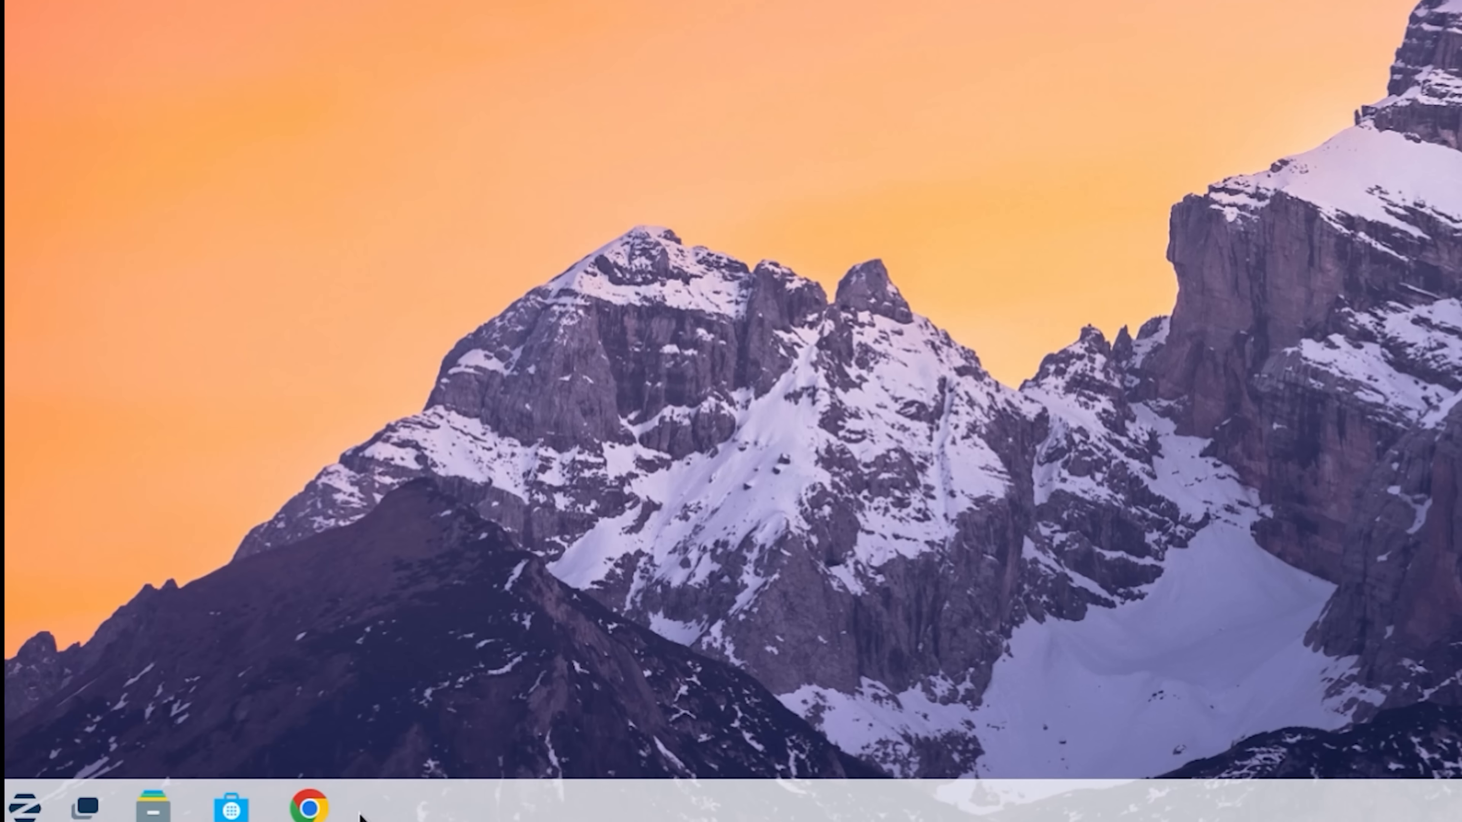
pyautogui.write('email')
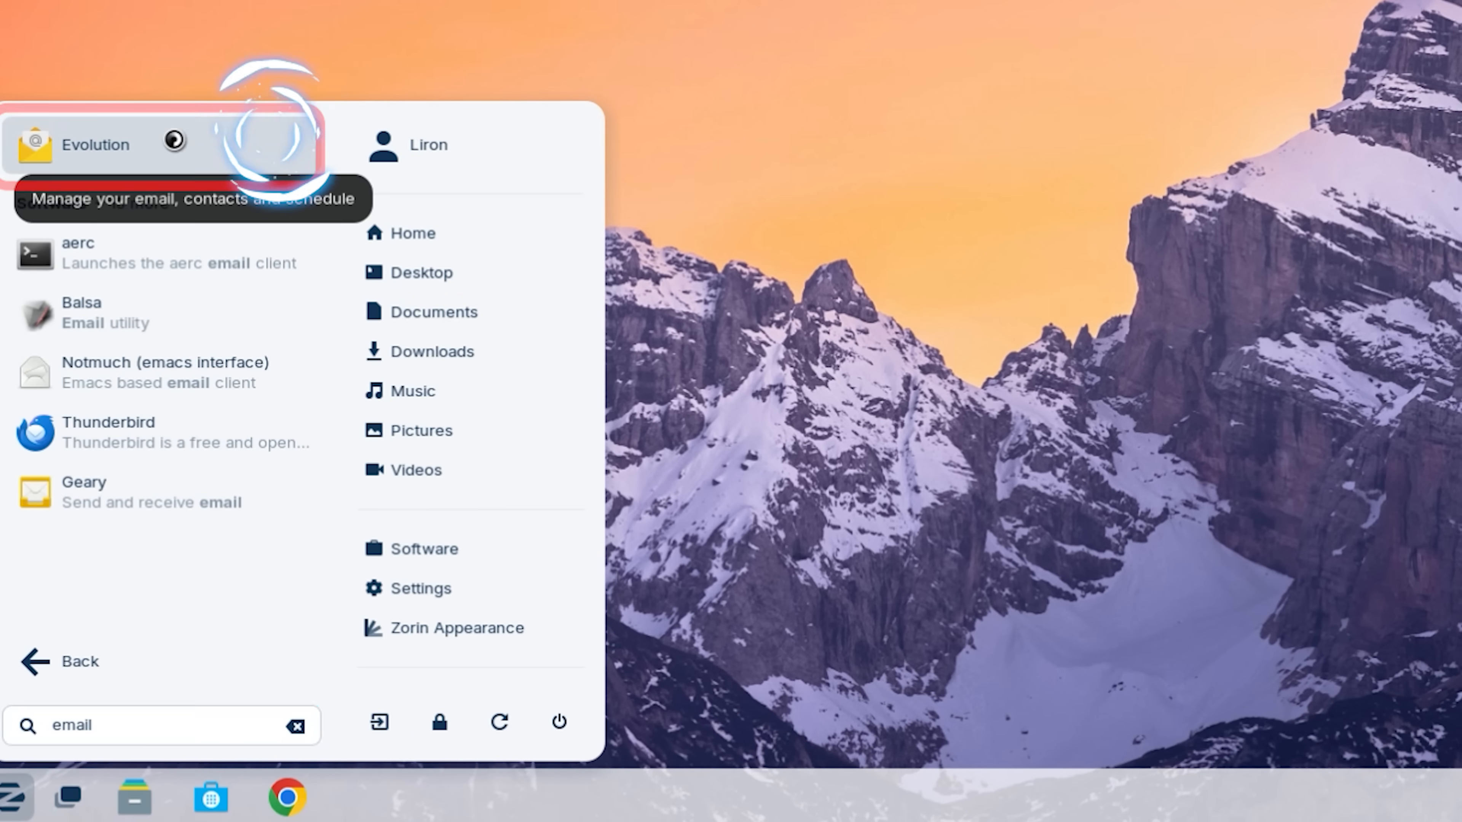
# Step: Launch the Evolution mail client from the Zorin menu search results
pyautogui.click(93, 145)
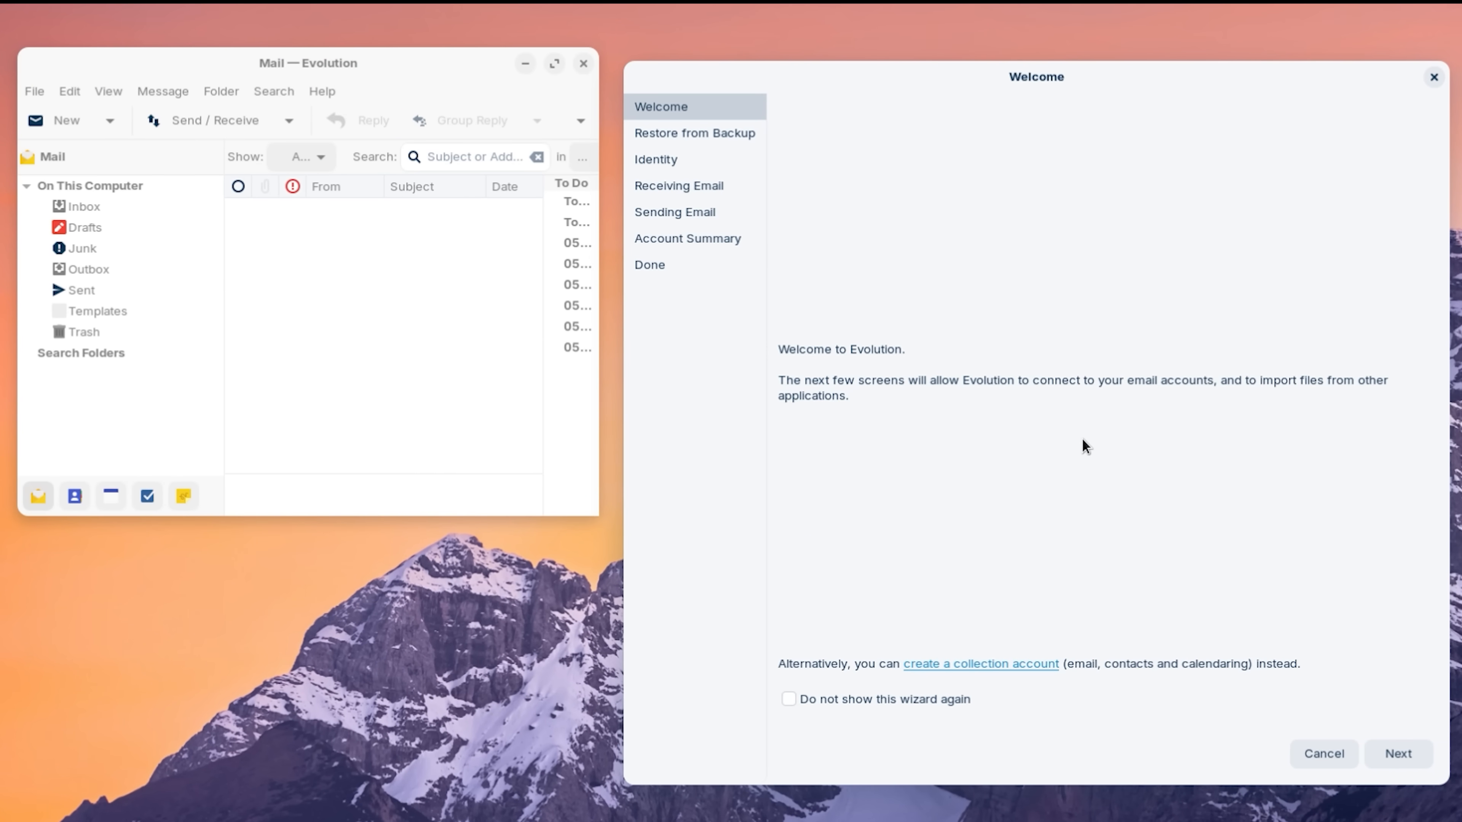
pyautogui.moveTo(892, 650)
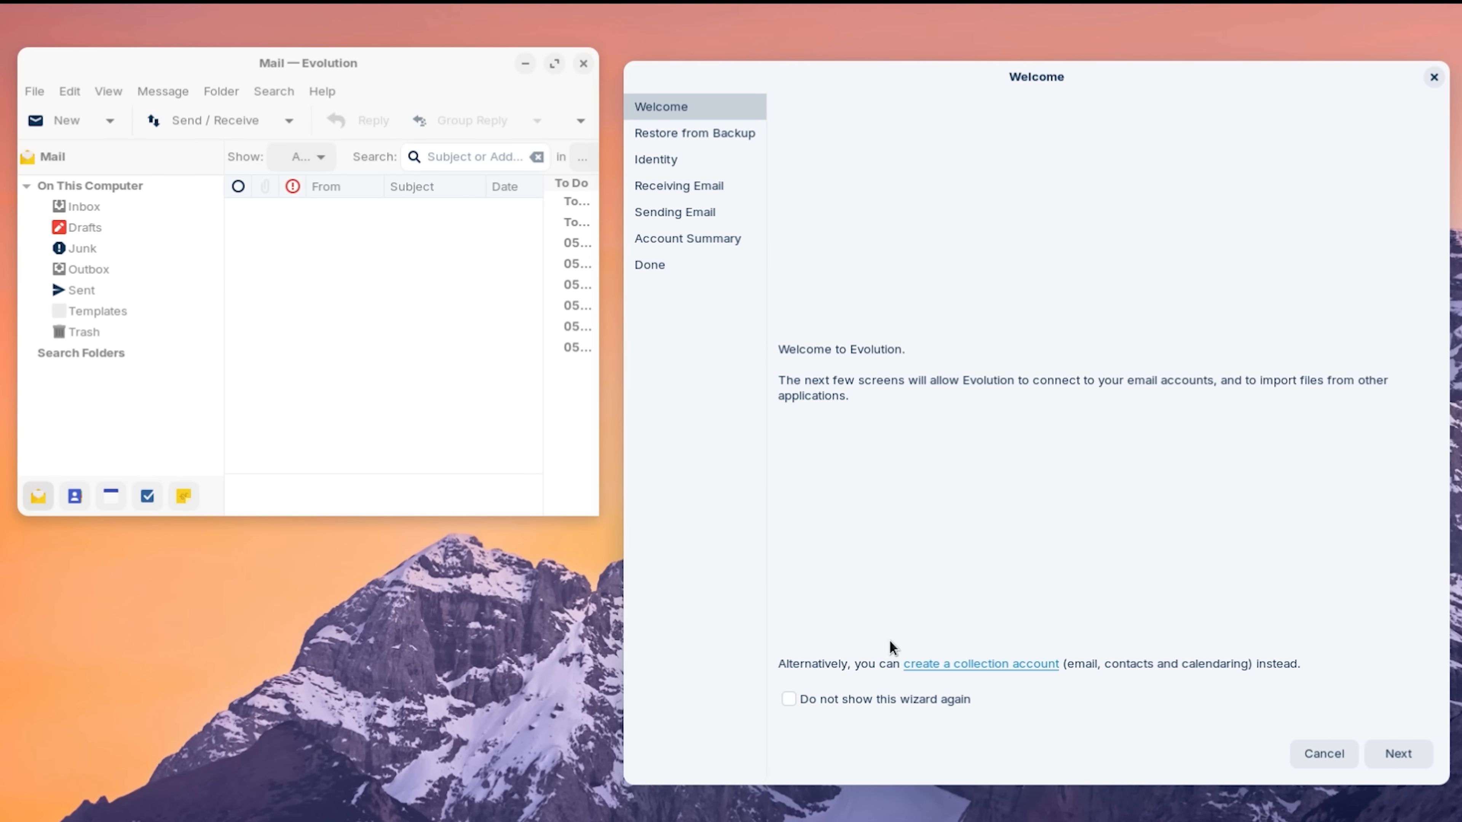
# Step: Step the Welcome wizard to the Identity page, then cancel it to reach the empty Inbox
pyautogui.click(1397, 753)
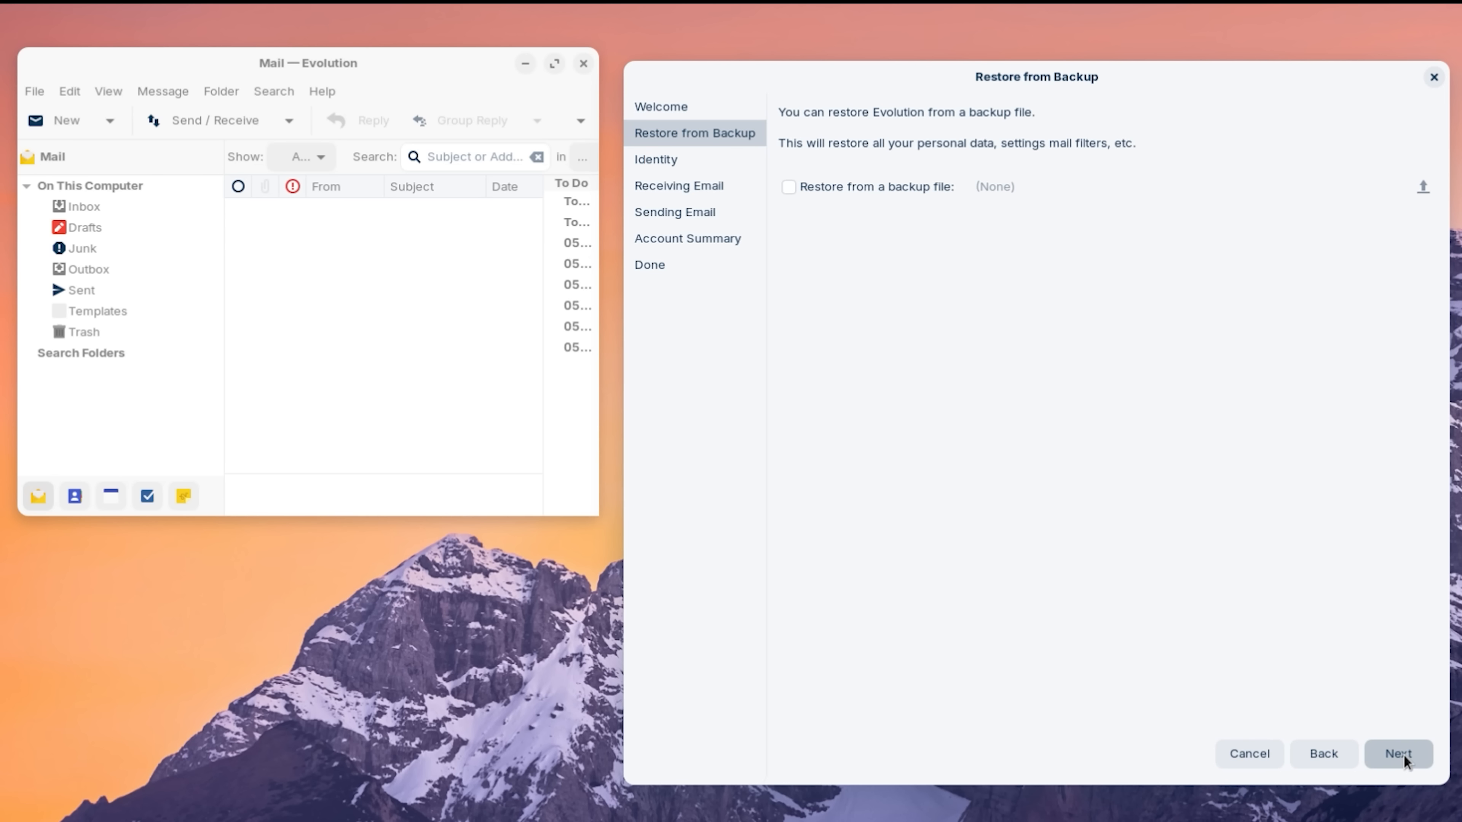
pyautogui.click(1398, 753)
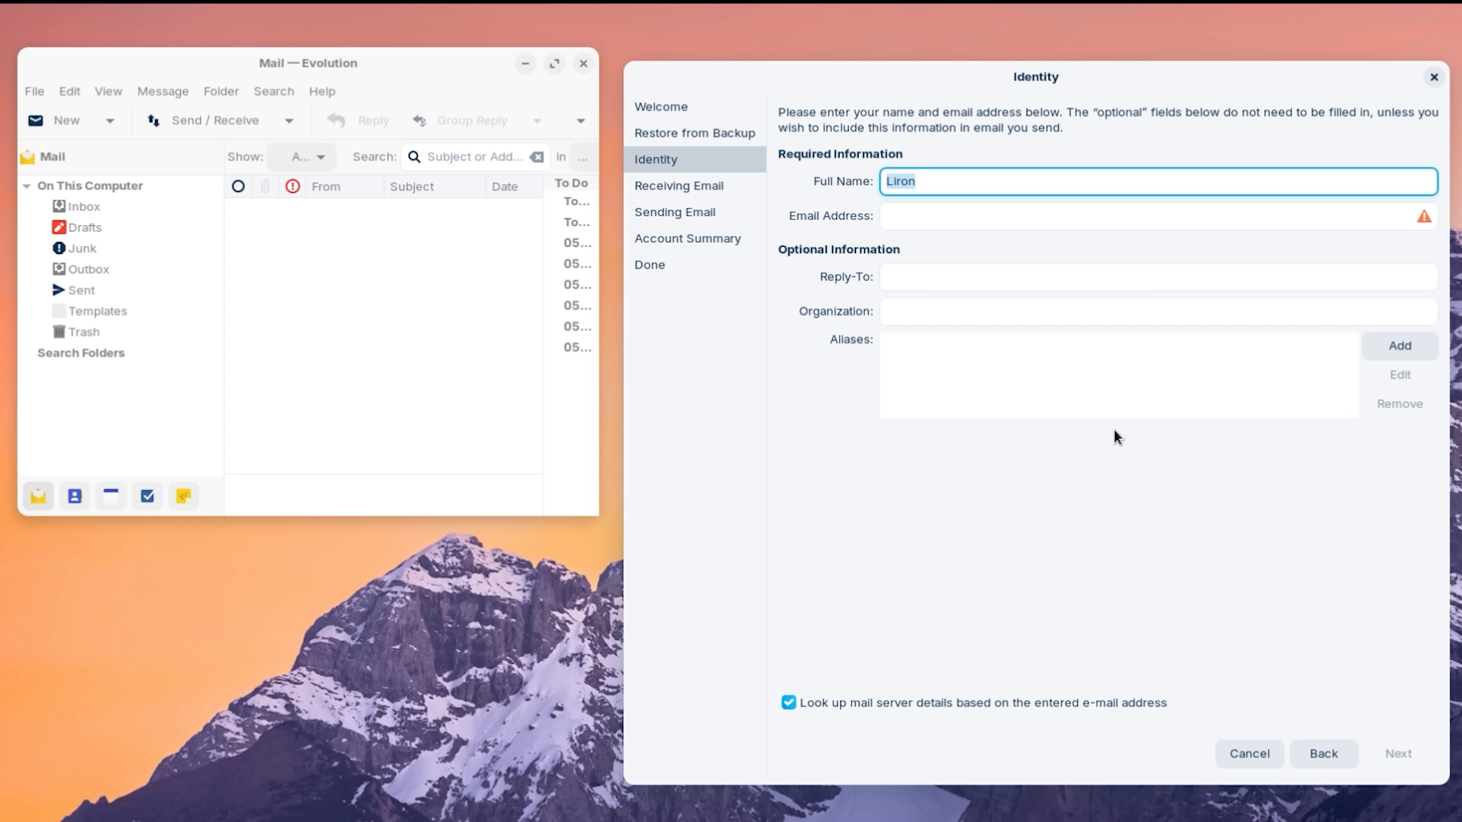
pyautogui.click(1247, 753)
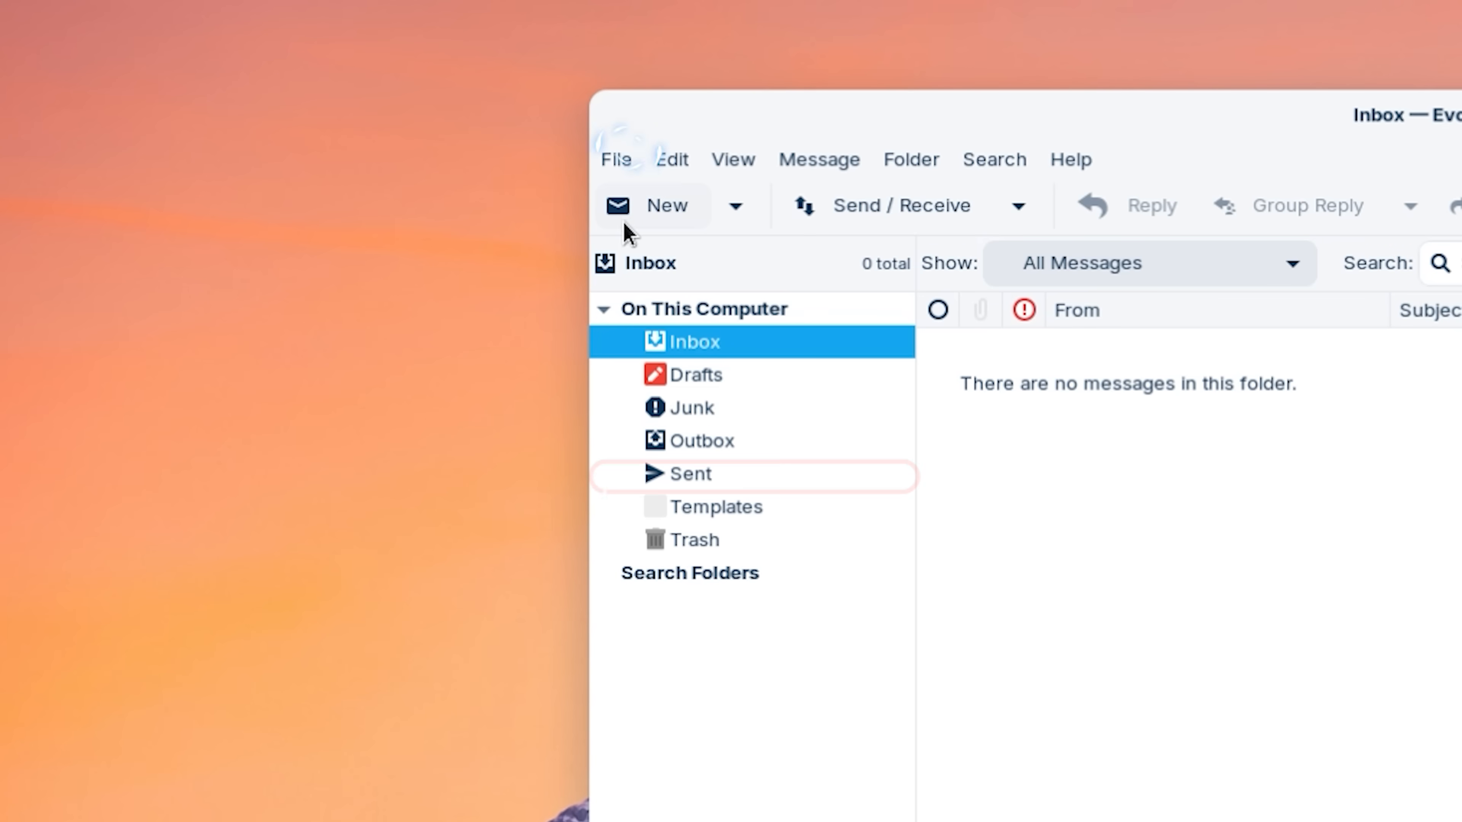
# Step: Close the blank compose-message window and the Evolution Inbox window
pyautogui.click(665, 205)
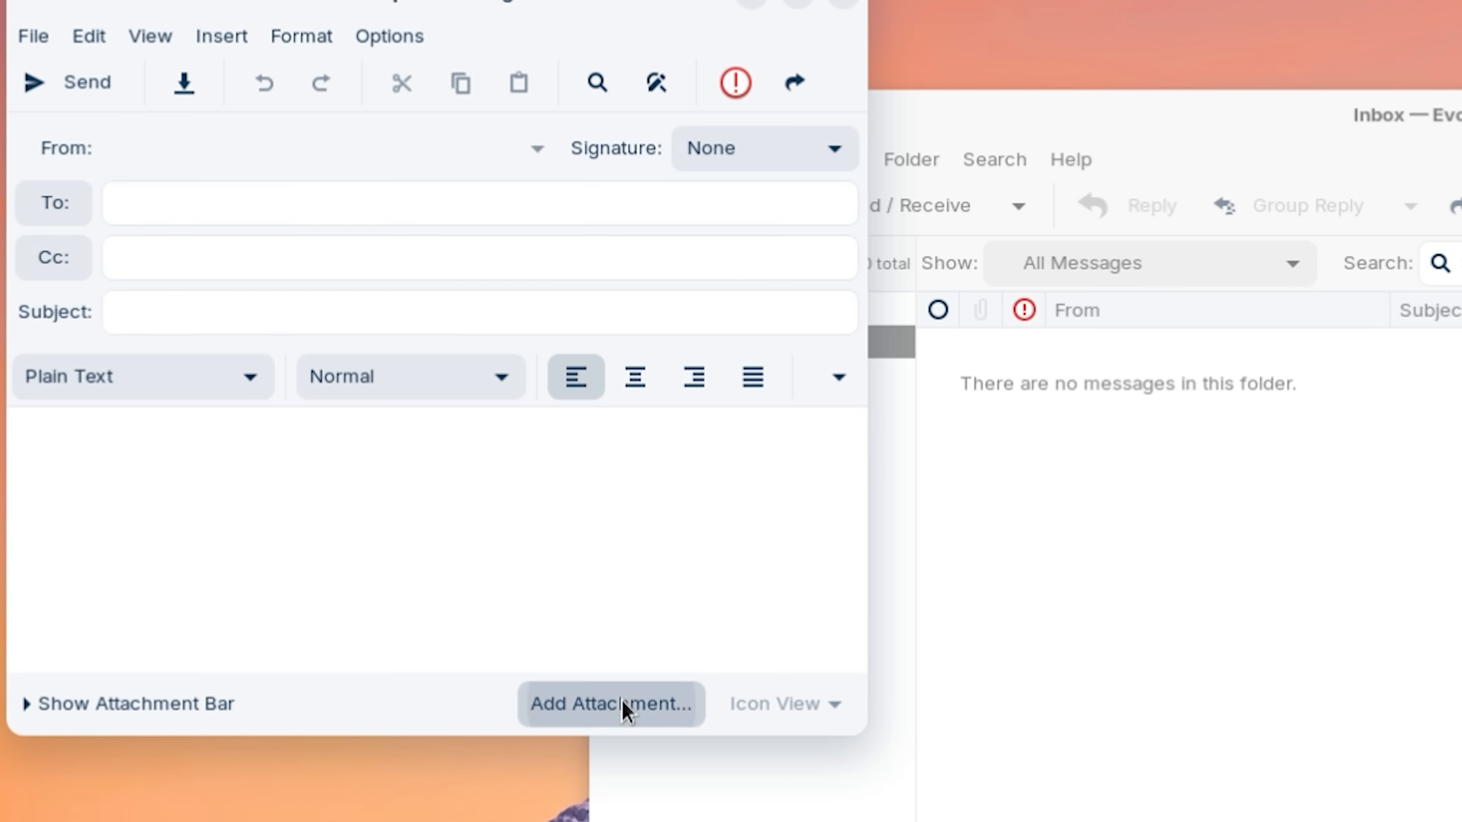
pyautogui.click(610, 703)
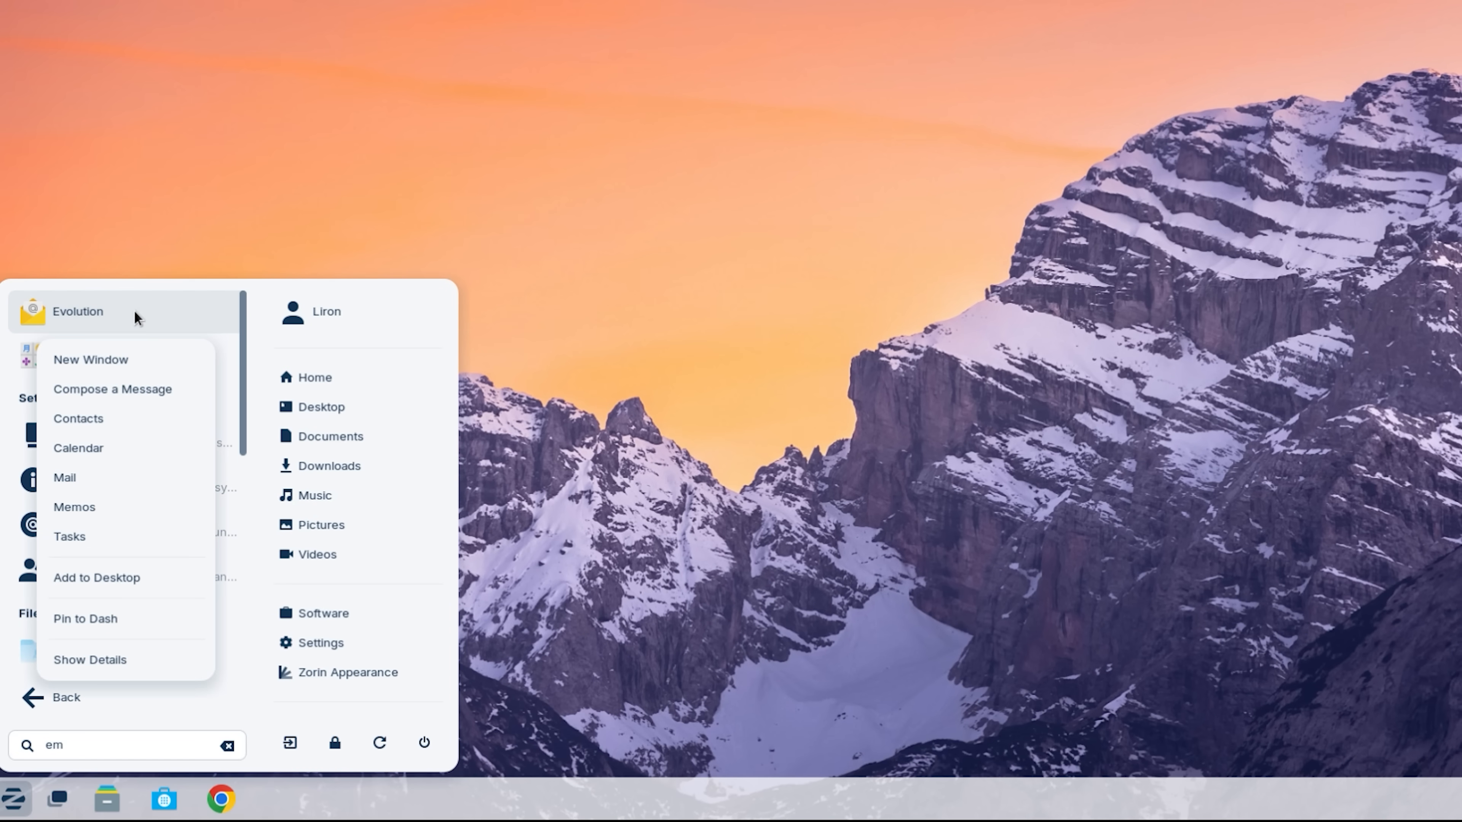
pyautogui.moveTo(90, 360)
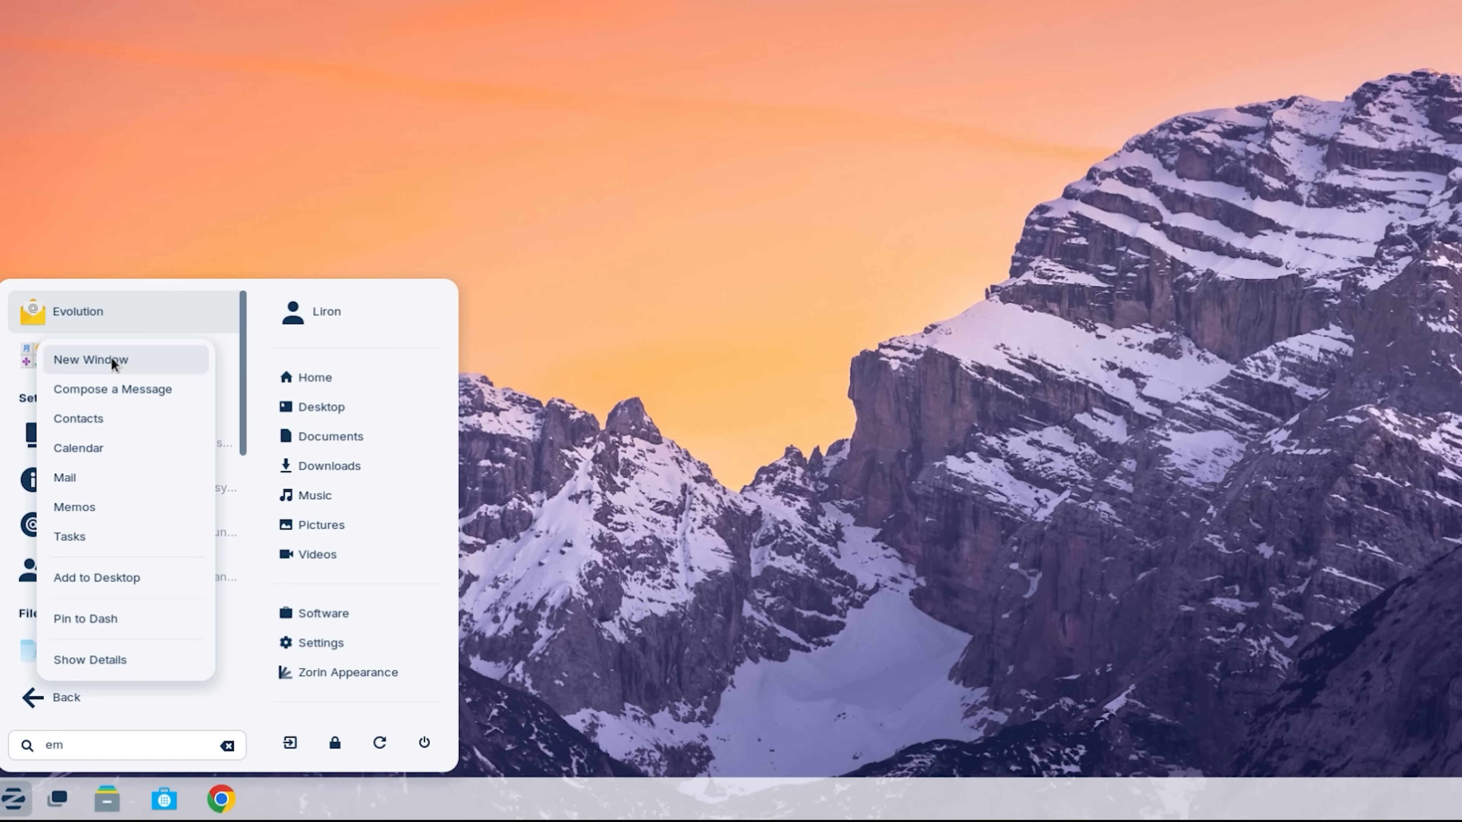
# Step: Pin Evolution to the dash from its launcher context menu
pyautogui.click(90, 360)
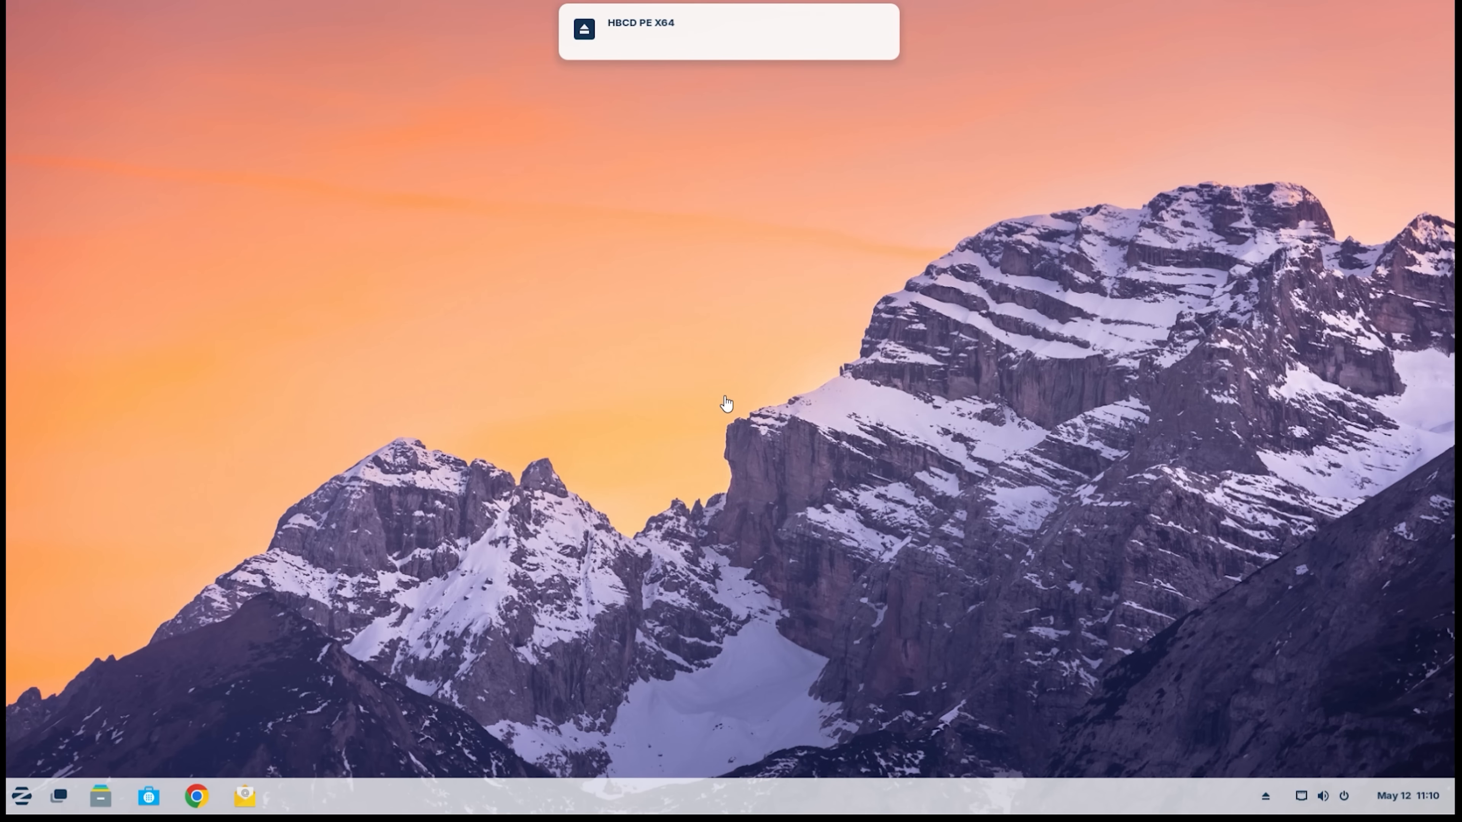
pyautogui.moveTo(602, 28)
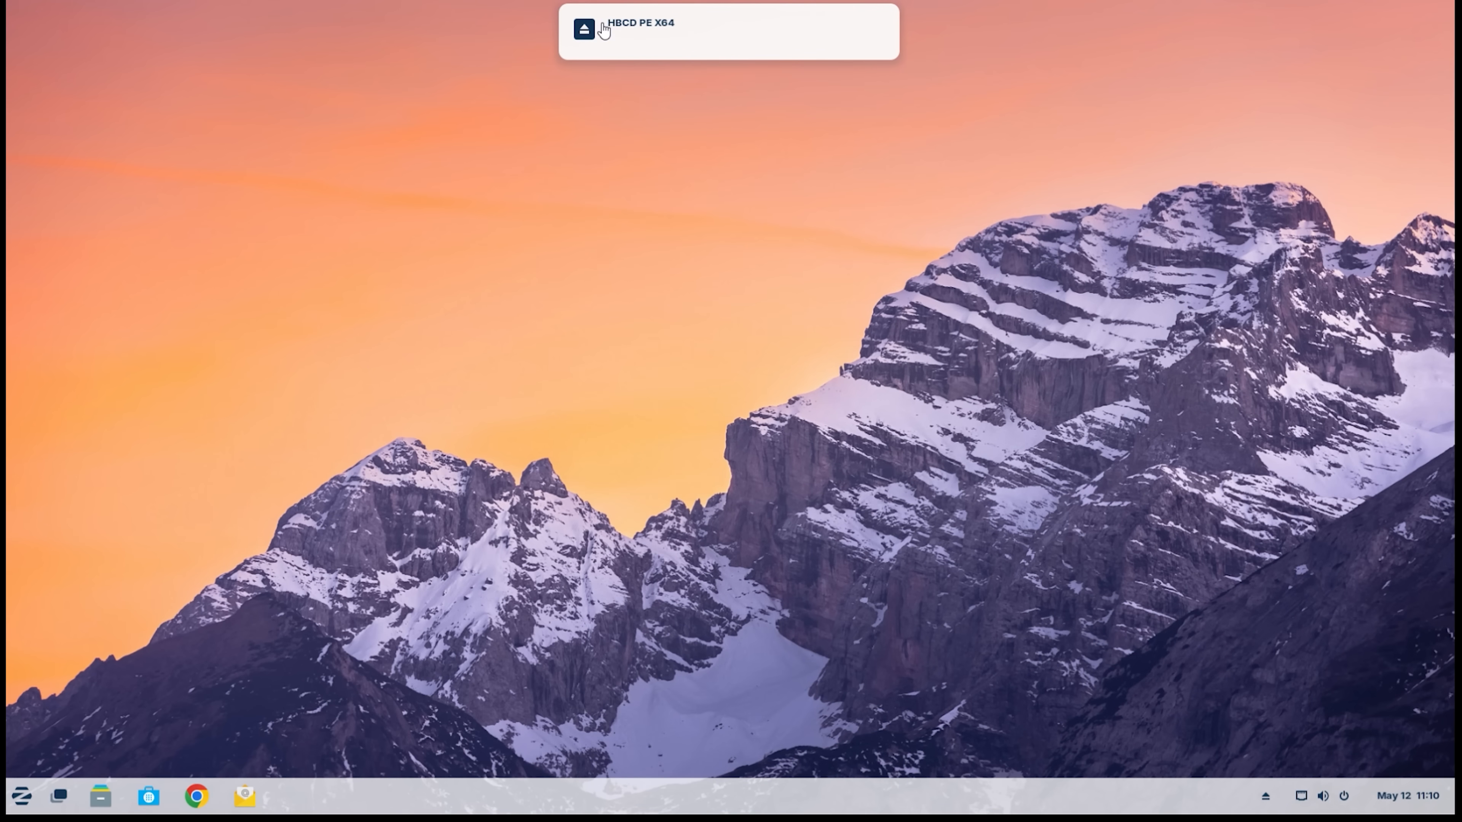
# Step: Copy the files on the HBCD PE X64 USB drive into the Documents folder
pyautogui.click(584, 29)
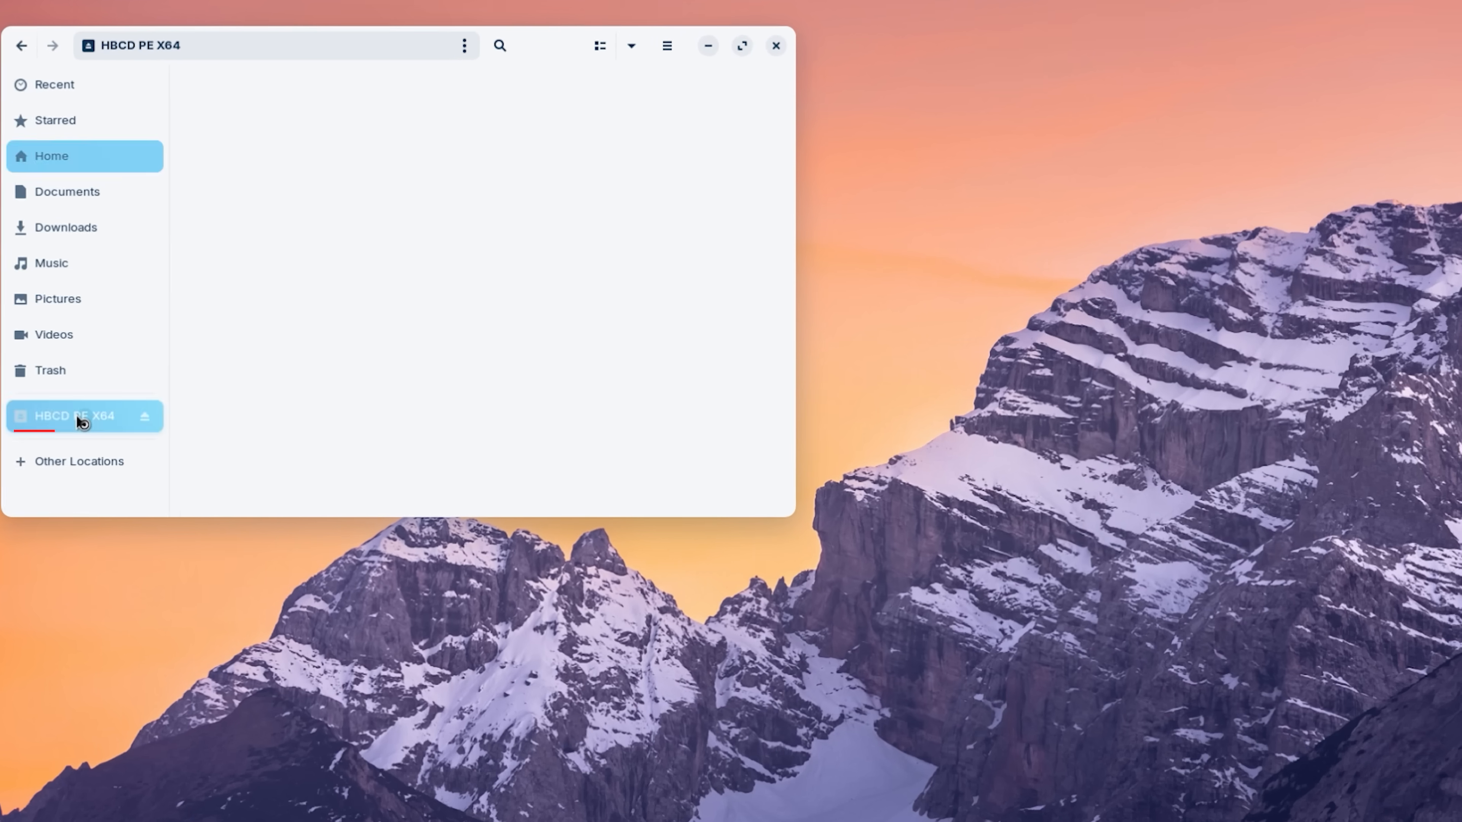
pyautogui.click(83, 415)
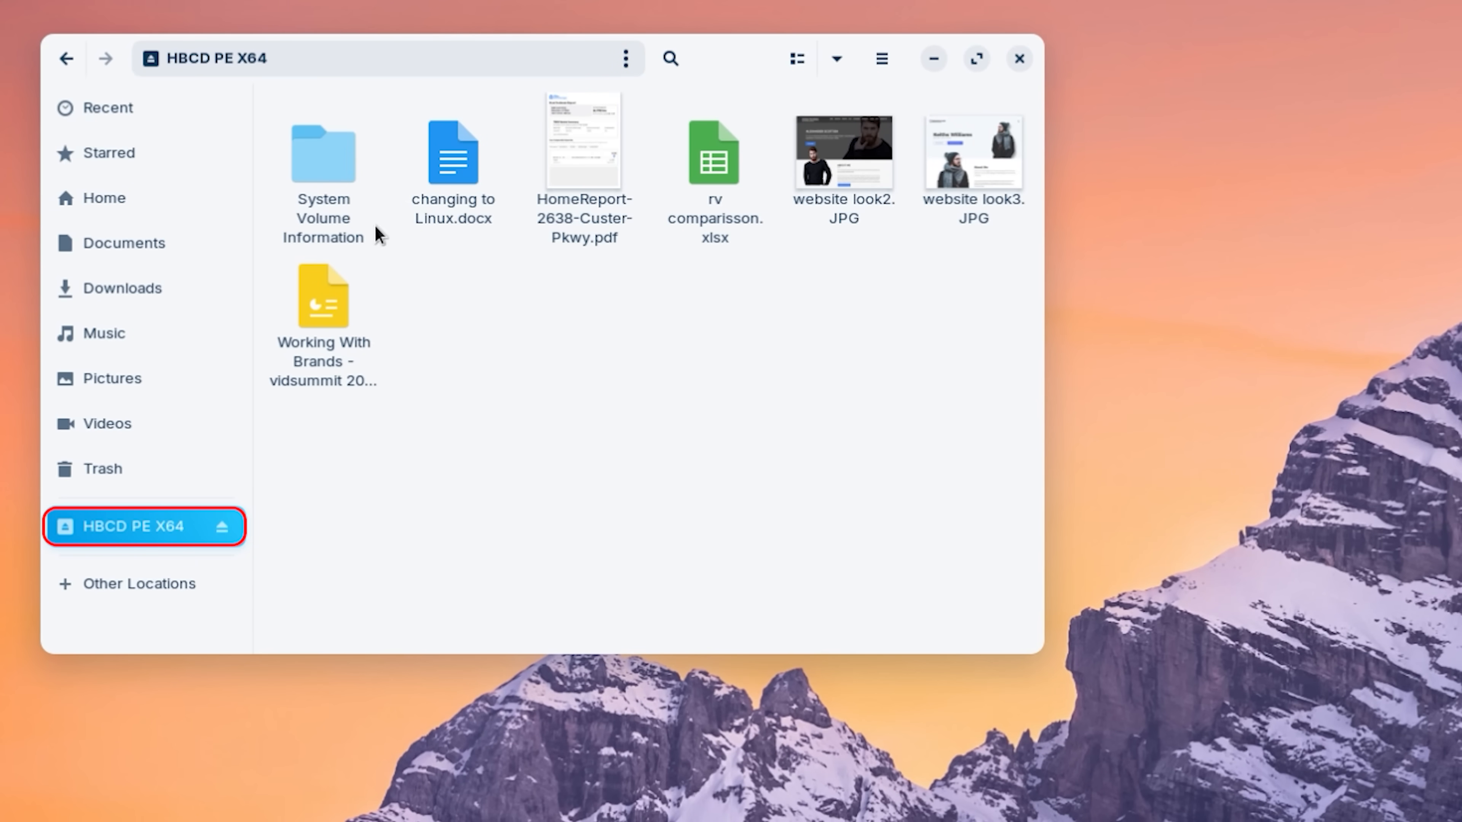
pyautogui.click(452, 153)
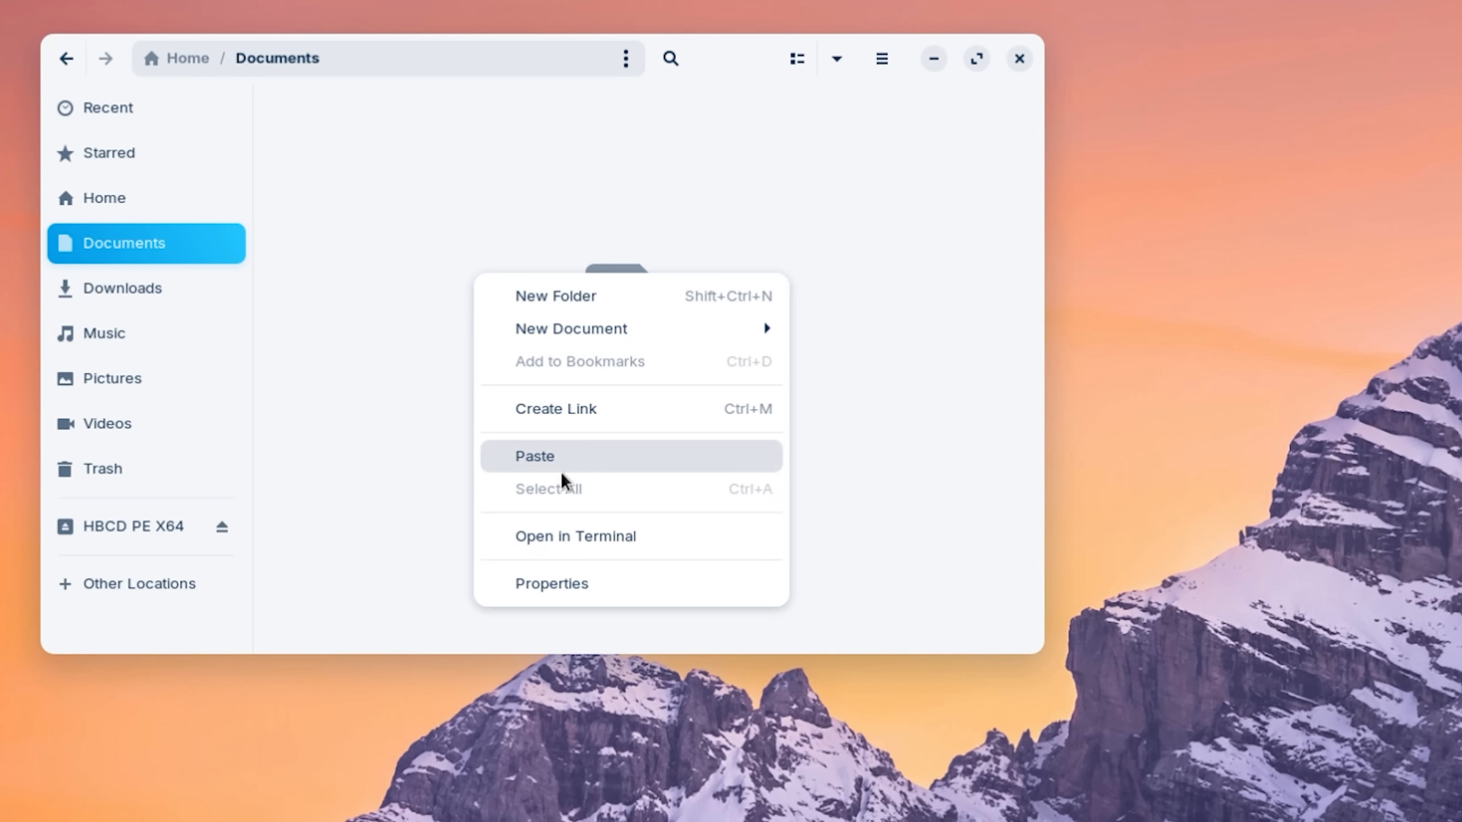
pyautogui.click(535, 456)
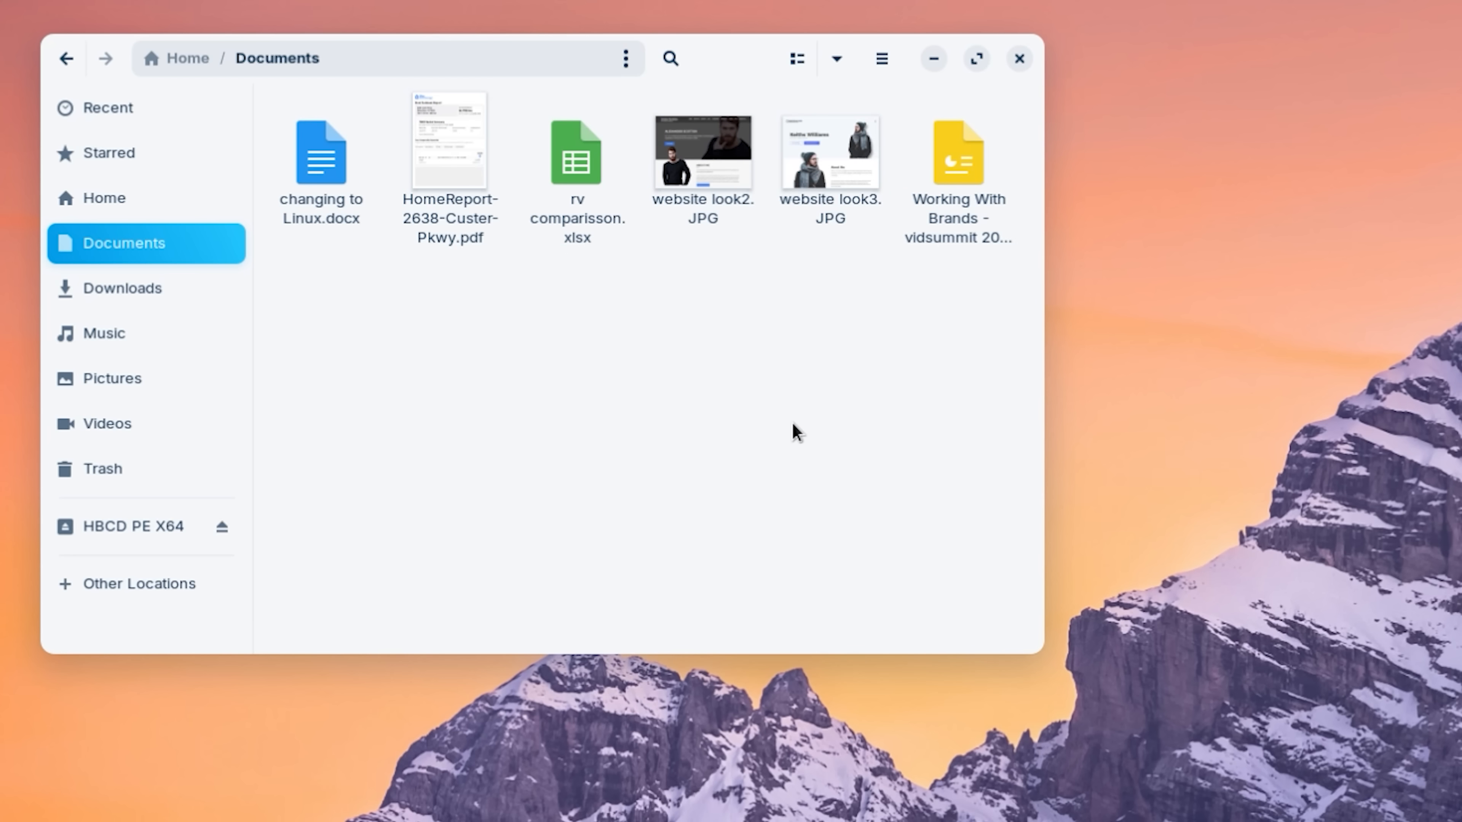
pyautogui.moveTo(726, 67)
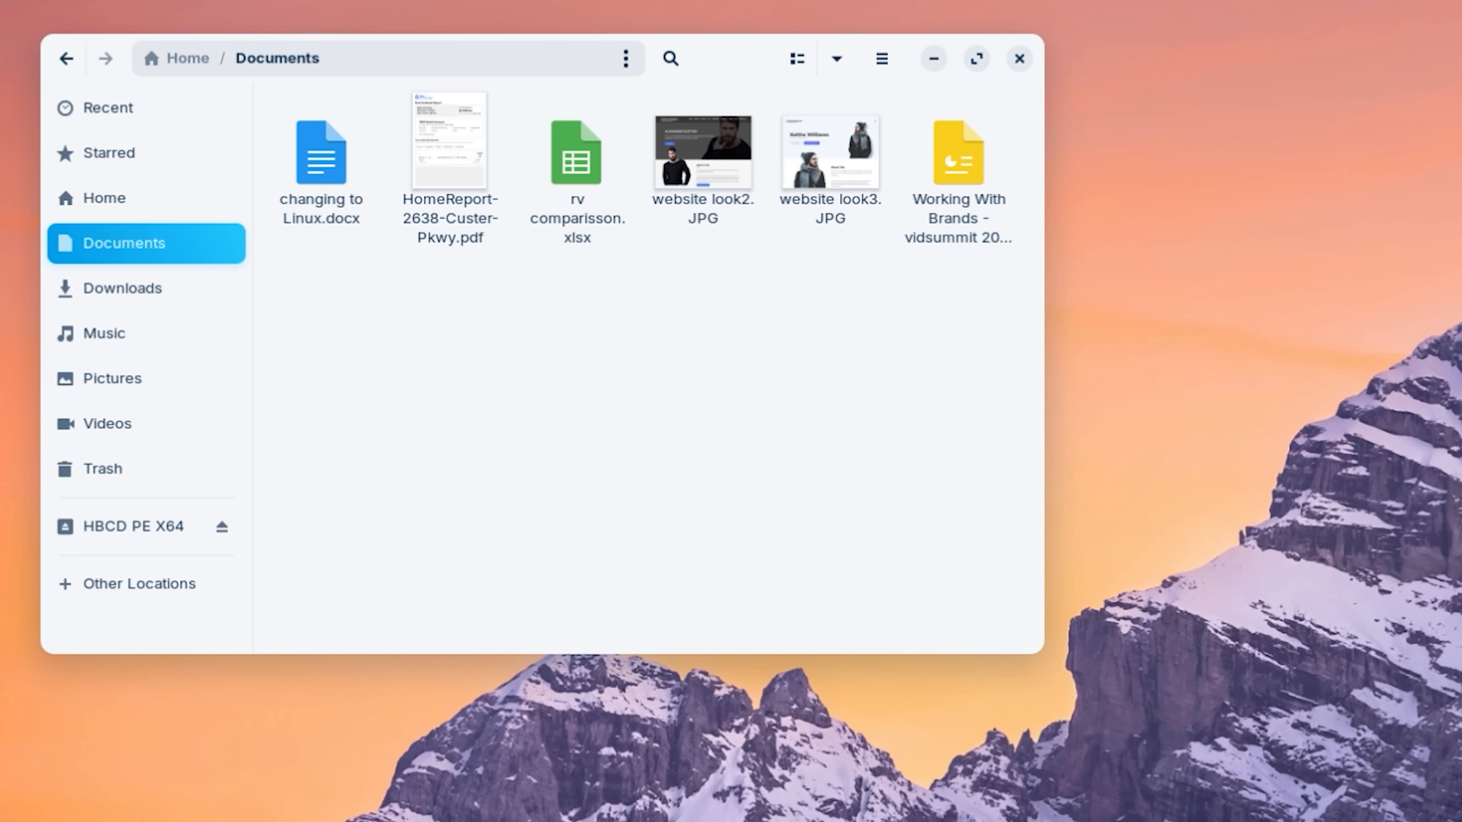
# Step: In changing to Linux.docx, mark 'Zorin' as Ignore All so it is no longer flagged
pyautogui.doubleClick(321, 153)
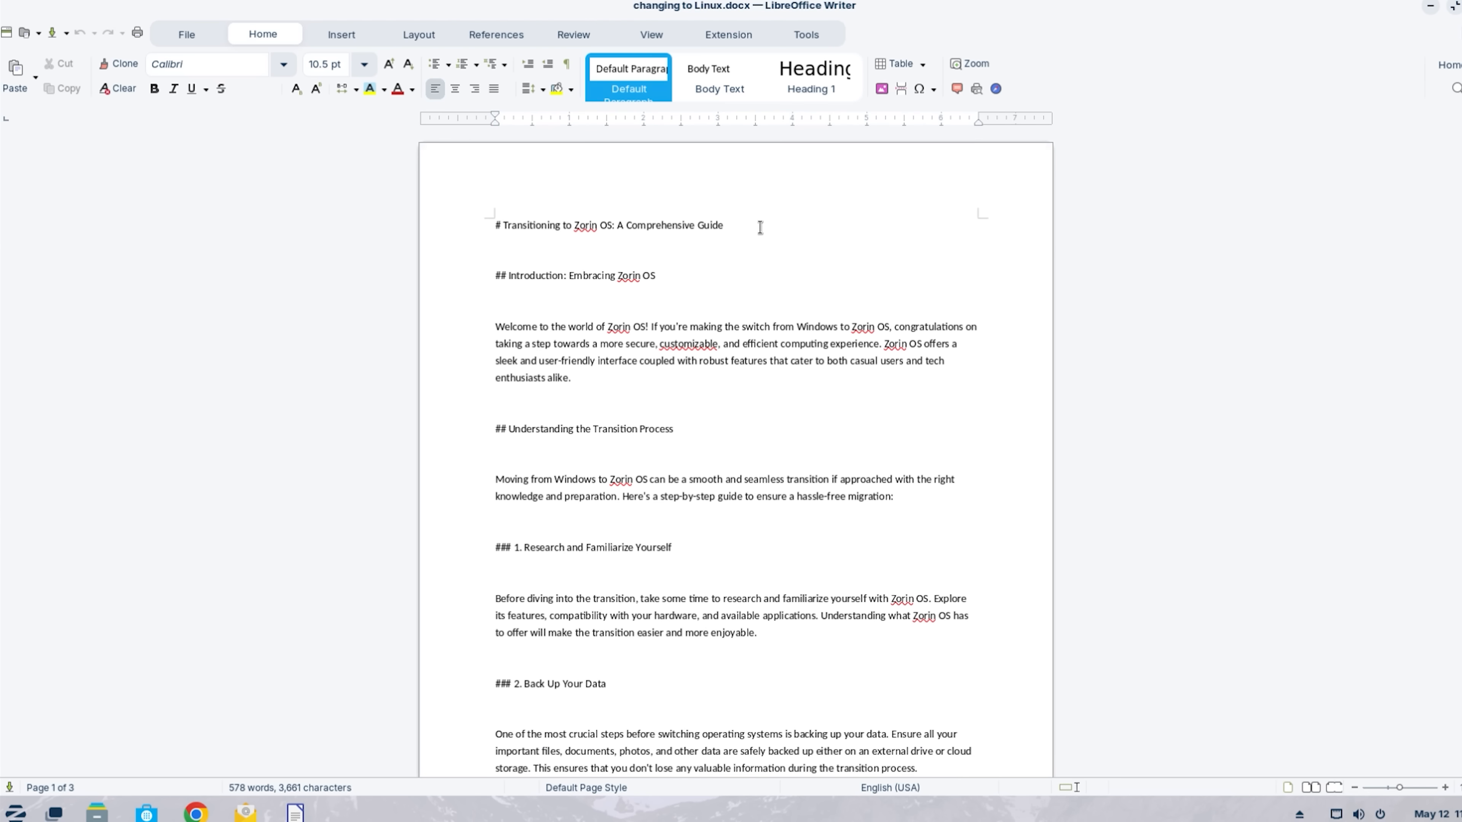
pyautogui.scroll(-3)
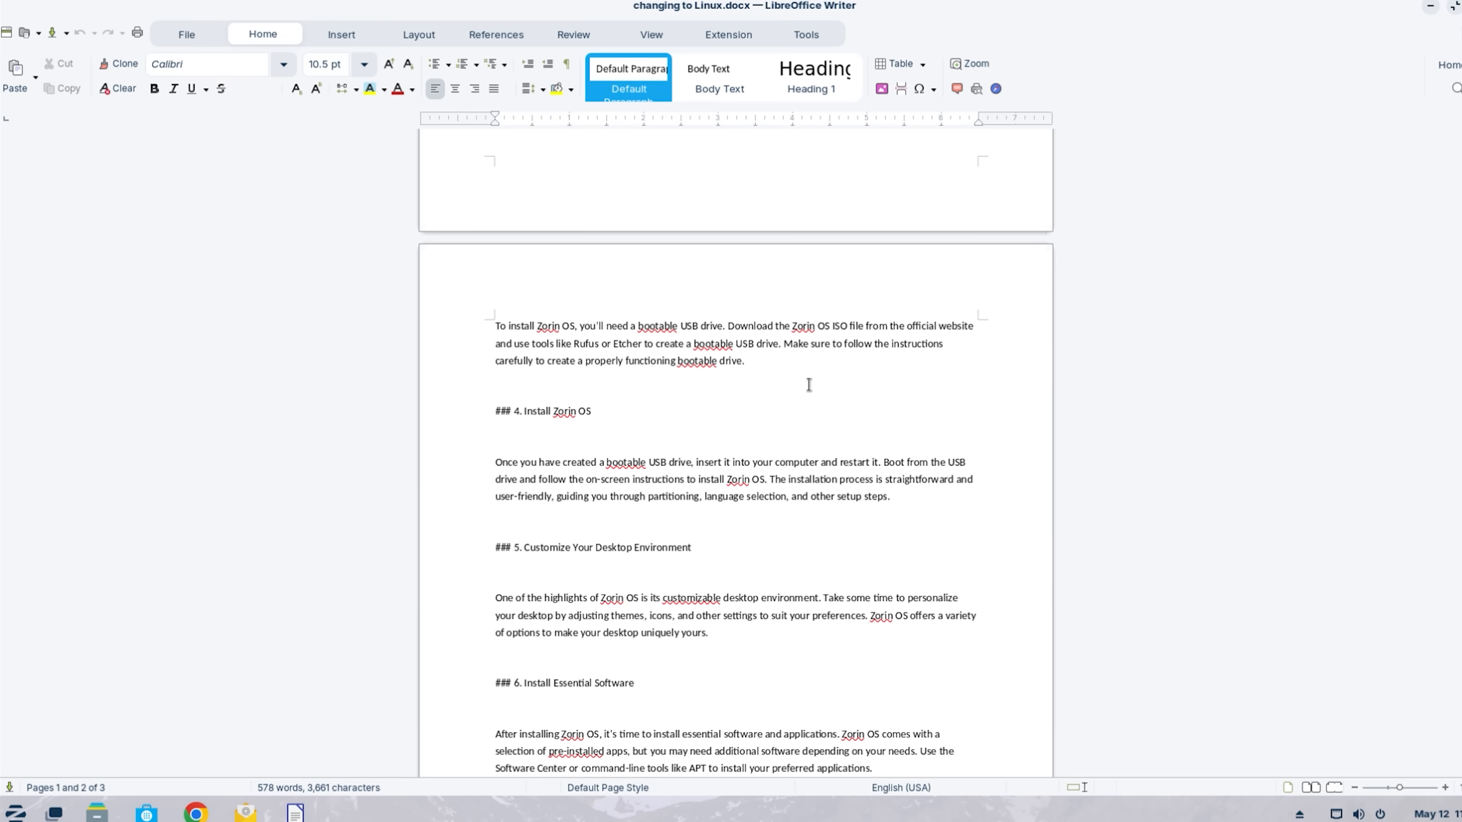
pyautogui.scroll(-3)
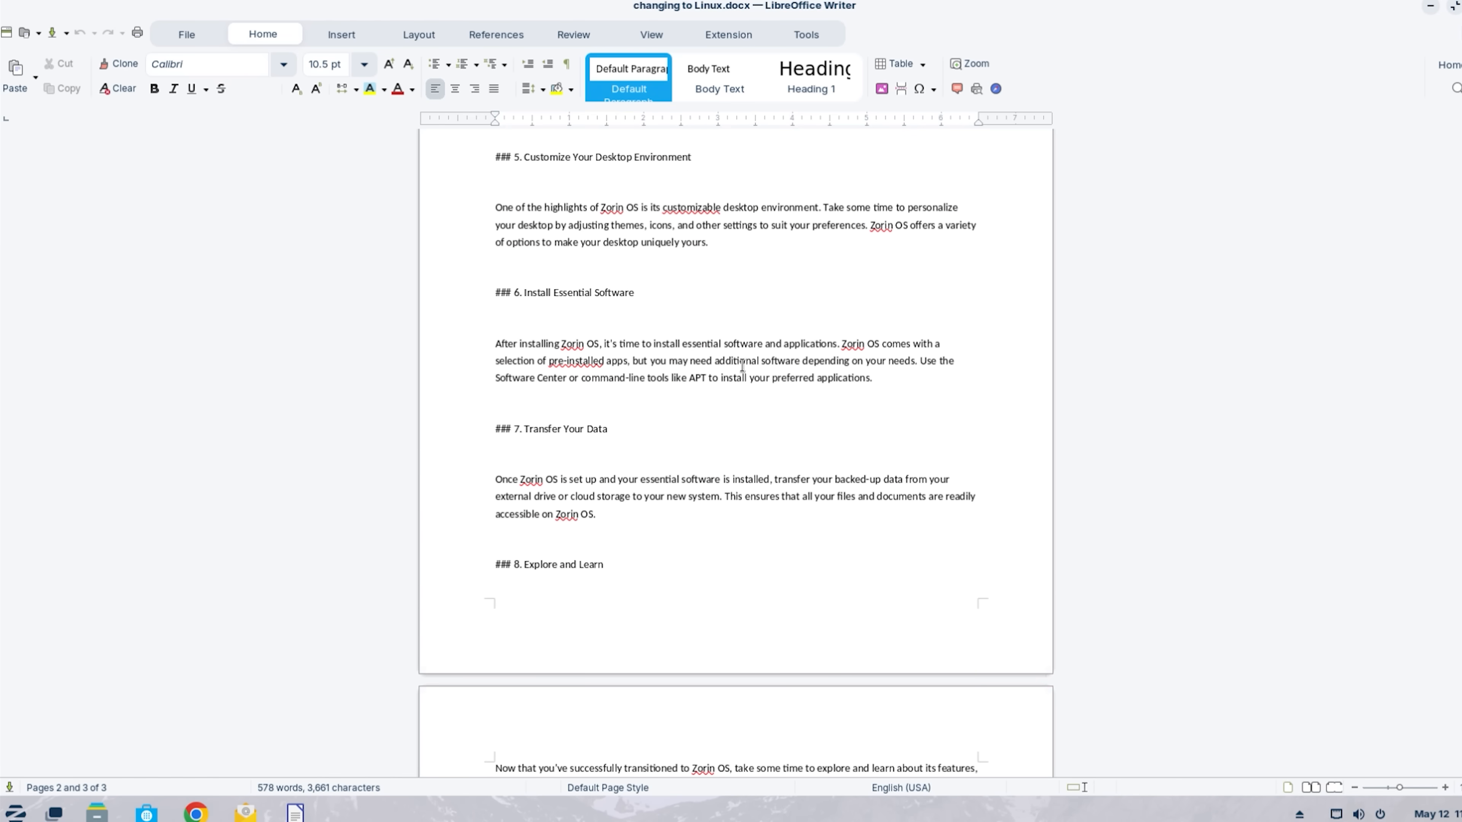
pyautogui.rightClick(570, 343)
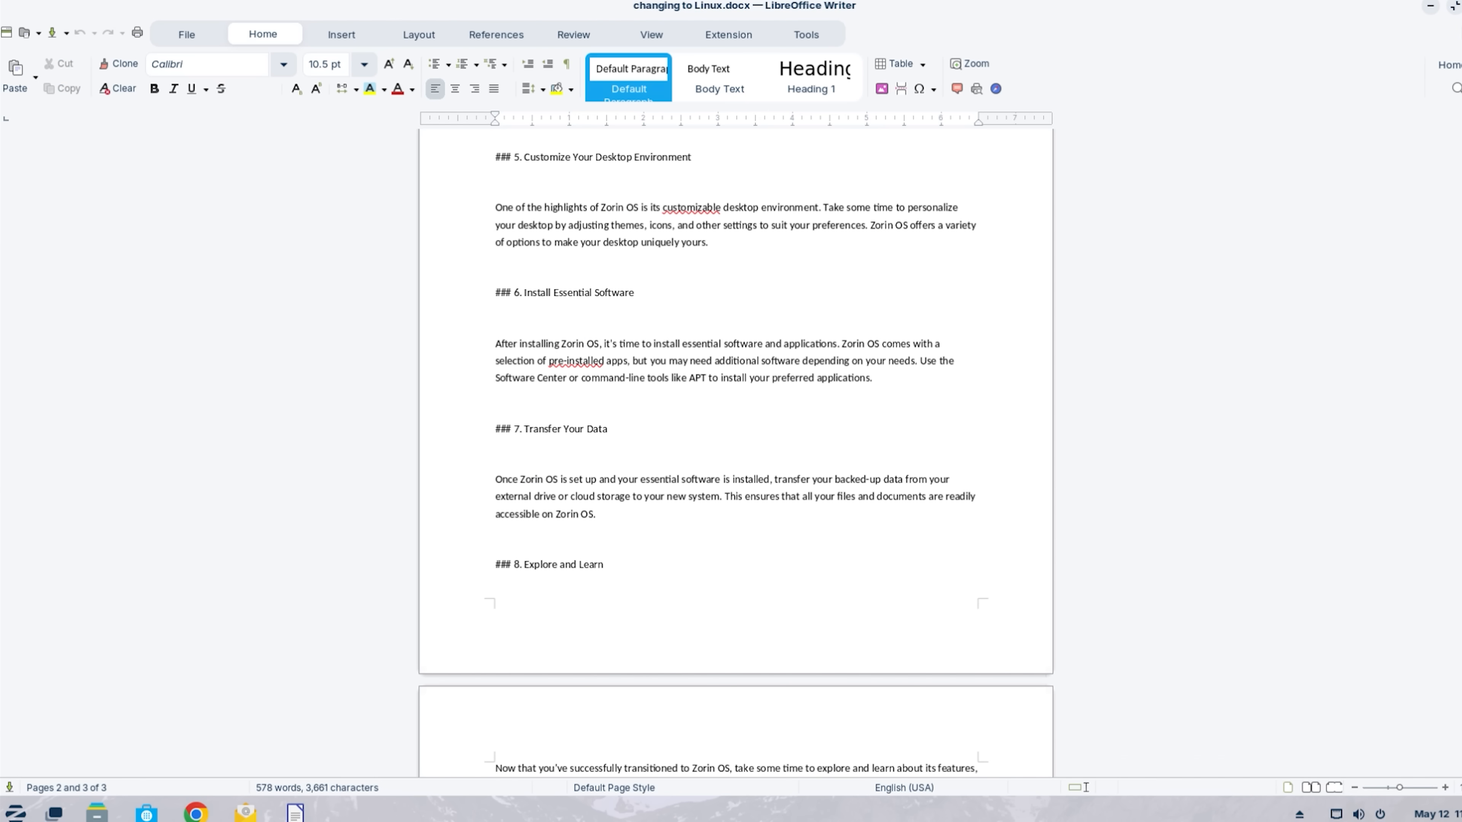
pyautogui.click(96, 813)
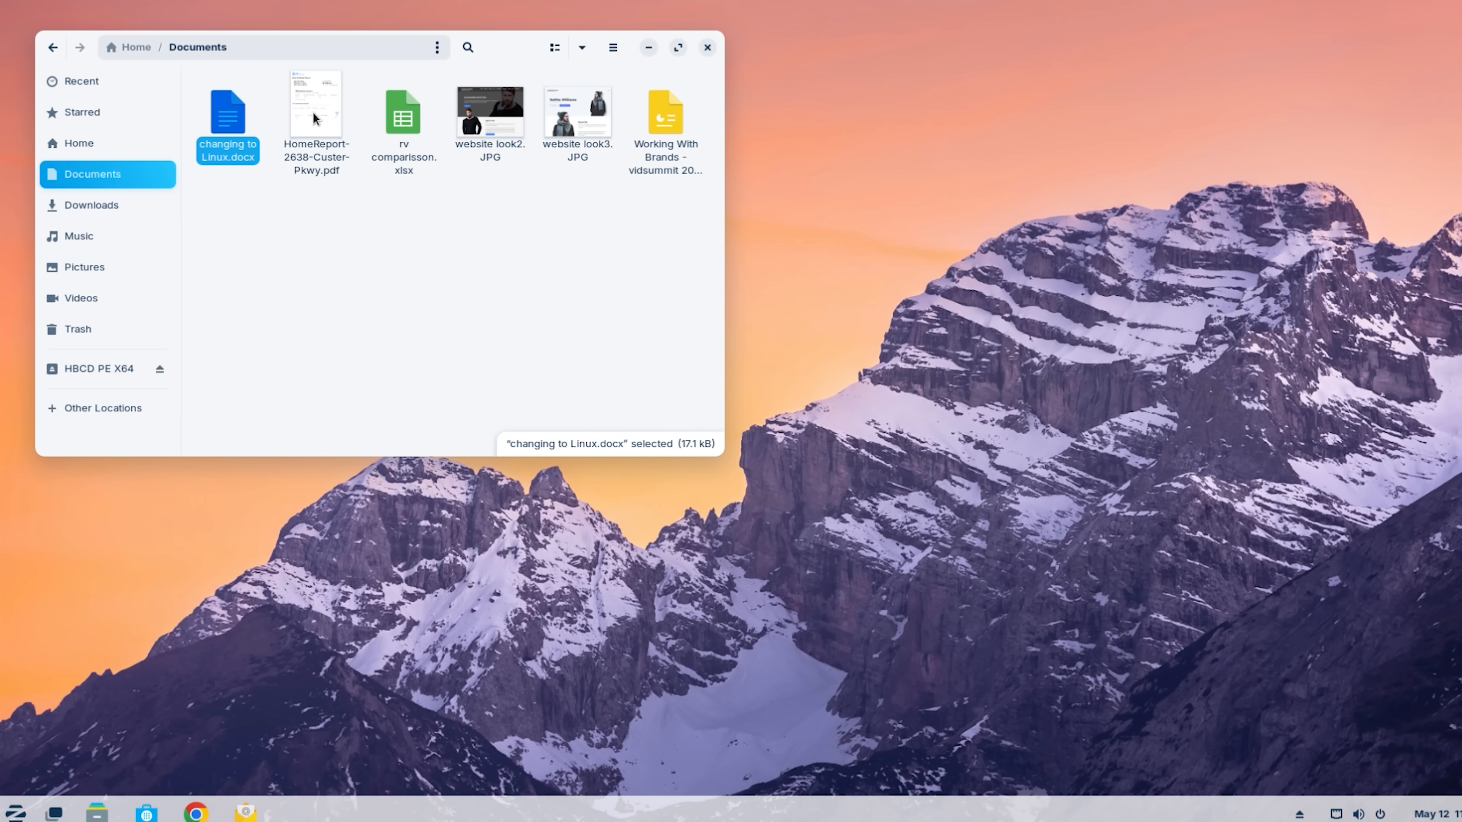
pyautogui.click(315, 112)
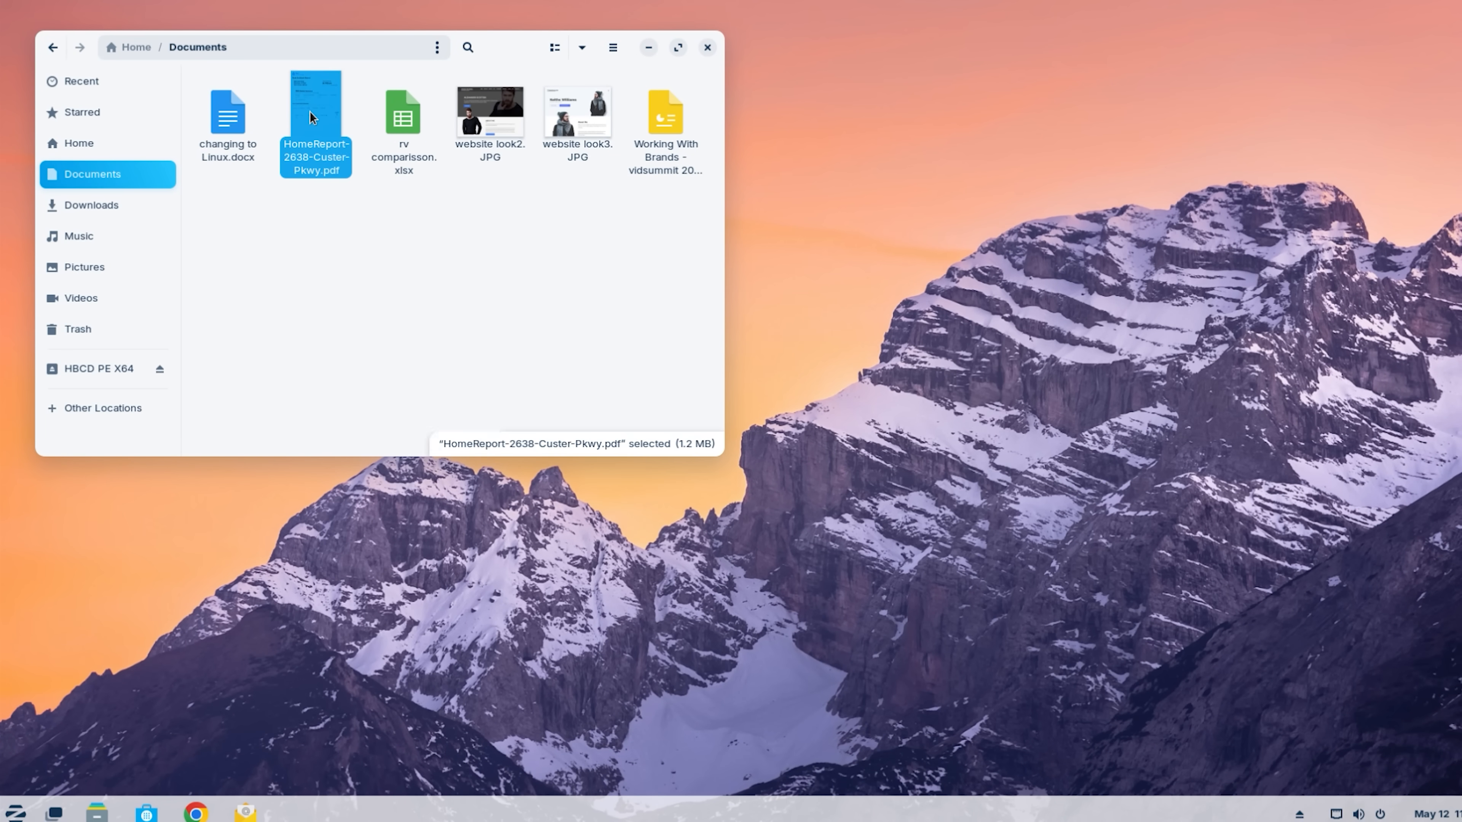
pyautogui.doubleClick(315, 112)
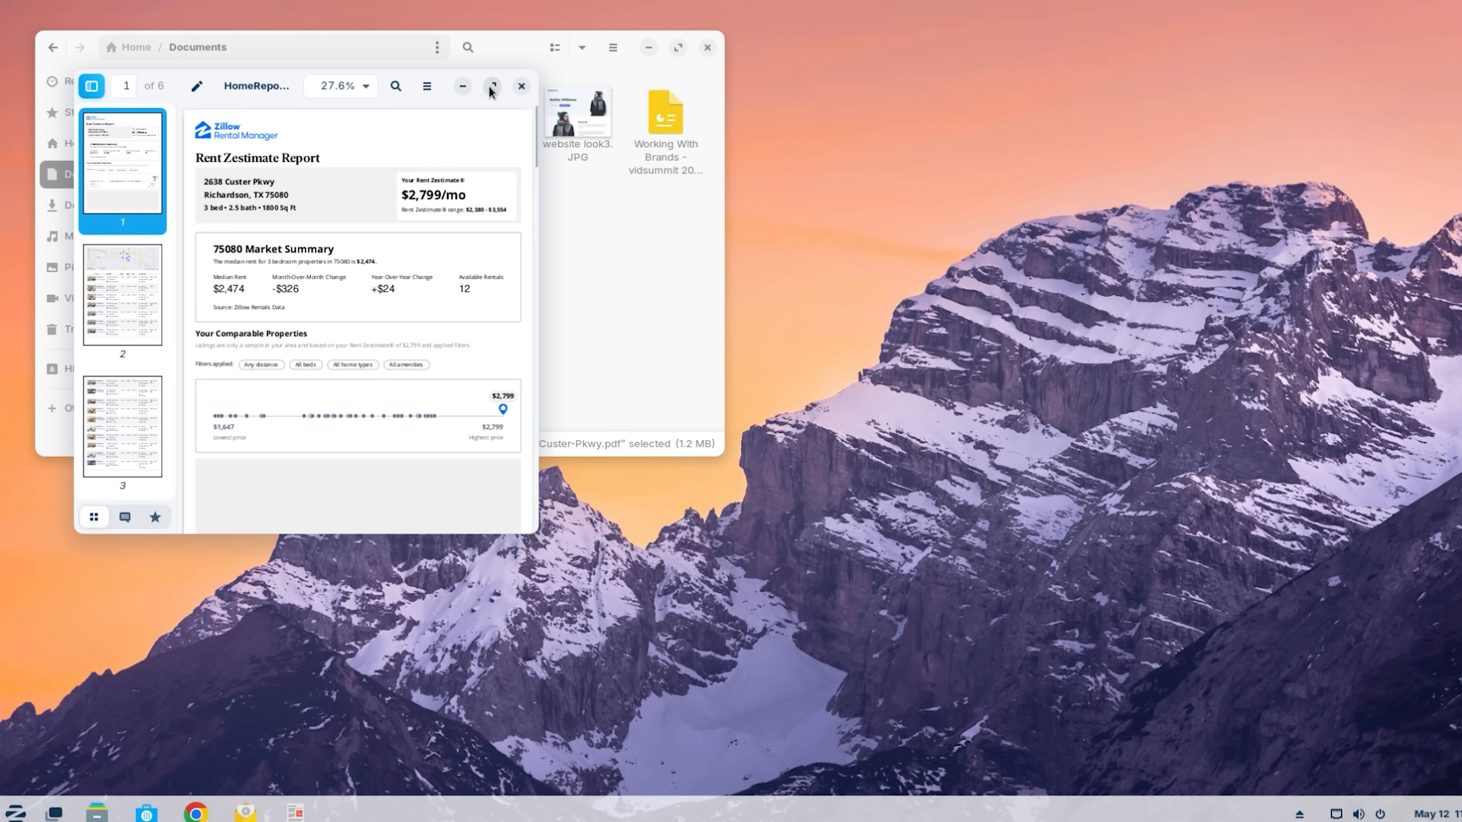
pyautogui.click(493, 86)
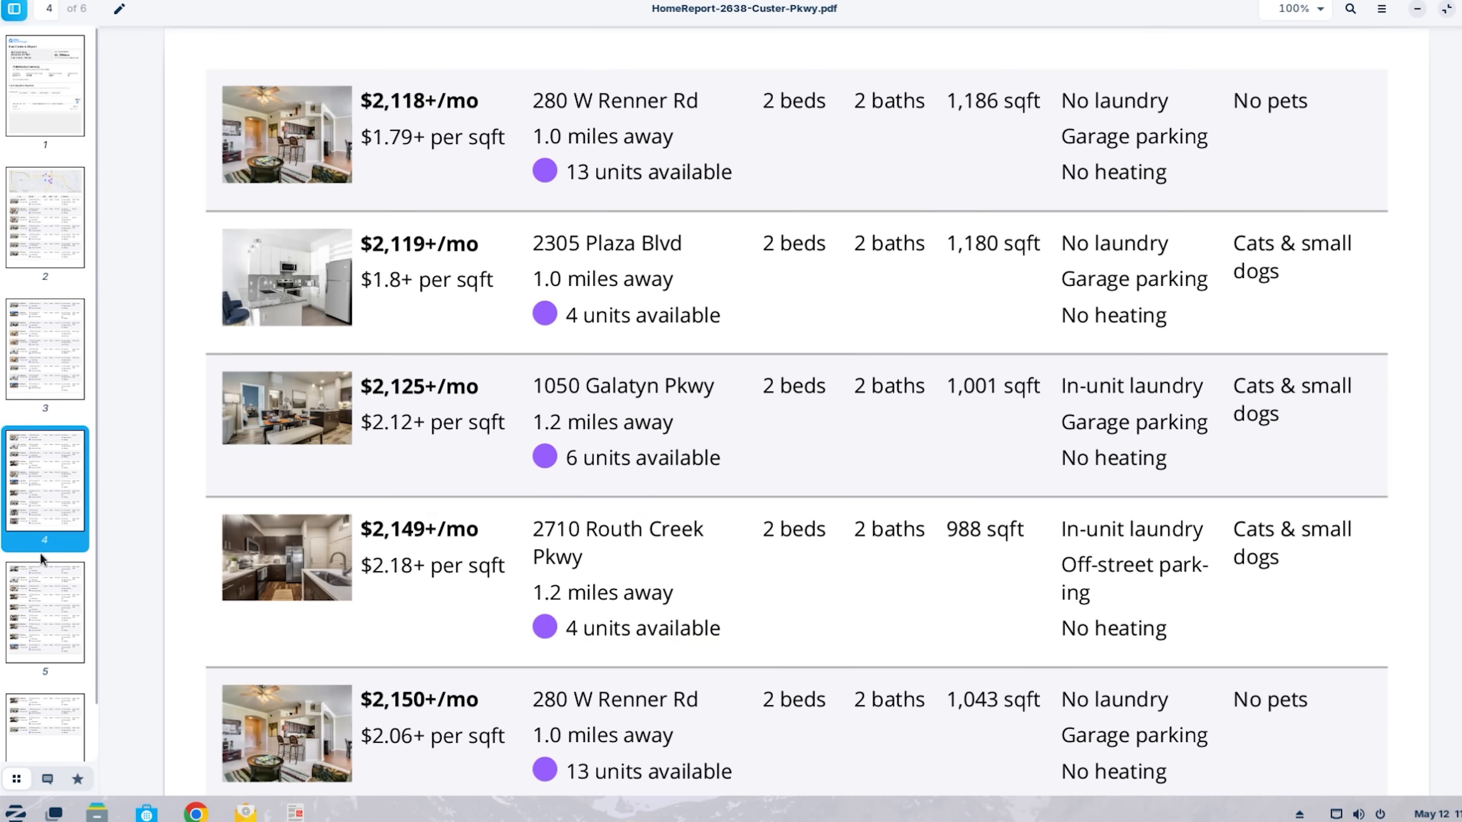
pyautogui.scroll(-3)
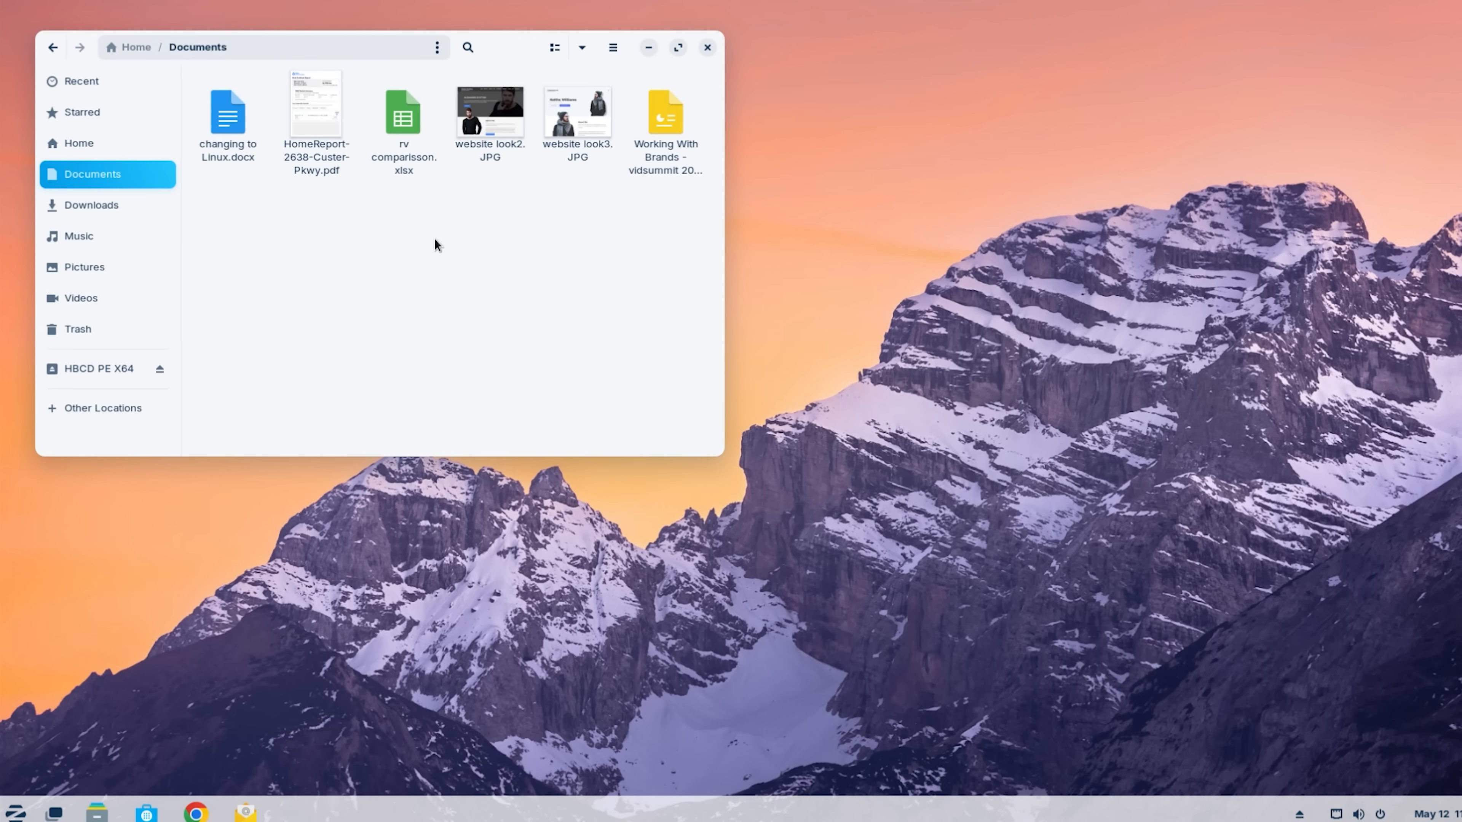
pyautogui.click(403, 112)
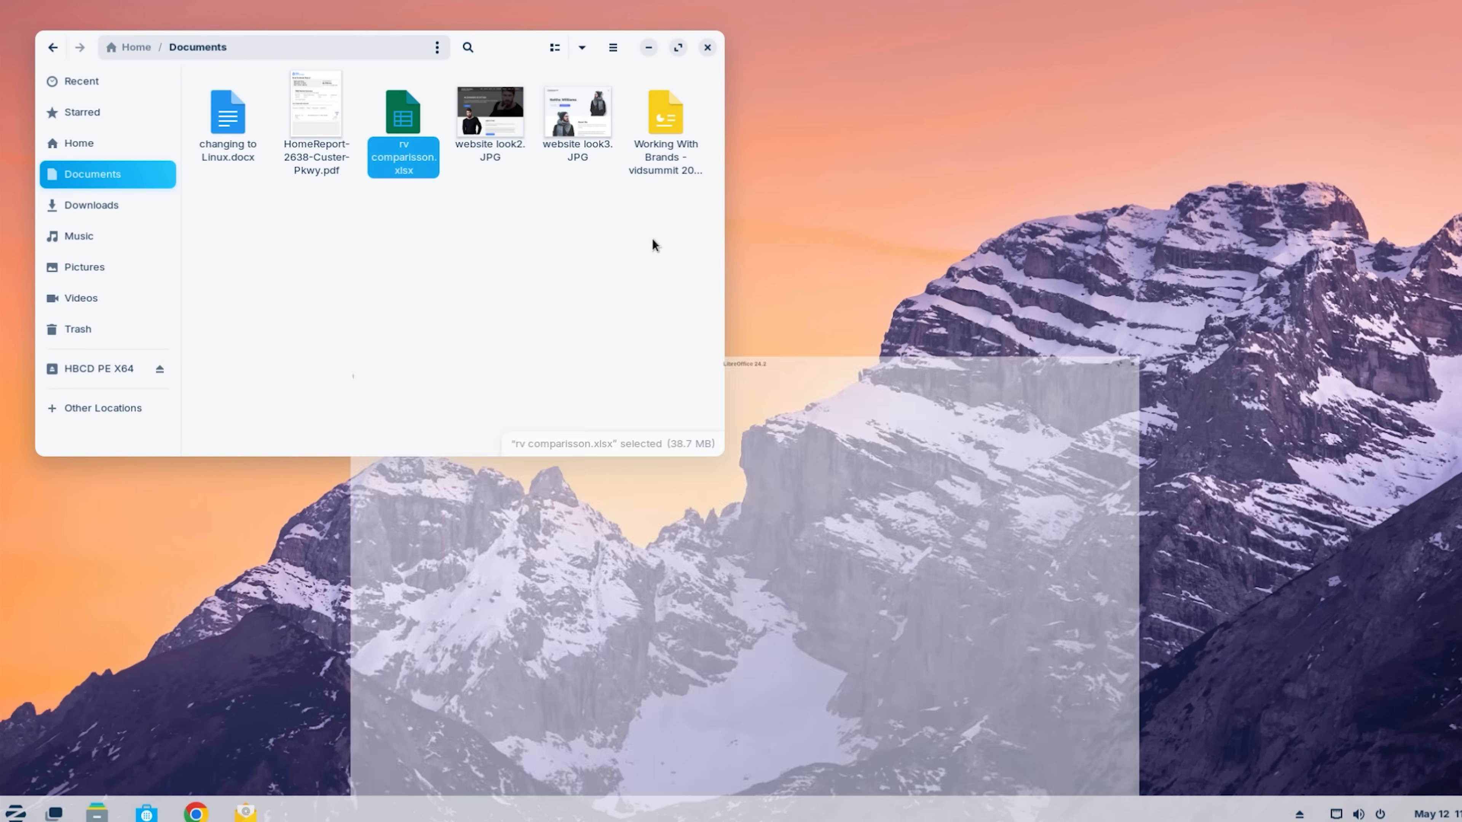
pyautogui.doubleClick(403, 112)
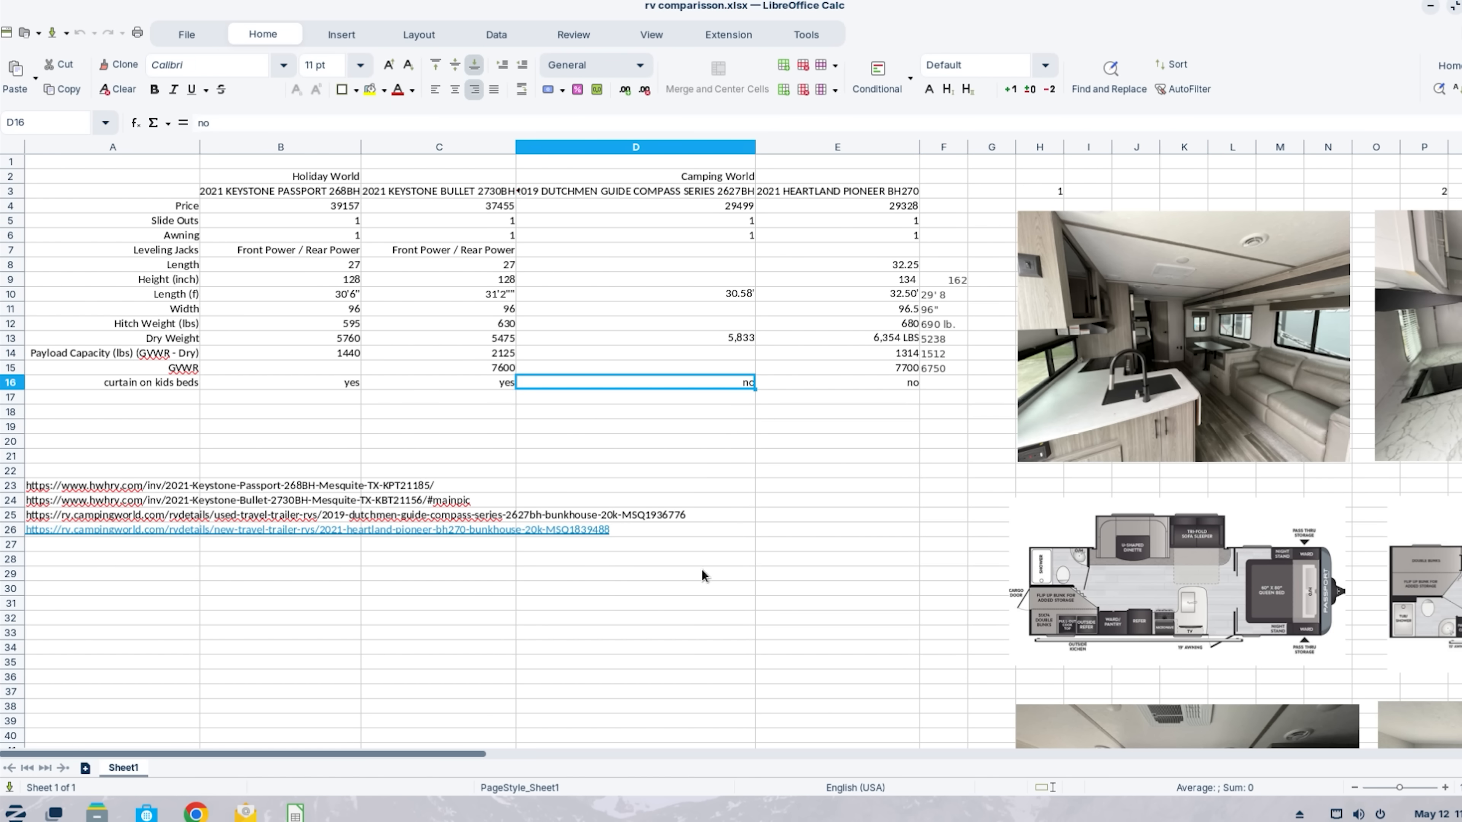
pyautogui.hscroll(3)
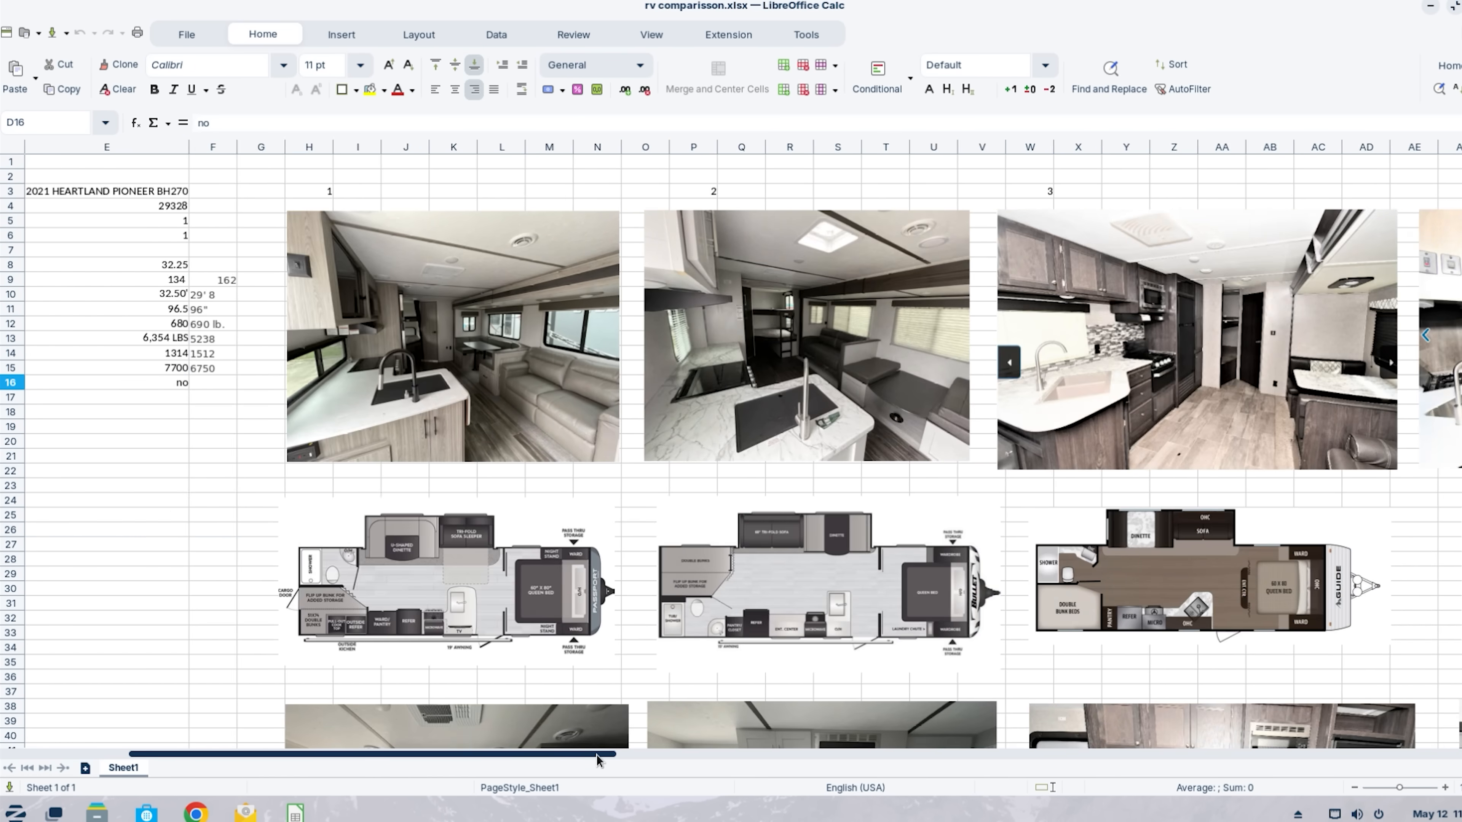
pyautogui.hscroll(3)
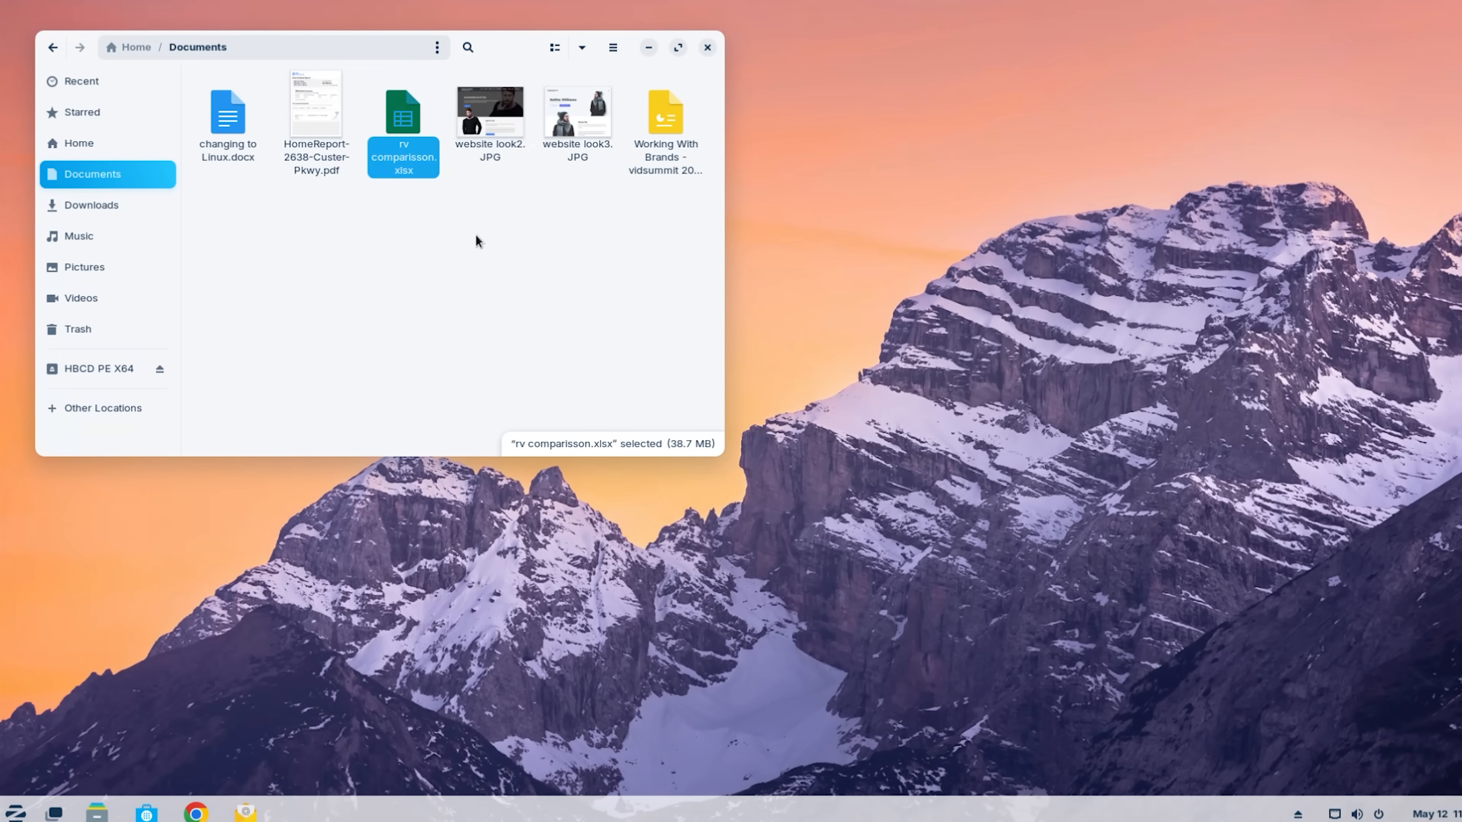
pyautogui.doubleClick(489, 112)
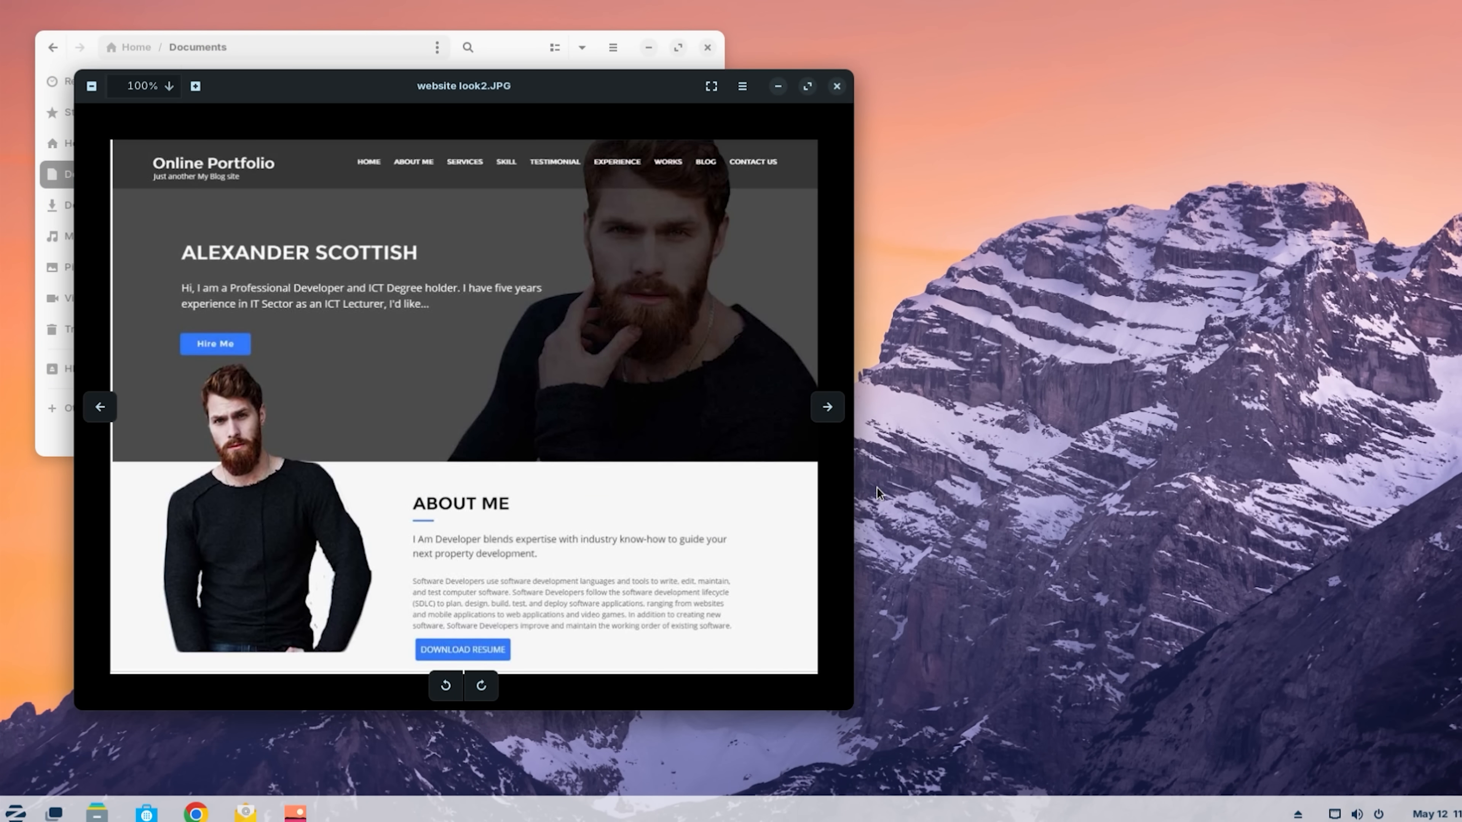
pyautogui.click(824, 407)
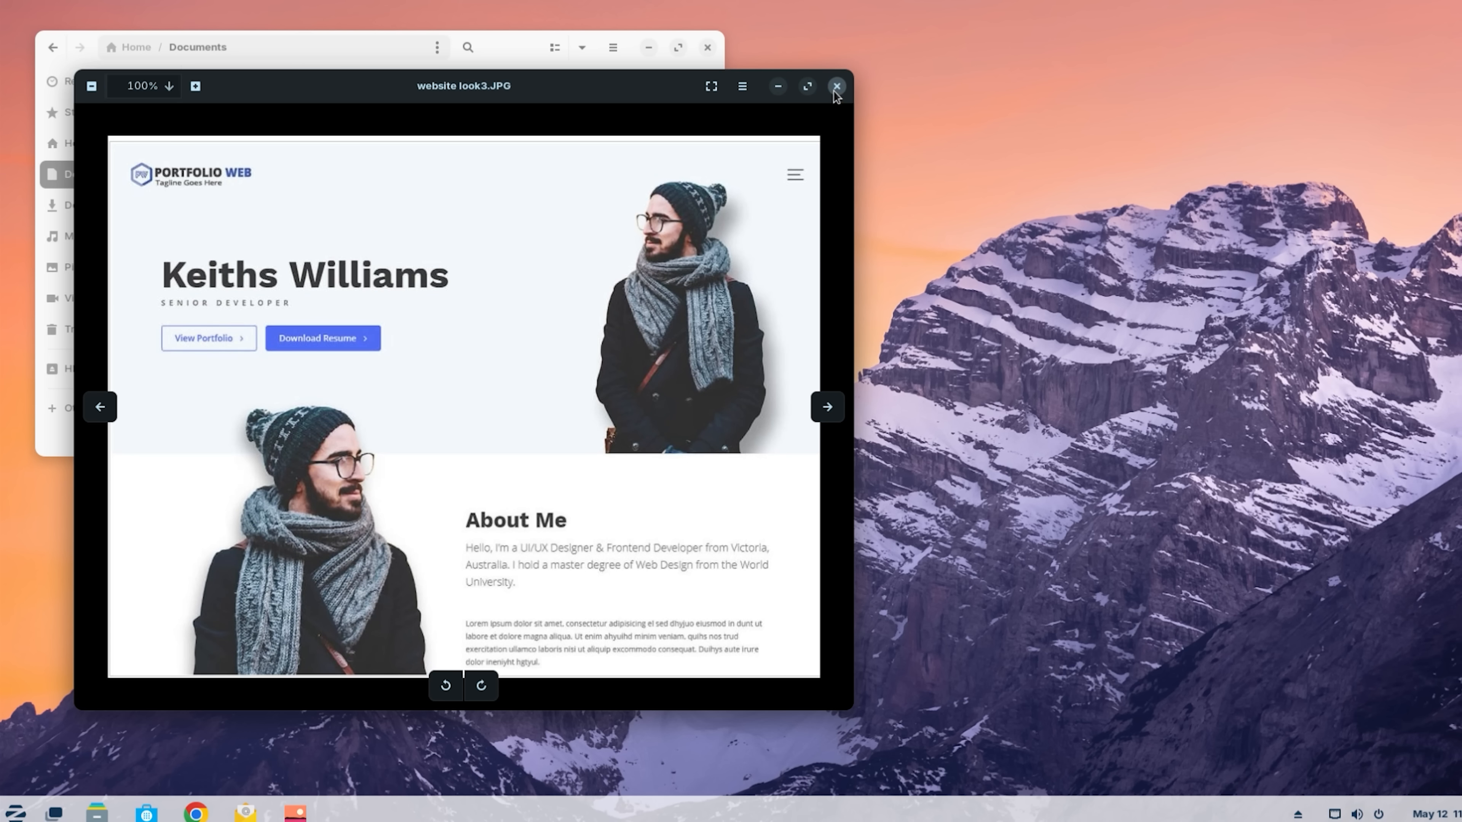
pyautogui.click(836, 86)
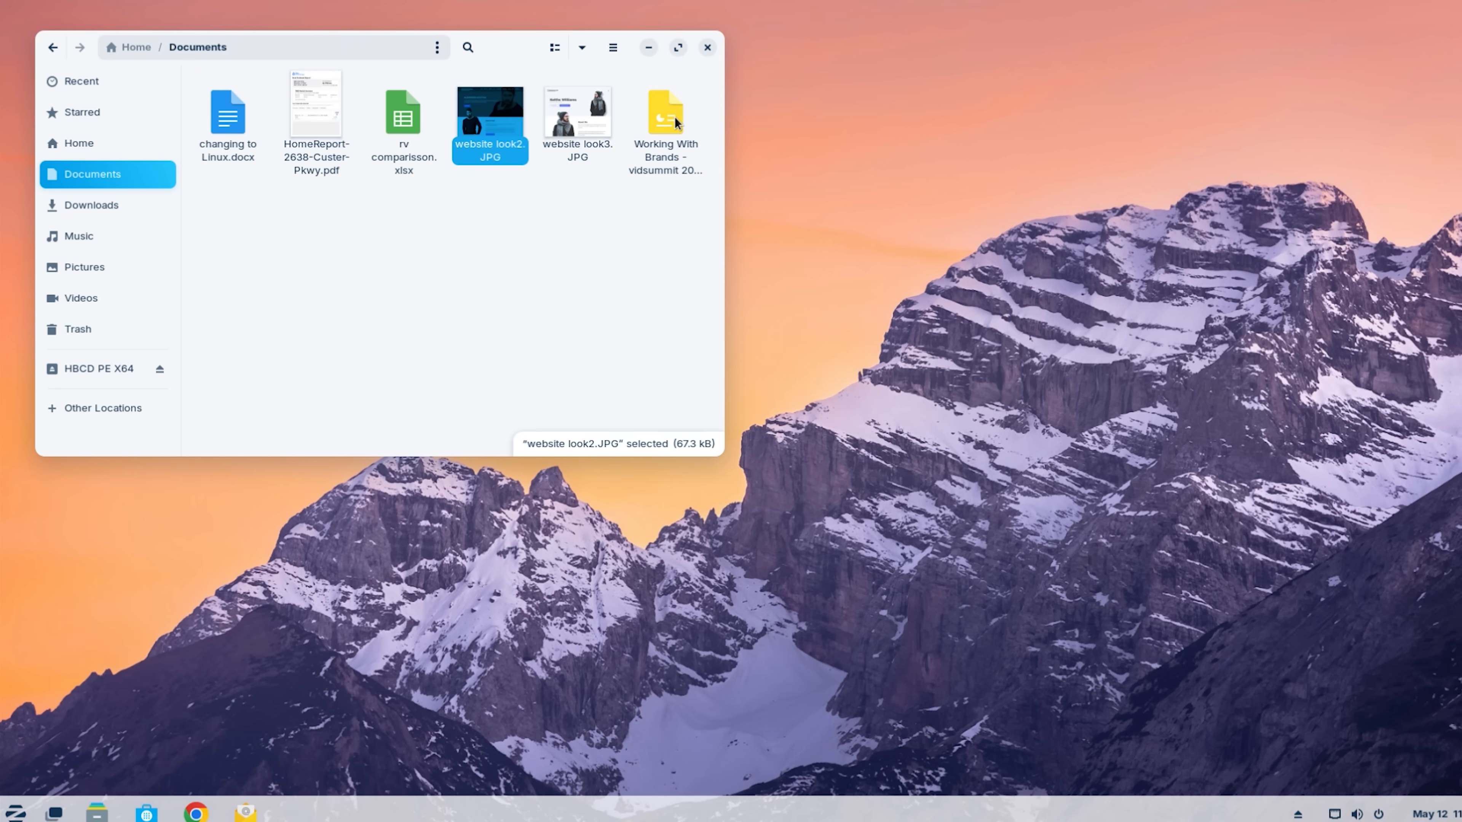
# Step: Open 'Working With Brands - vidsummit 2020.pptx' and go to slide 9, Media Pack
pyautogui.doubleClick(665, 113)
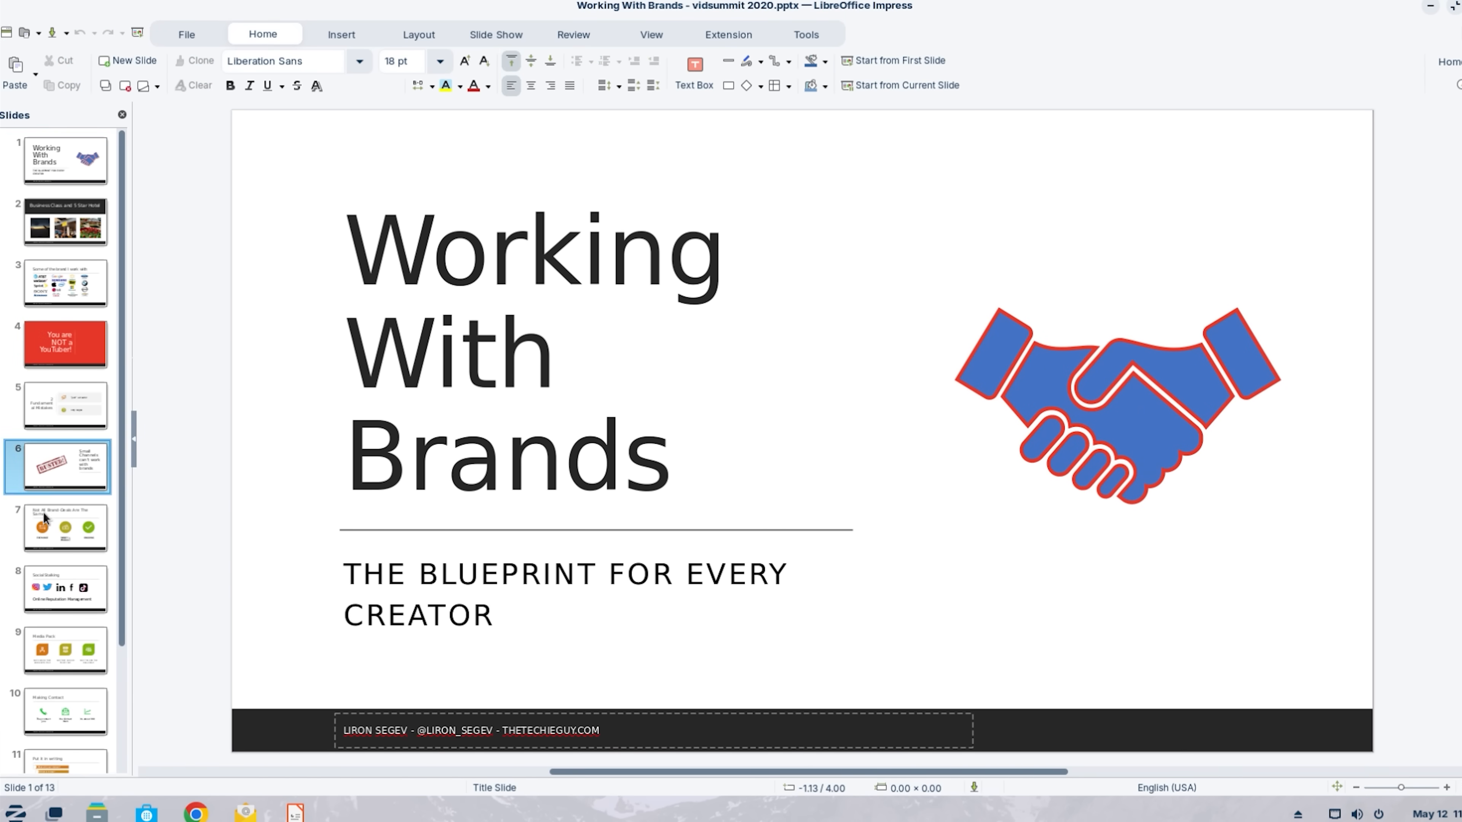
pyautogui.click(66, 495)
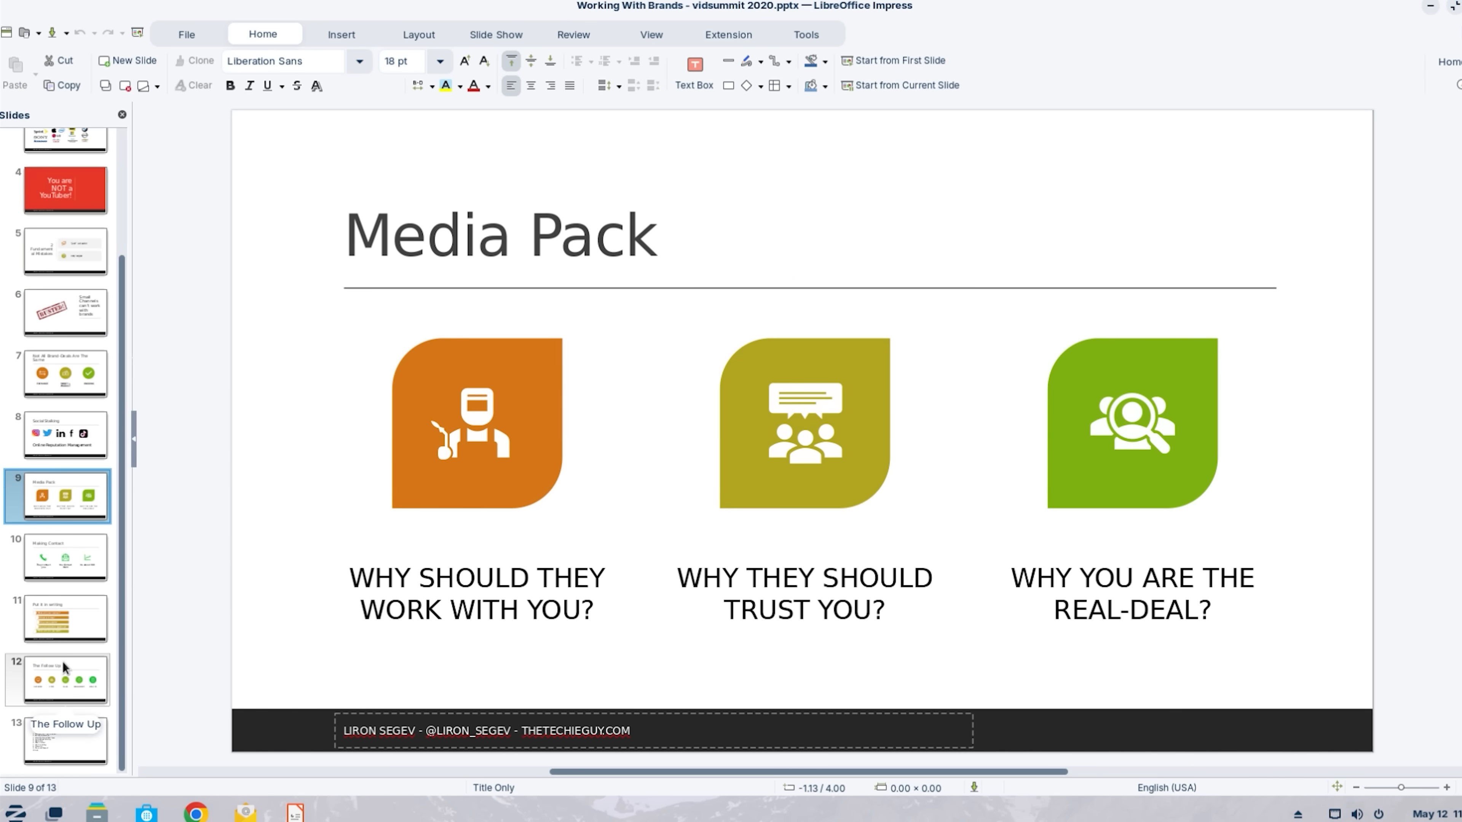